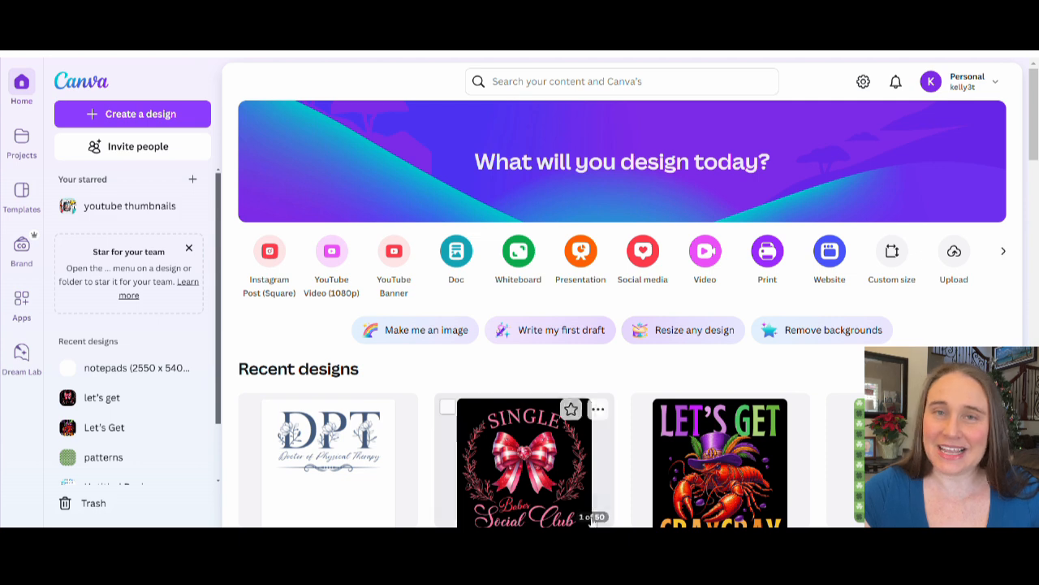
mouse_move(891, 250)
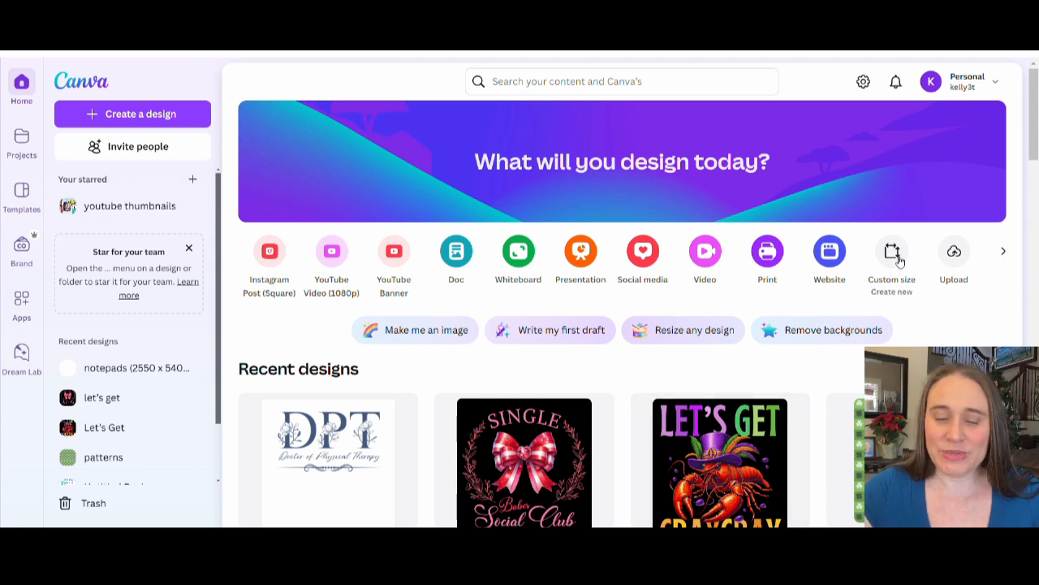
Choose Custom size on the Canva home page to begin a 4500 × 5400 px design.
click(891, 256)
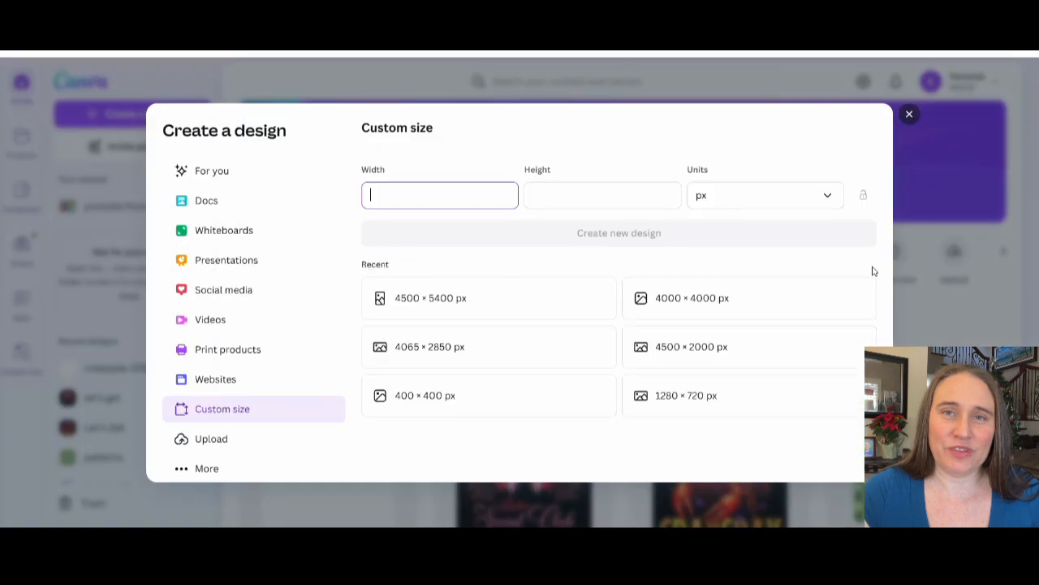
mouse_move(443, 310)
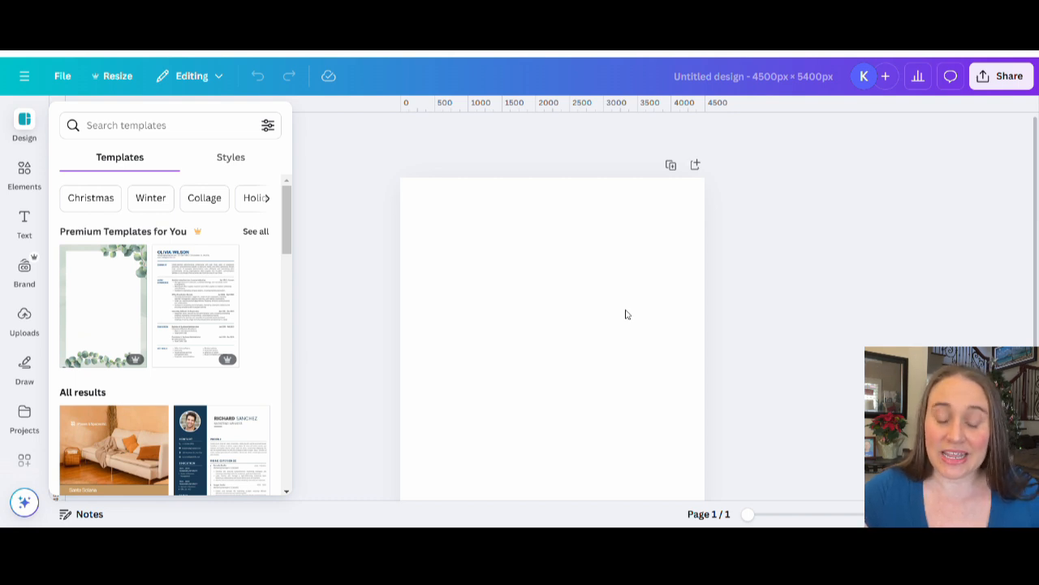
mouse_move(544, 287)
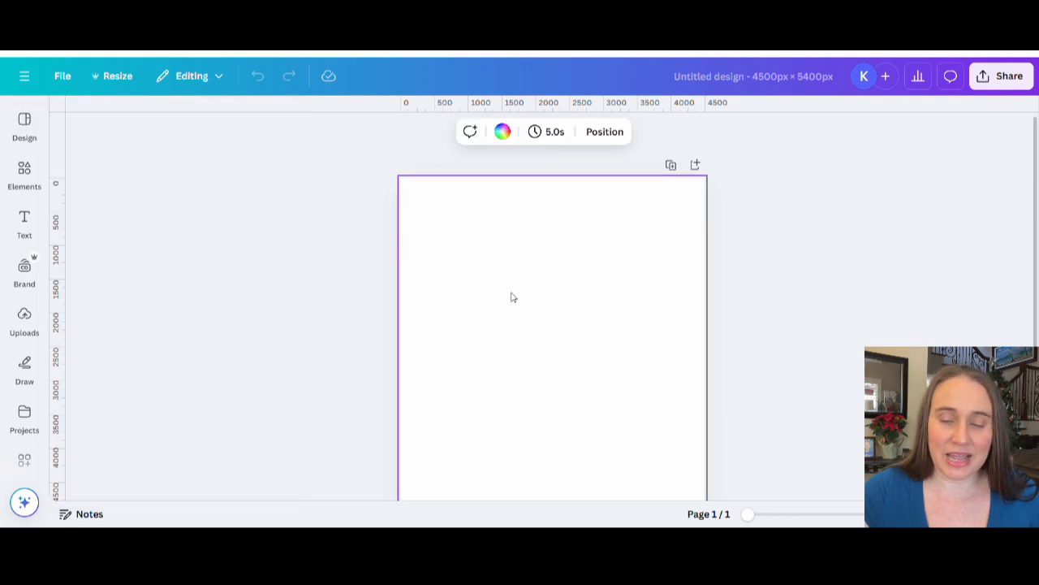
Set the blank page's background colour to black from the default solid swatches.
click(502, 130)
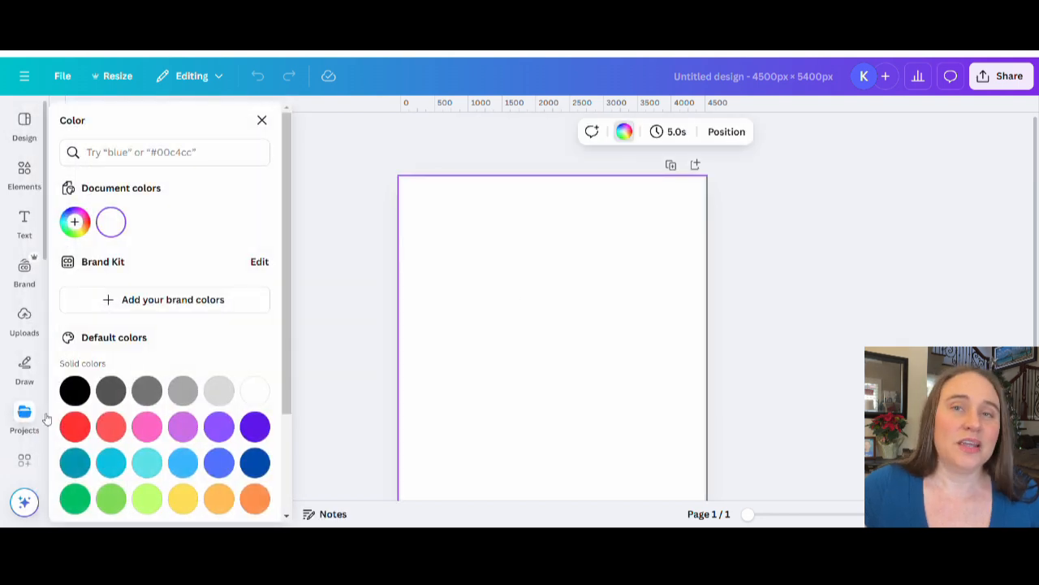
click(74, 391)
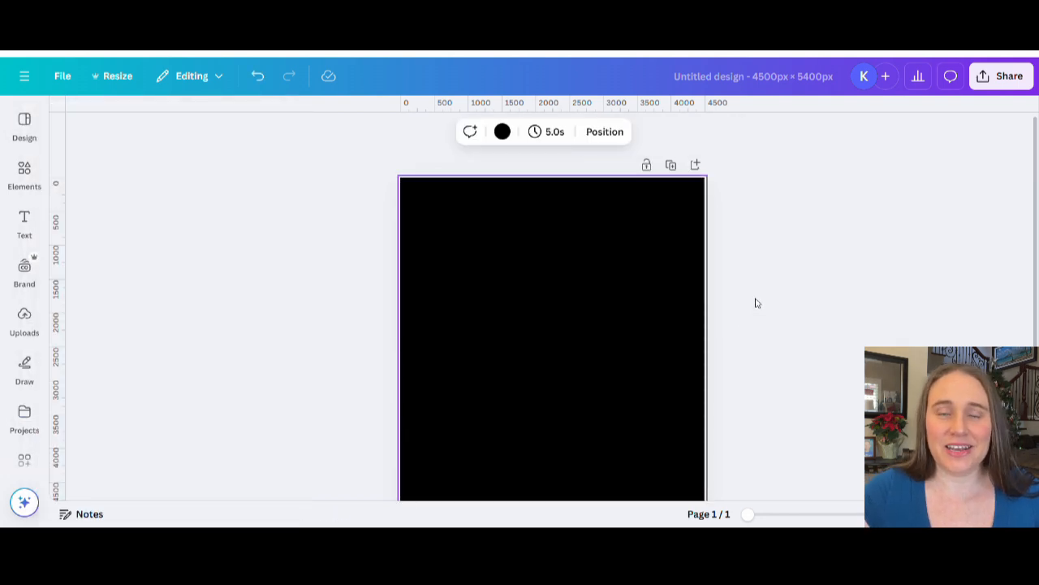
mouse_move(363, 356)
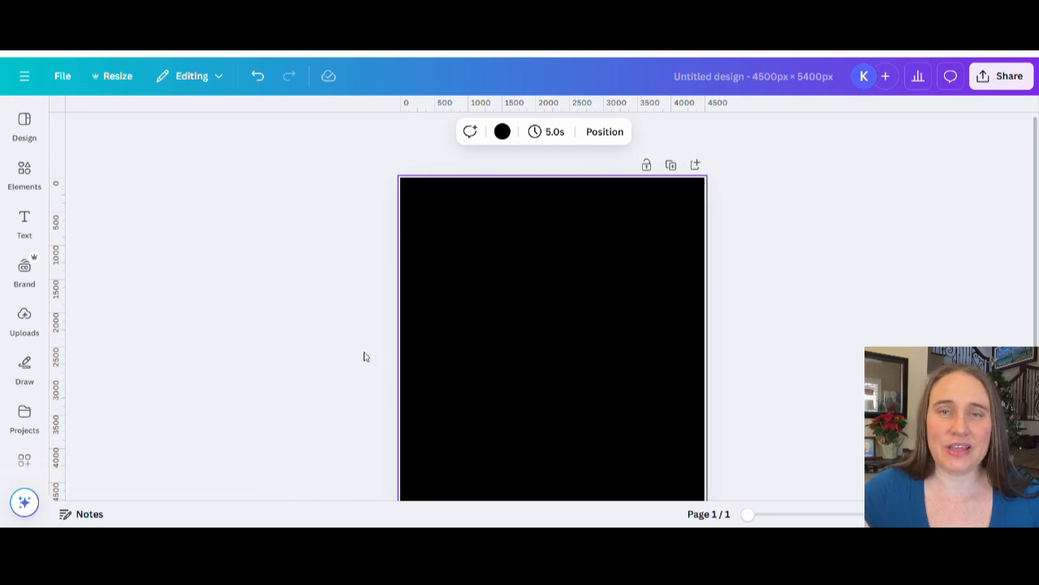
mouse_move(323, 347)
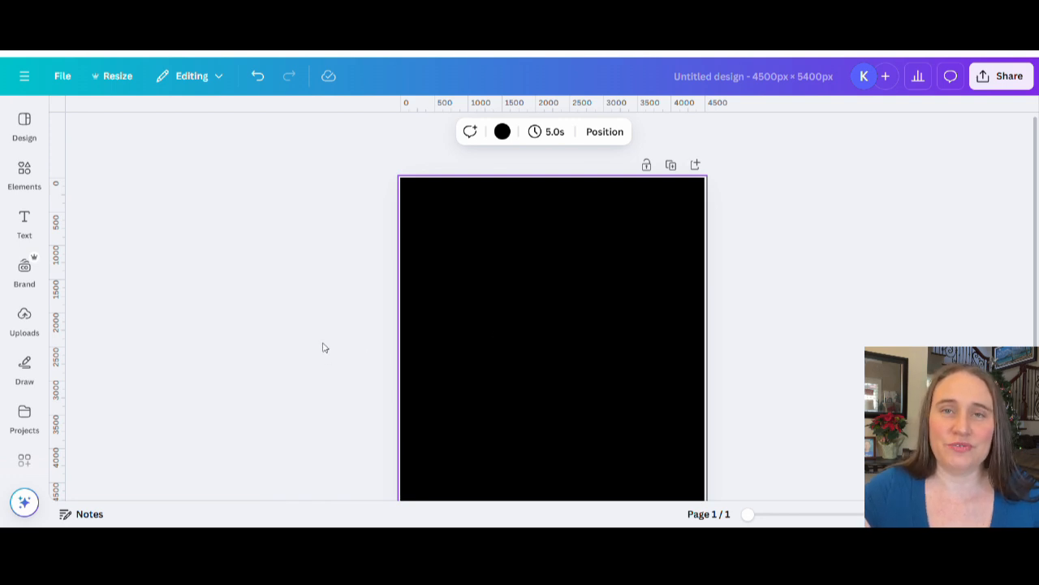
mouse_move(336, 342)
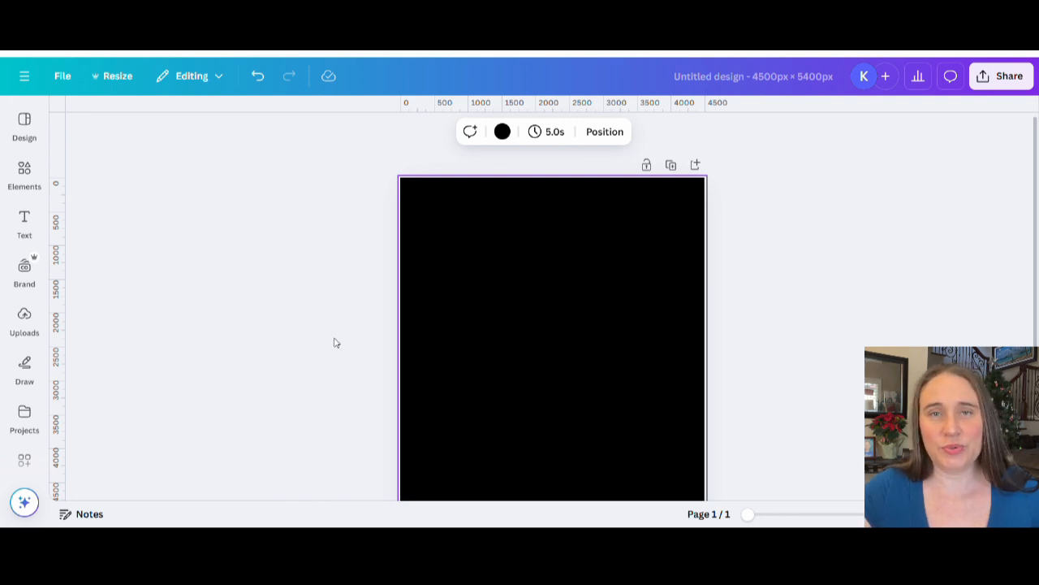
mouse_move(499, 332)
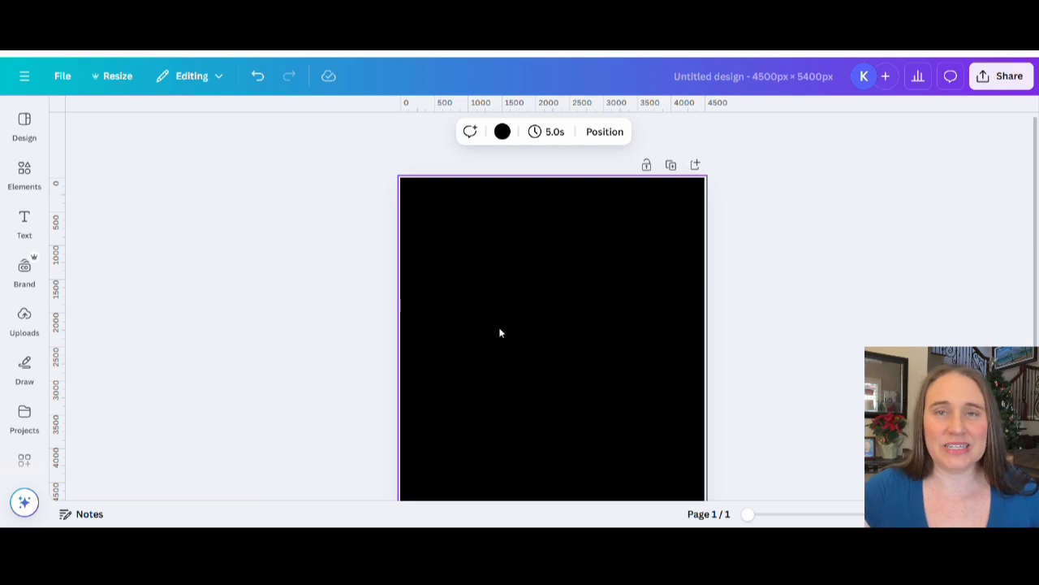
mouse_move(559, 327)
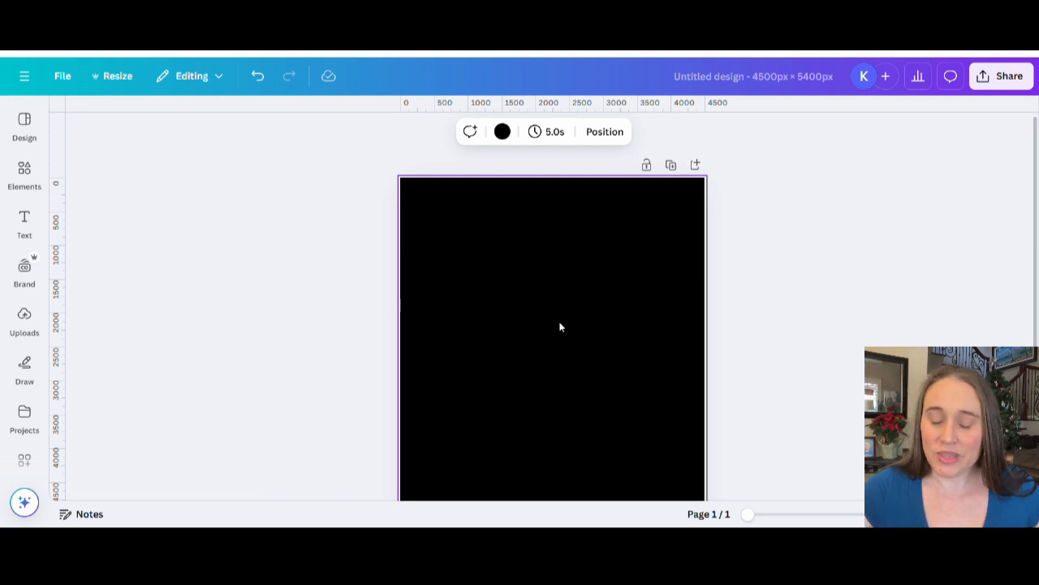
mouse_move(568, 361)
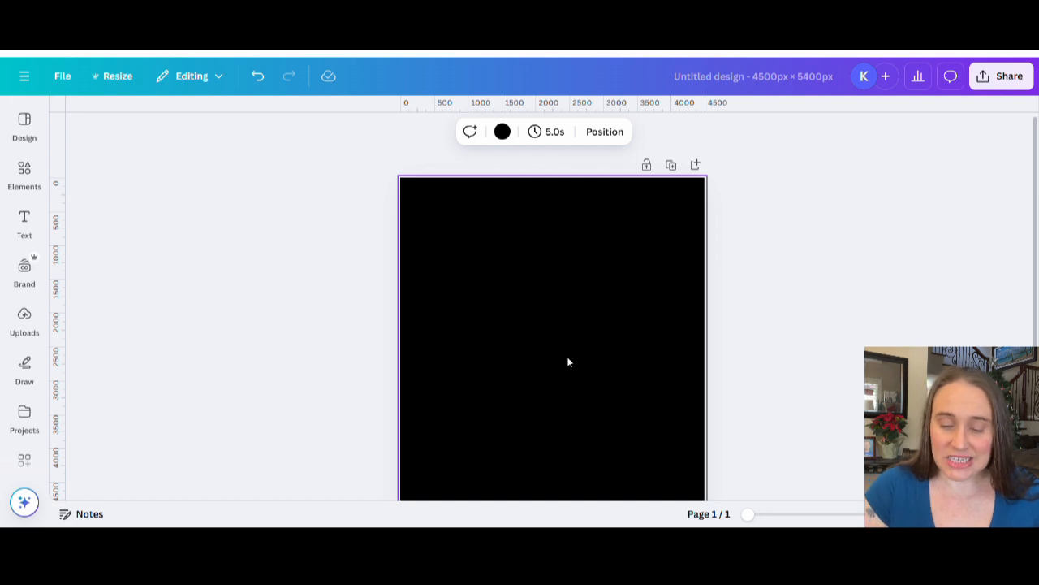
mouse_move(556, 360)
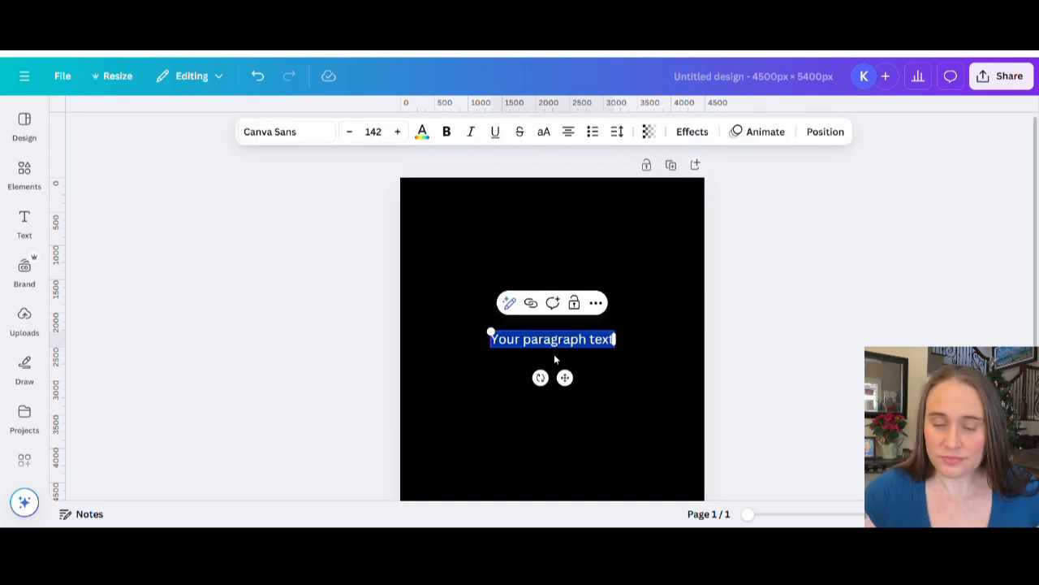
Add a text box reading 'cupid' at font size 848.
text(cupid)
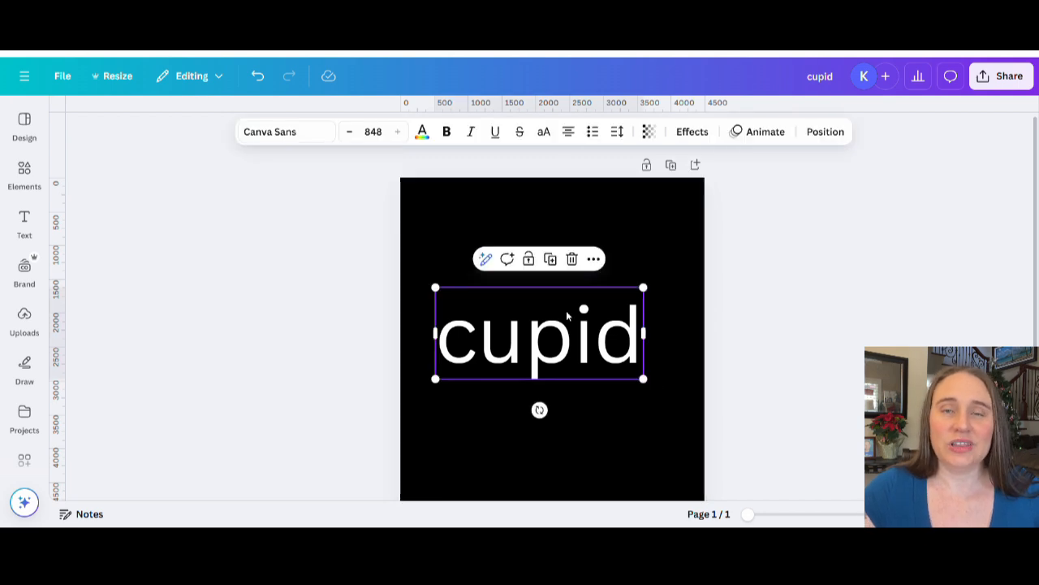
mouse_move(529, 327)
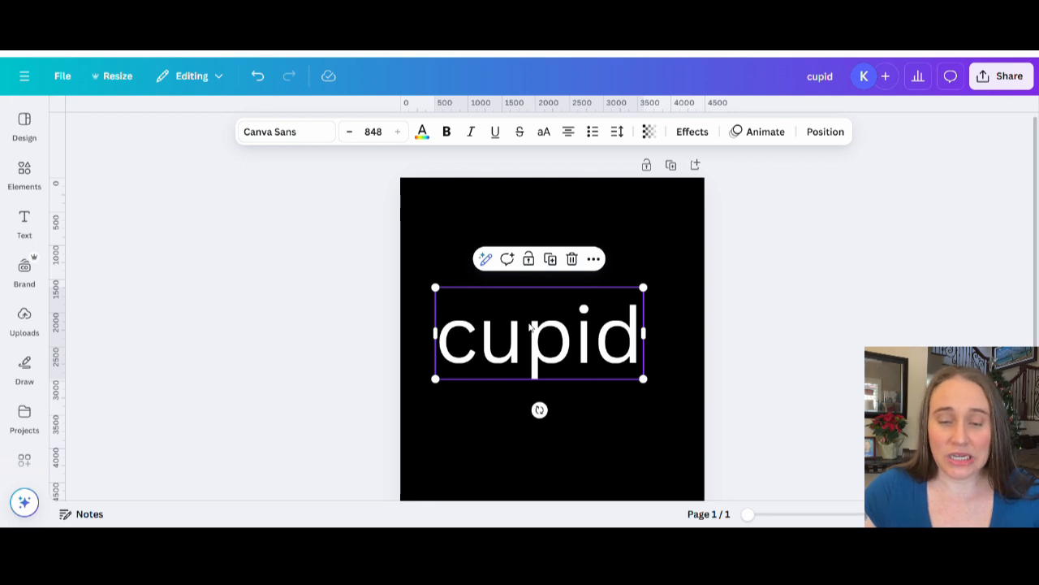
mouse_move(535, 291)
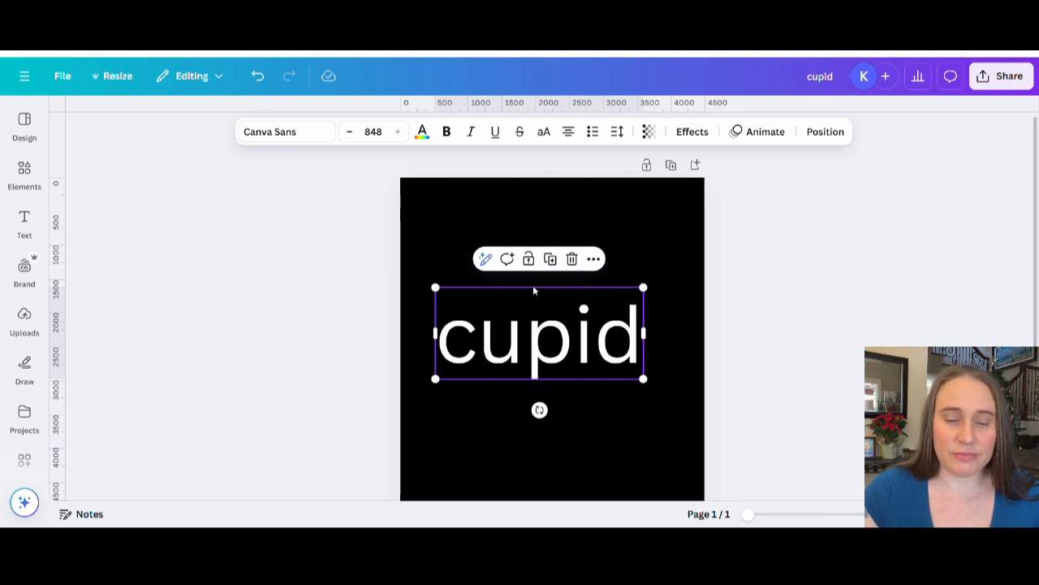
Switch the cupid text to the Bright Harmony font and drag it larger.
click(285, 131)
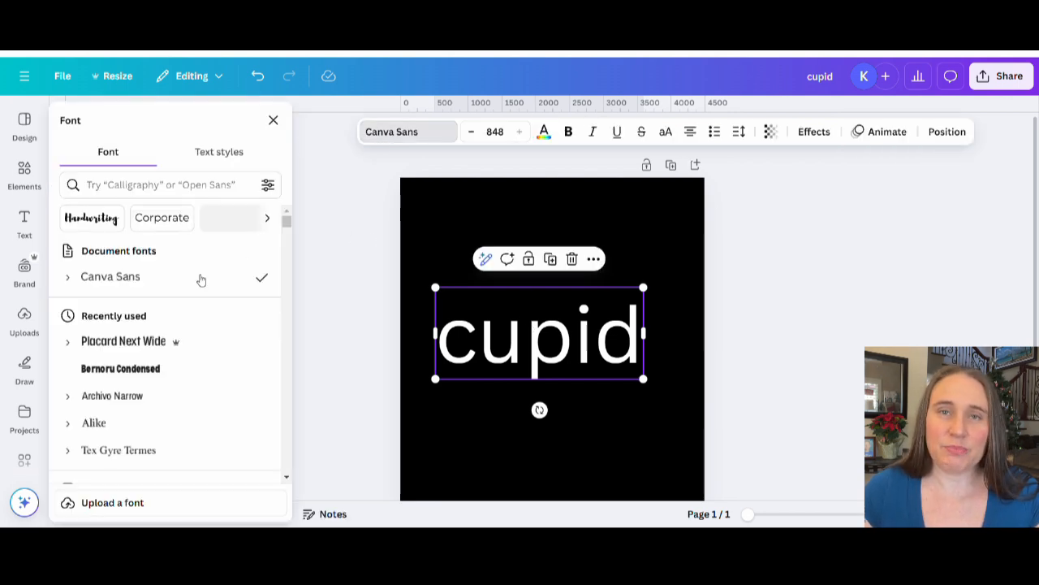
click(162, 185)
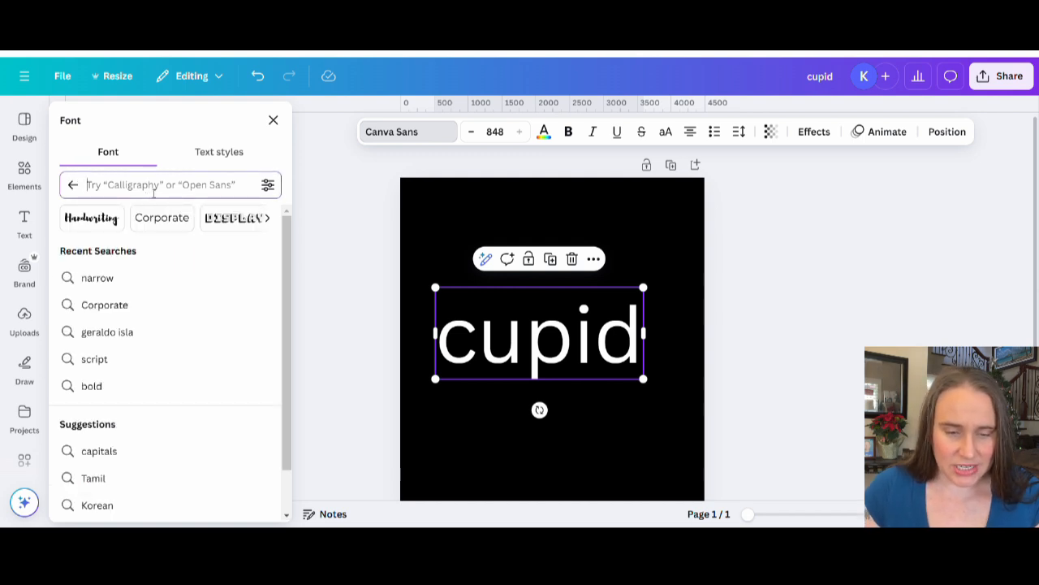
text(bright ha)
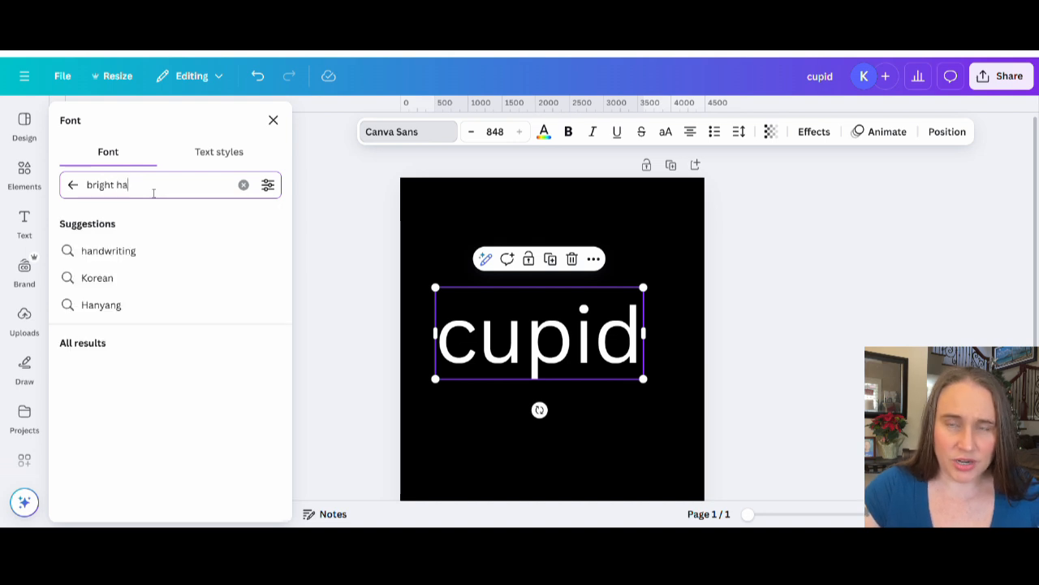
text(rm)
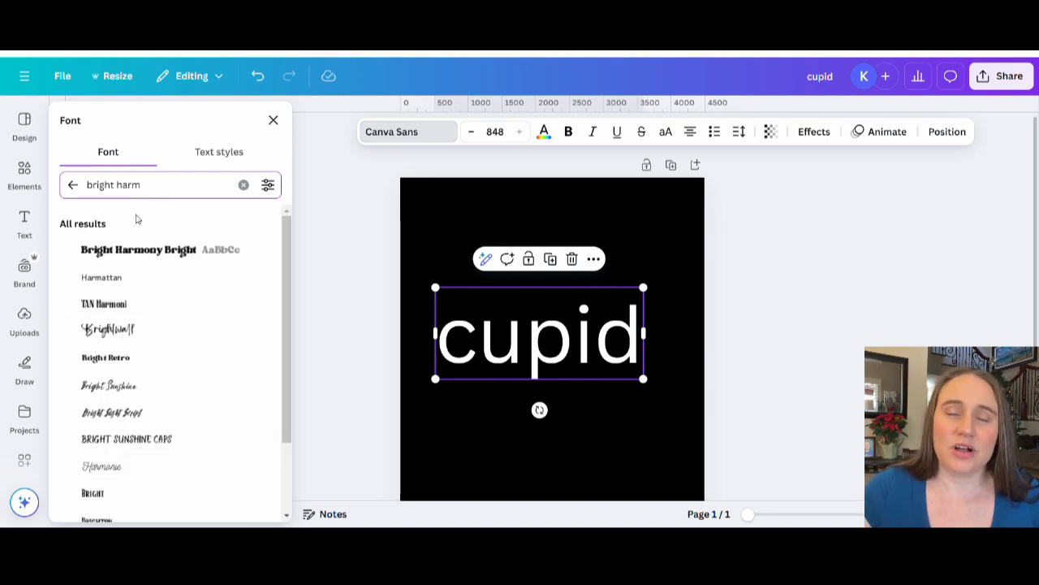
click(138, 249)
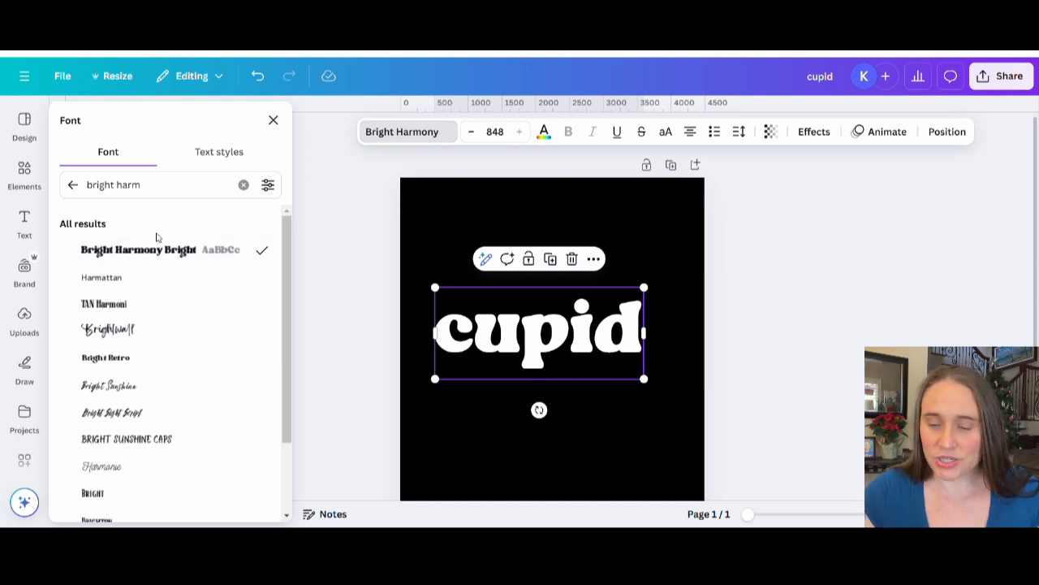
mouse_move(469, 273)
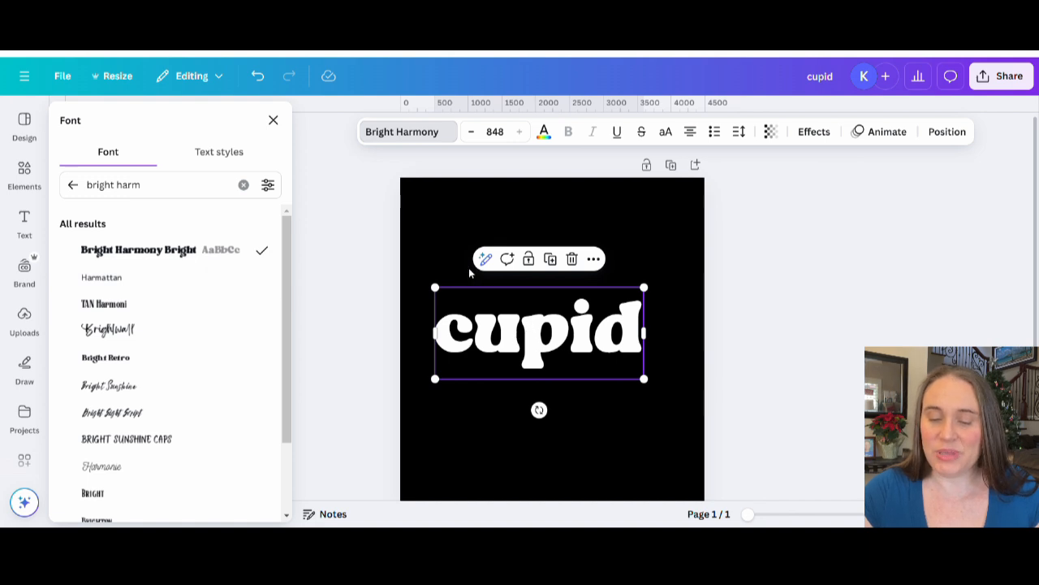
drag(644, 287, 679, 273)
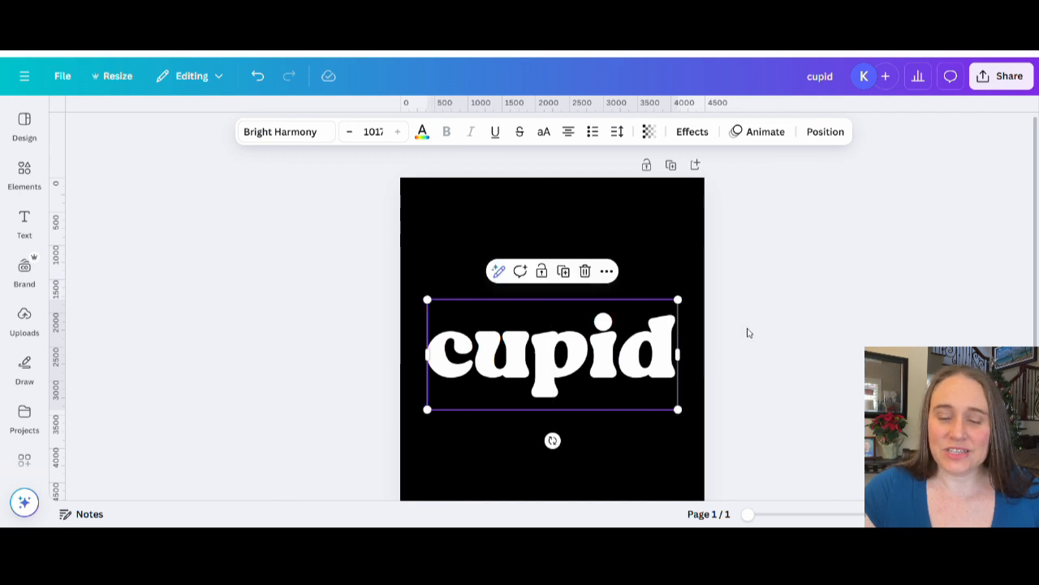
mouse_move(743, 324)
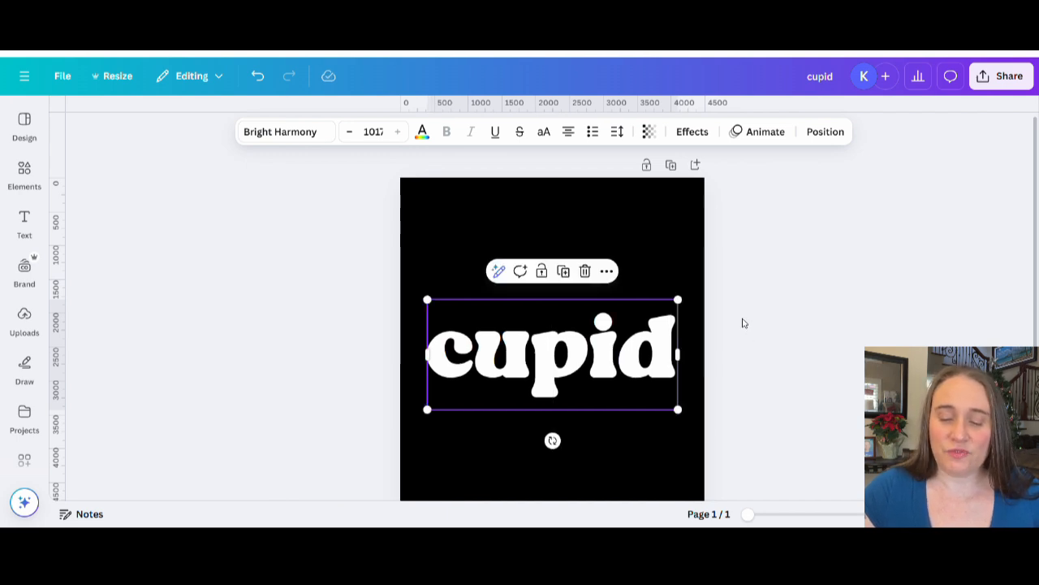
mouse_move(604, 364)
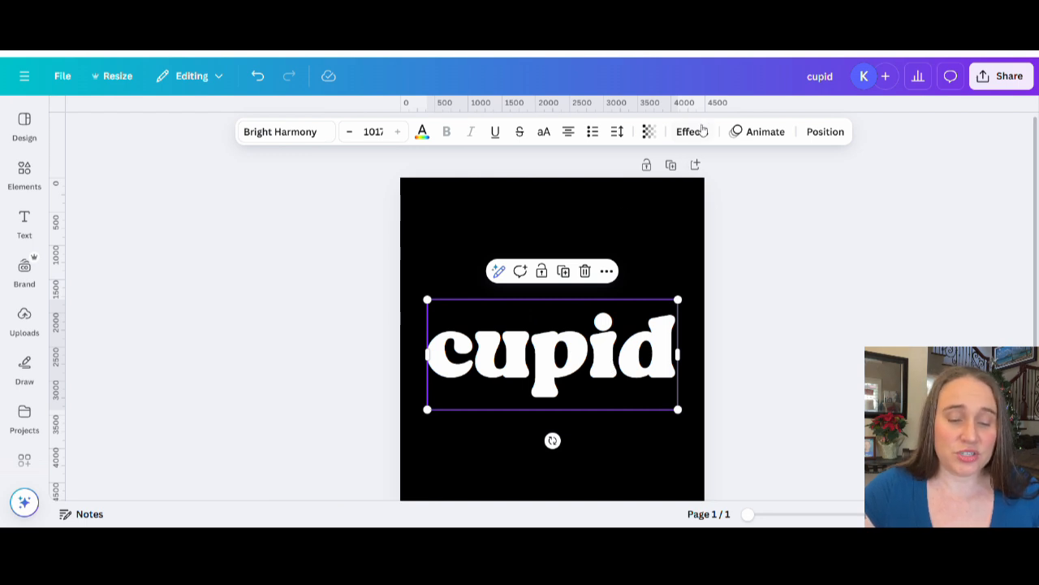
Apply the Hollow text effect to cupid with outline thickness around 38.
click(690, 130)
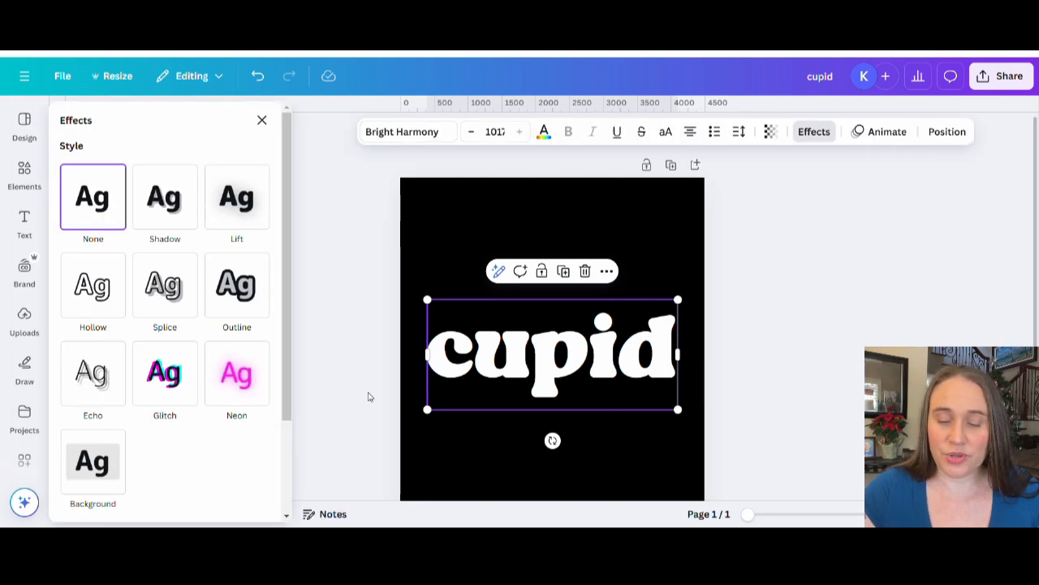
click(93, 284)
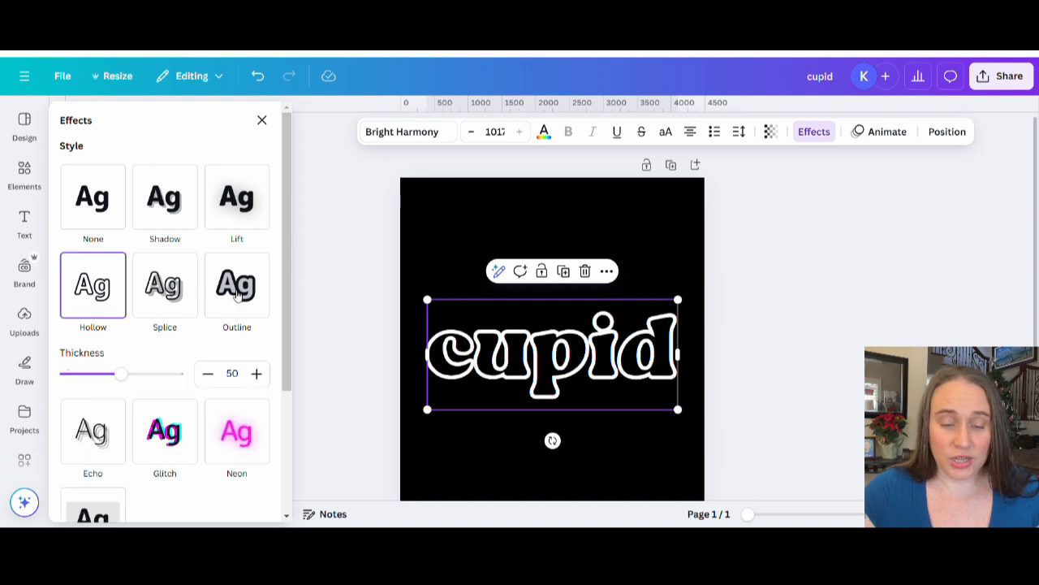
mouse_move(188, 423)
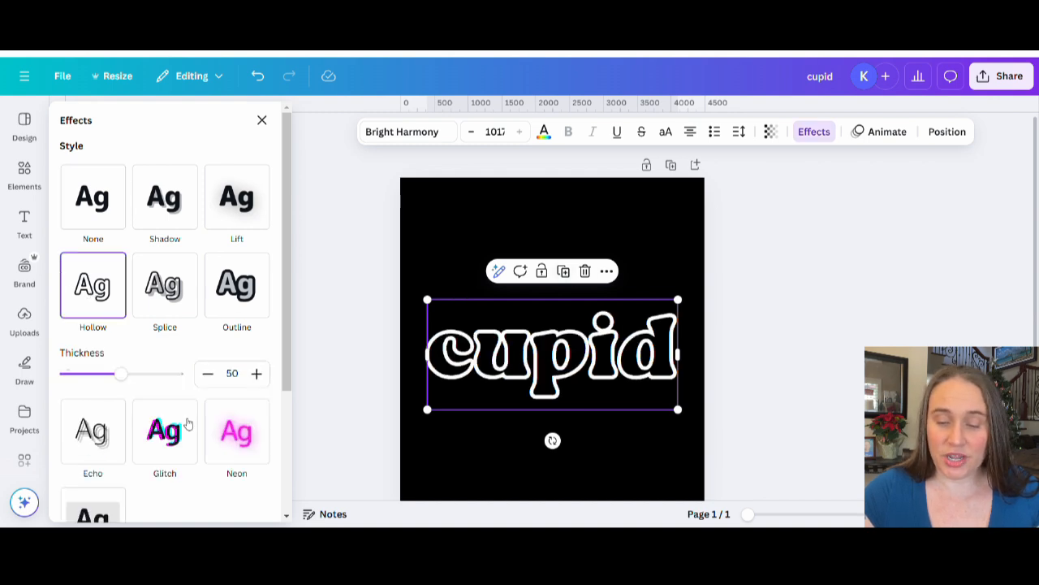
drag(121, 373, 165, 373)
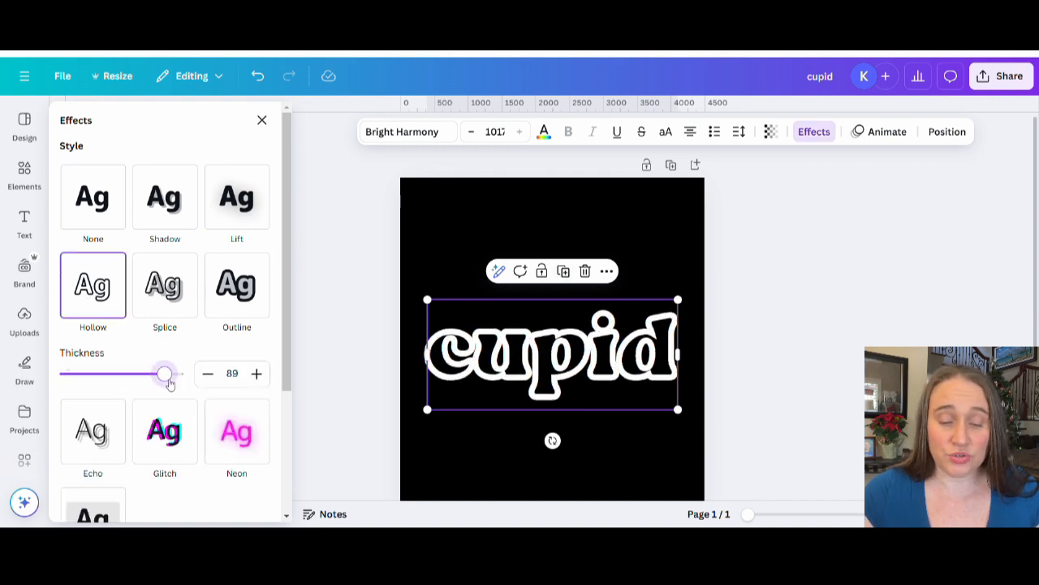
drag(165, 373, 69, 374)
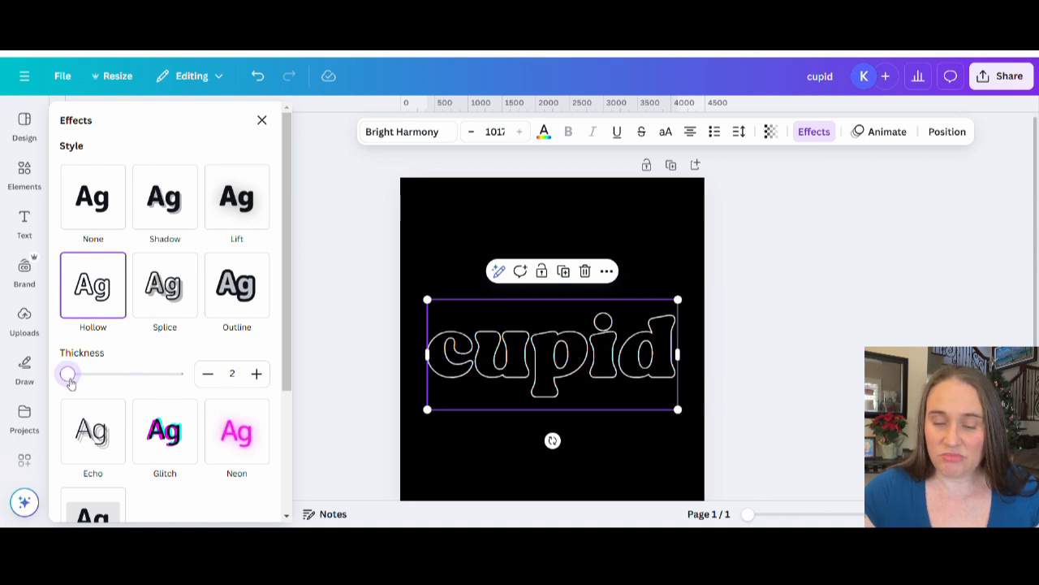
drag(69, 373, 99, 373)
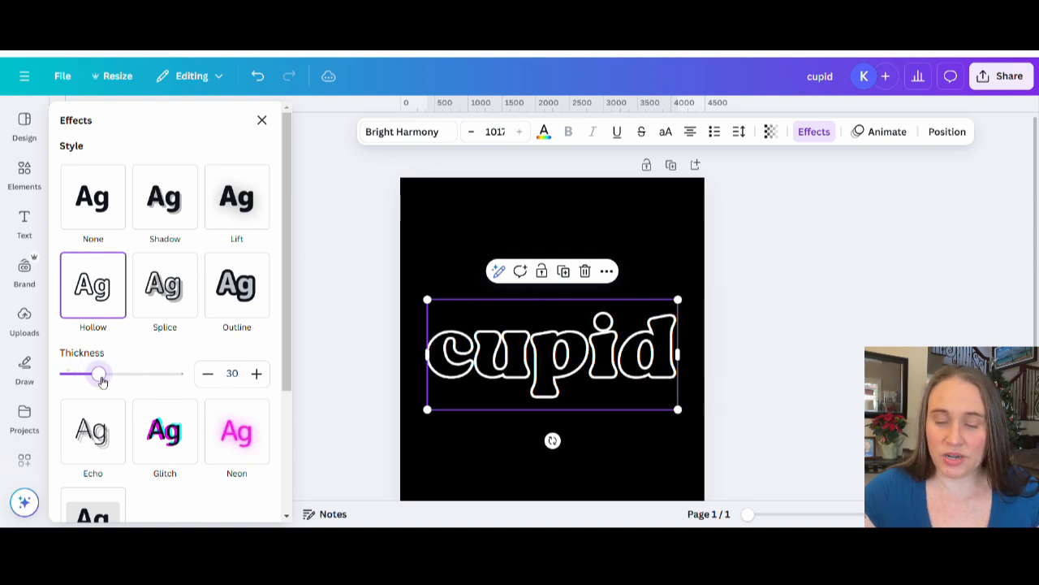
drag(99, 374, 110, 374)
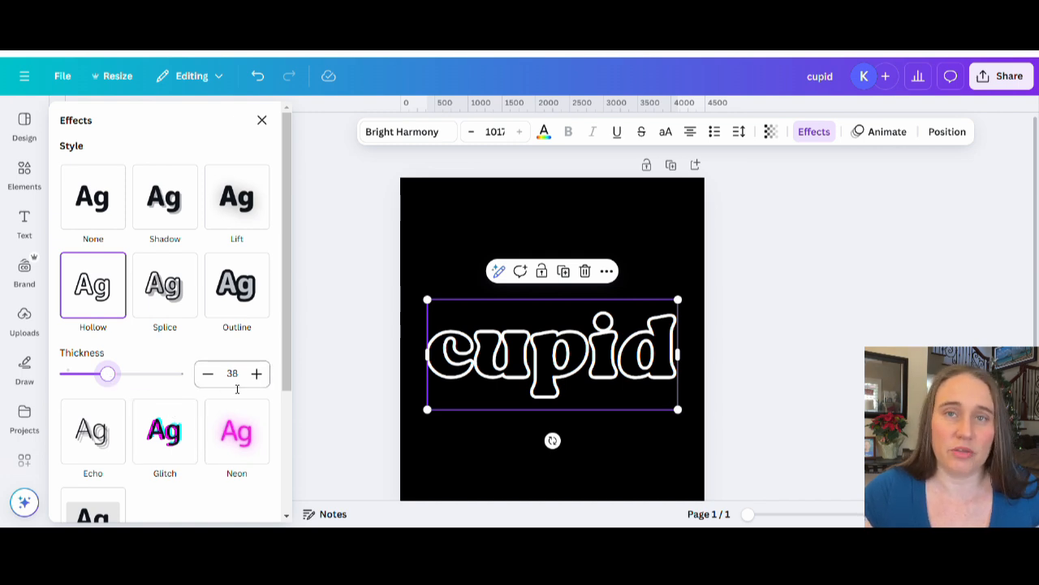
mouse_move(487, 249)
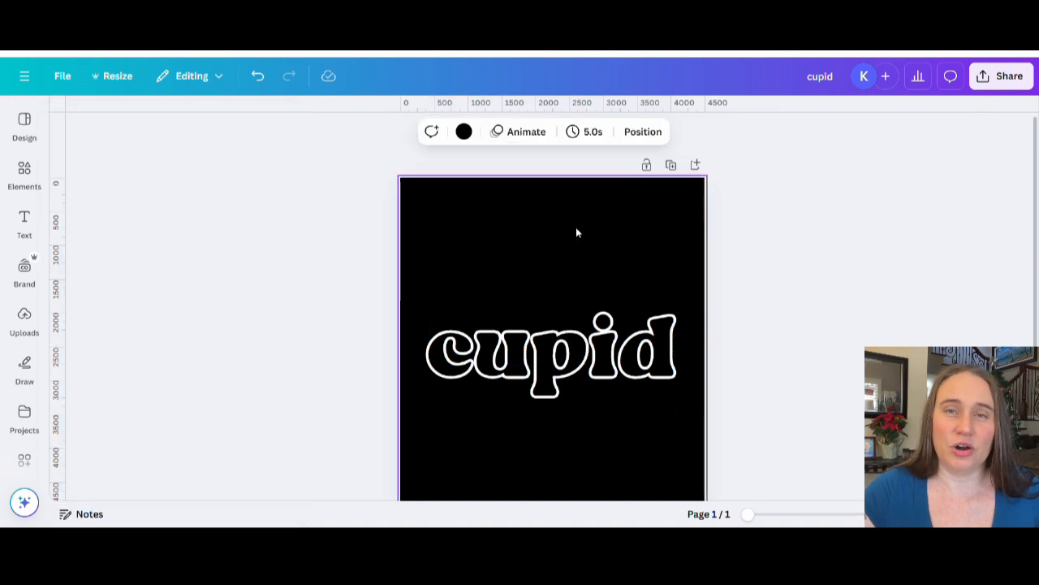
click(552, 353)
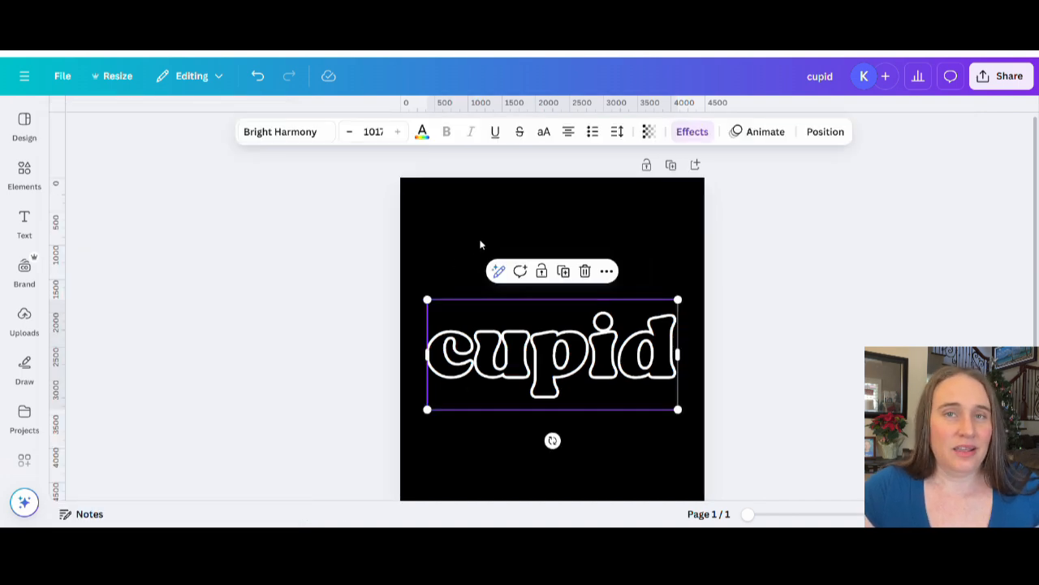
mouse_move(421, 203)
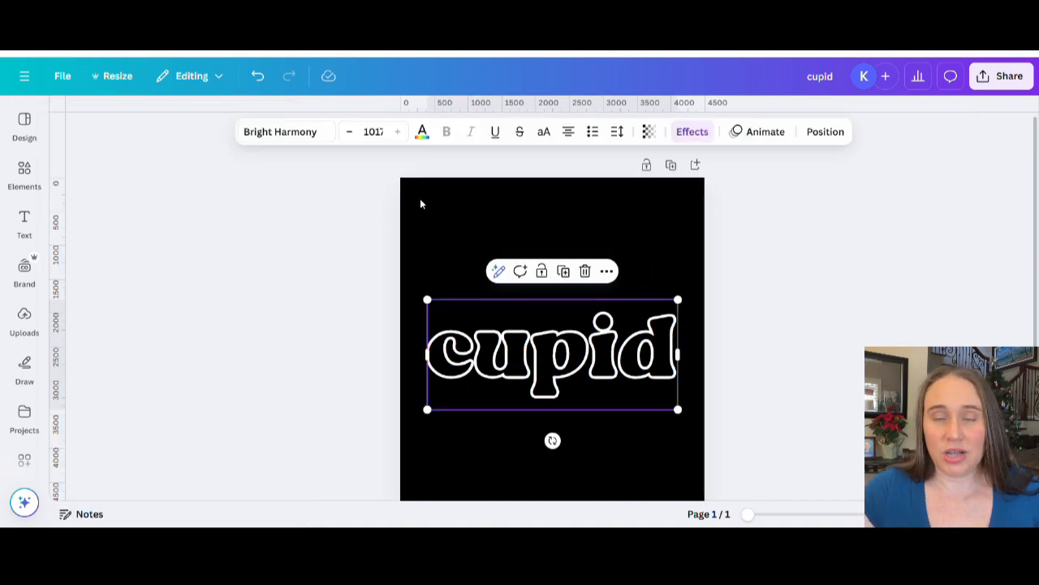
mouse_move(513, 224)
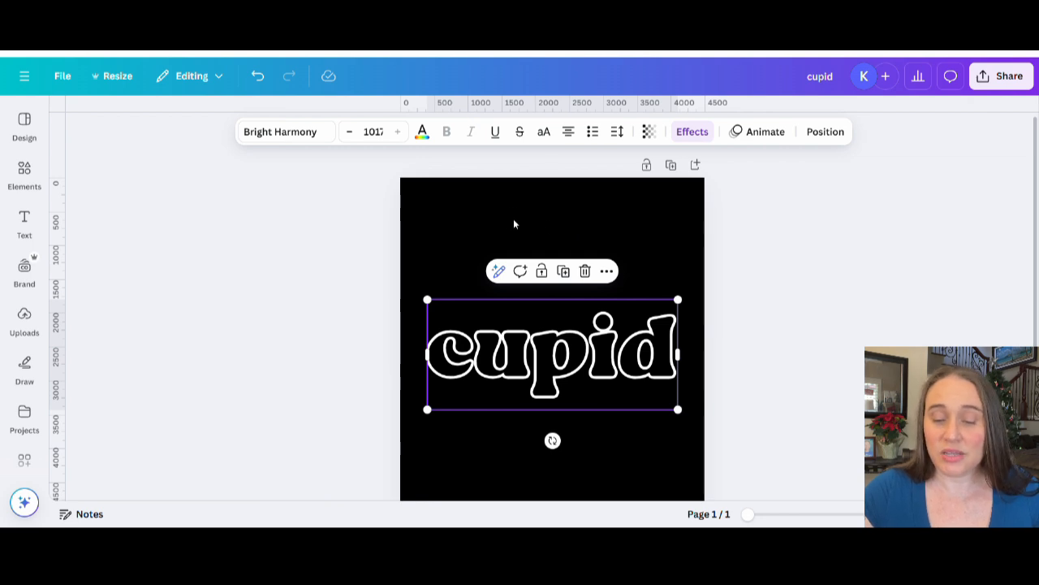
mouse_move(453, 239)
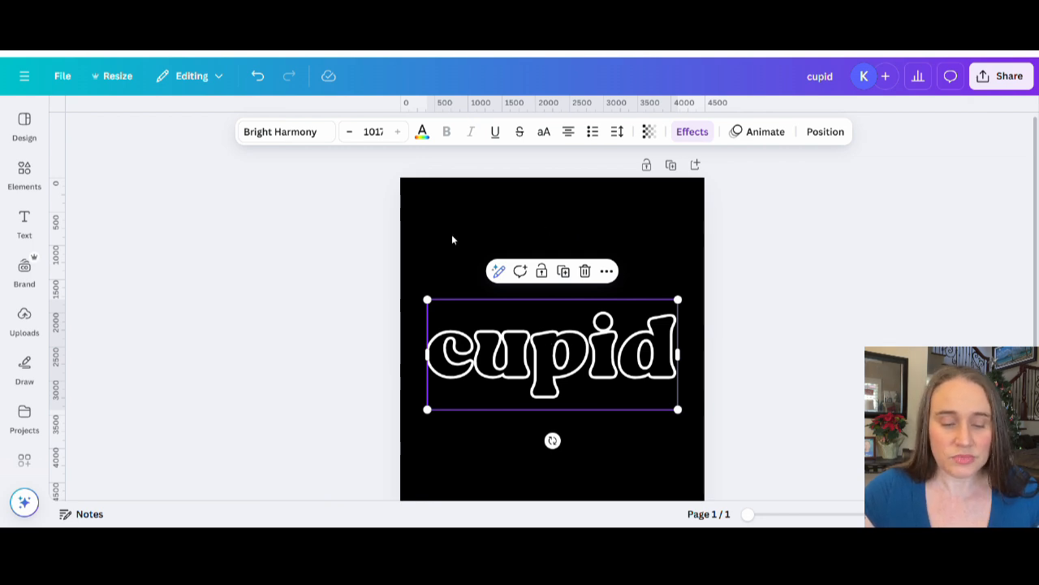
mouse_move(422, 131)
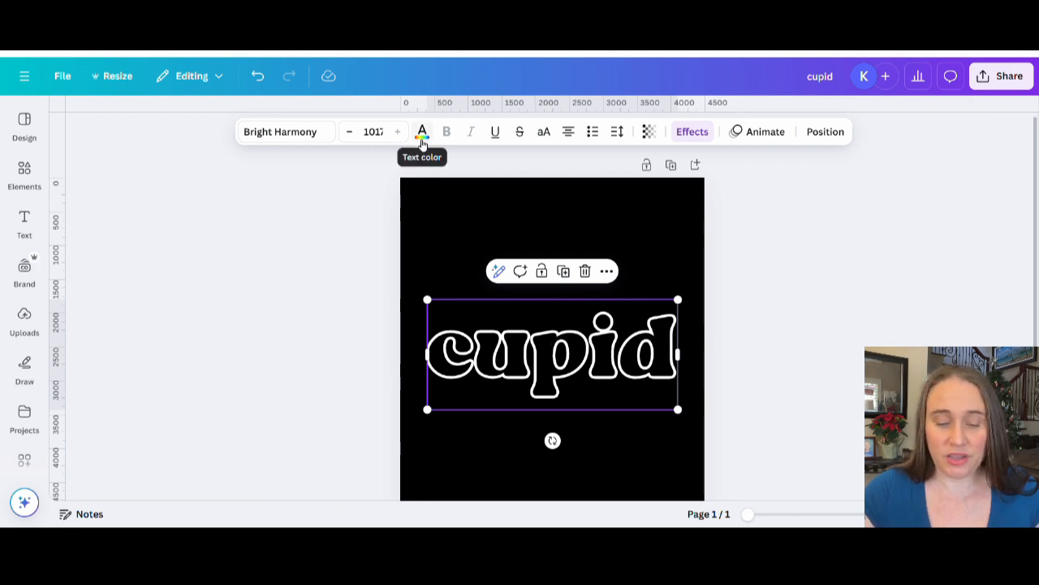
Colour the hollow cupid lettering custom pink #FF74BB.
click(421, 131)
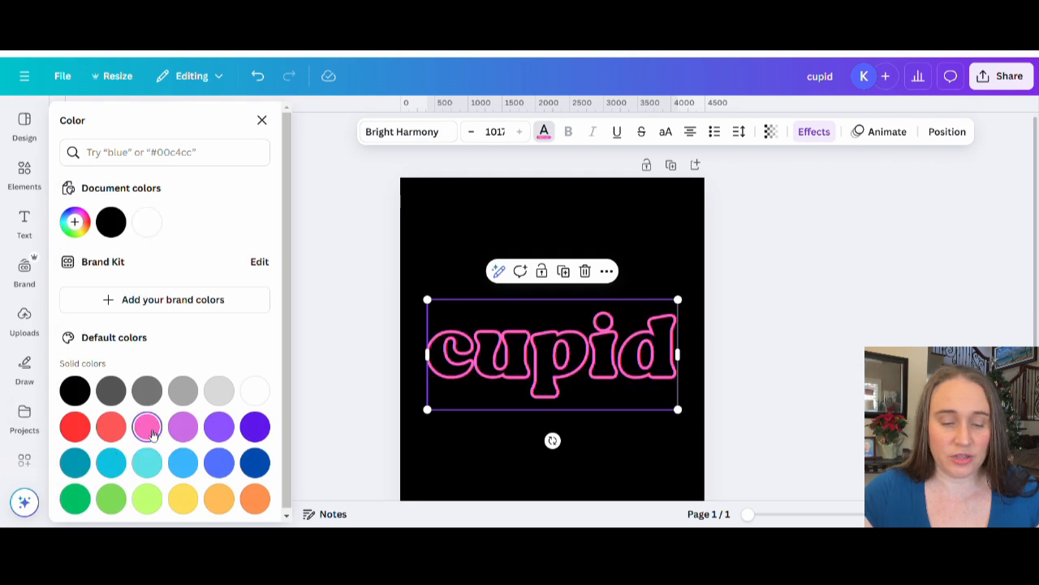
mouse_move(147, 426)
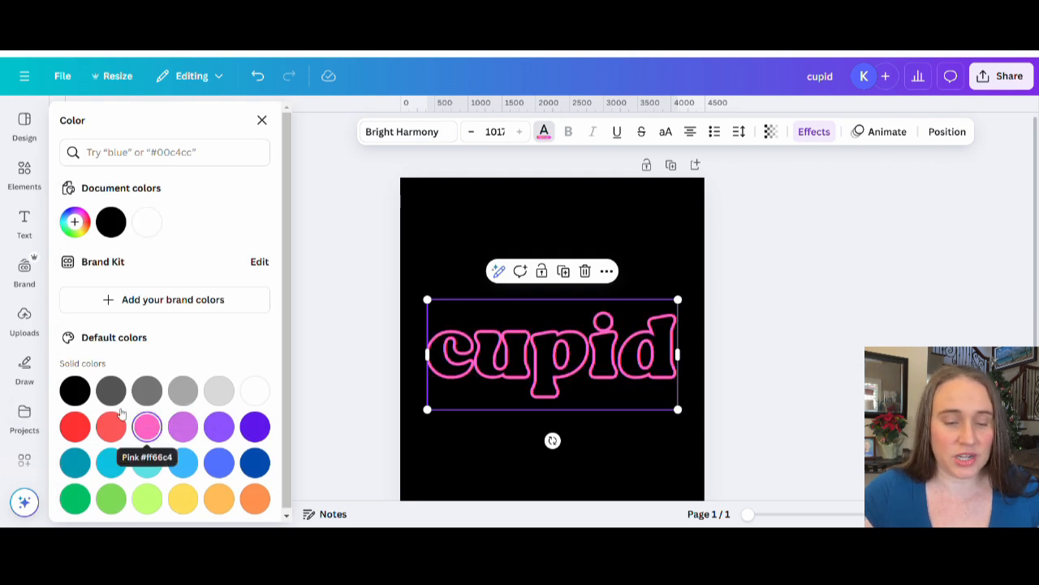
mouse_move(171, 359)
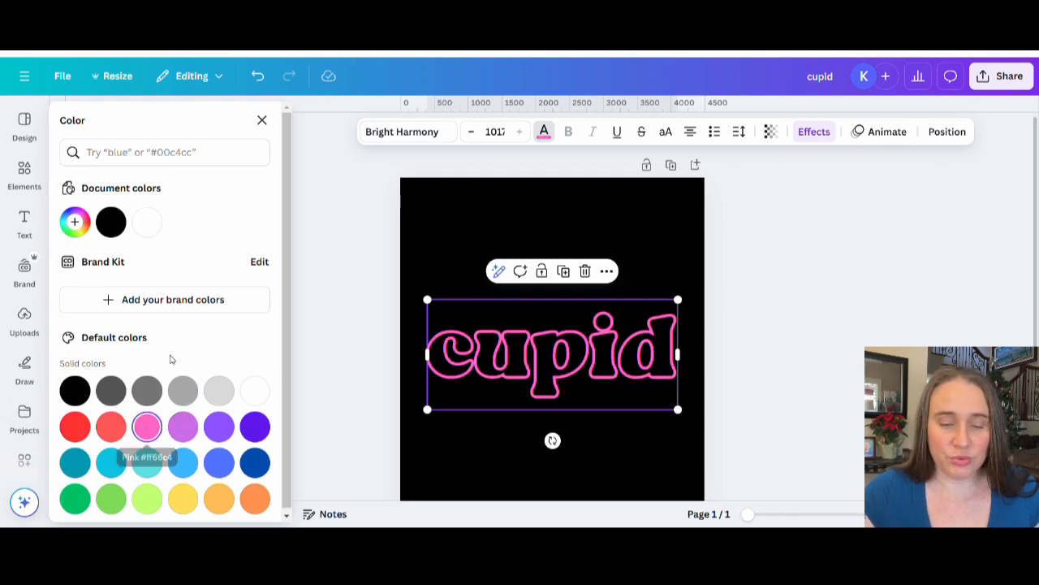
mouse_move(74, 222)
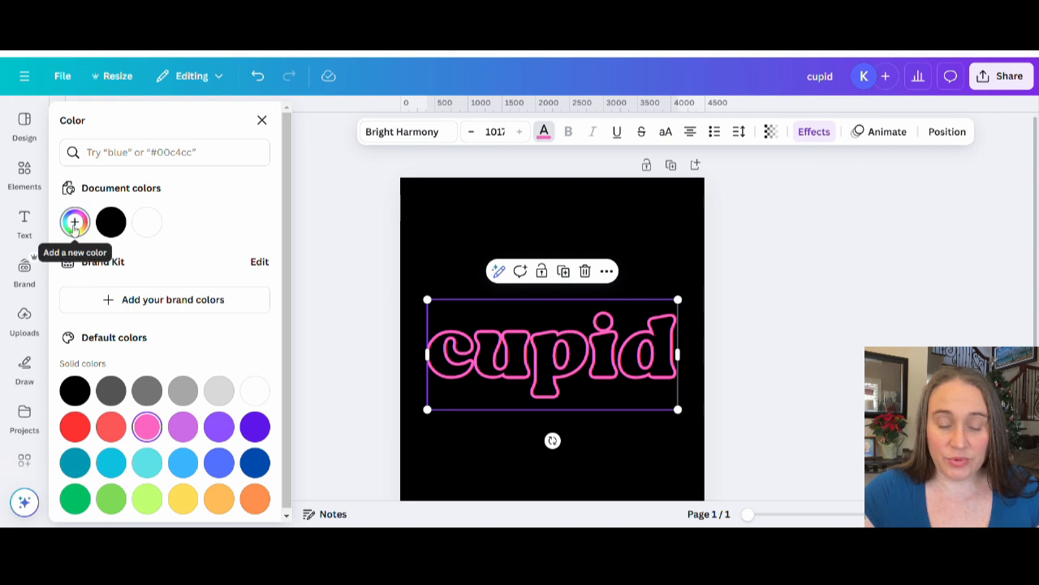
click(74, 221)
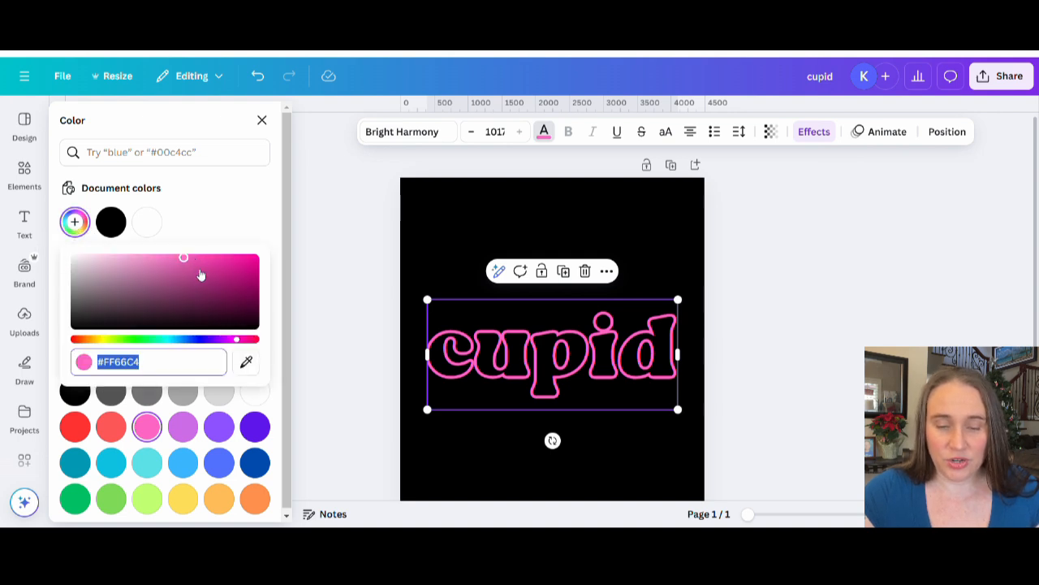
drag(236, 338, 244, 339)
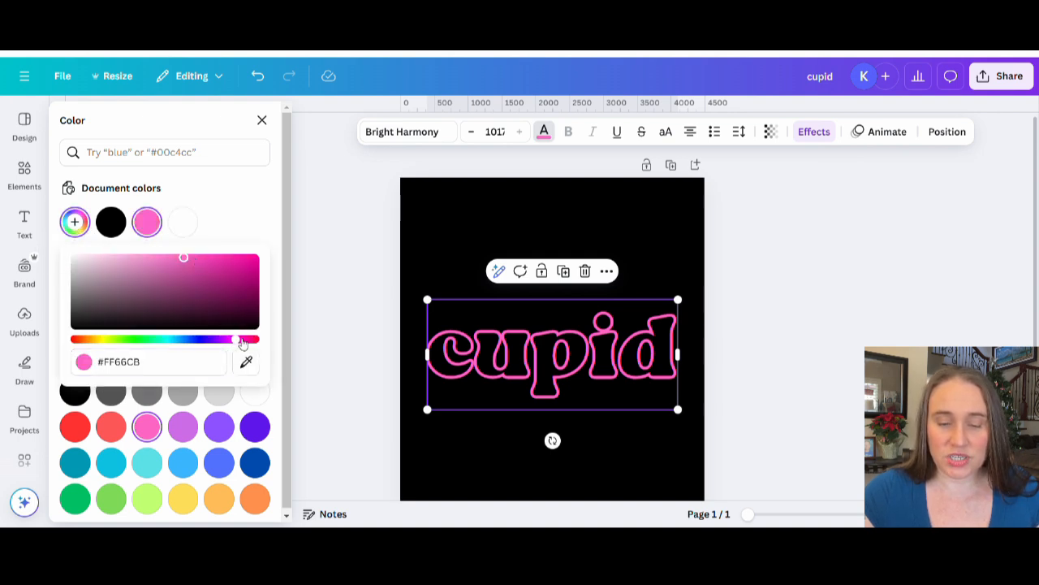
drag(244, 339, 242, 340)
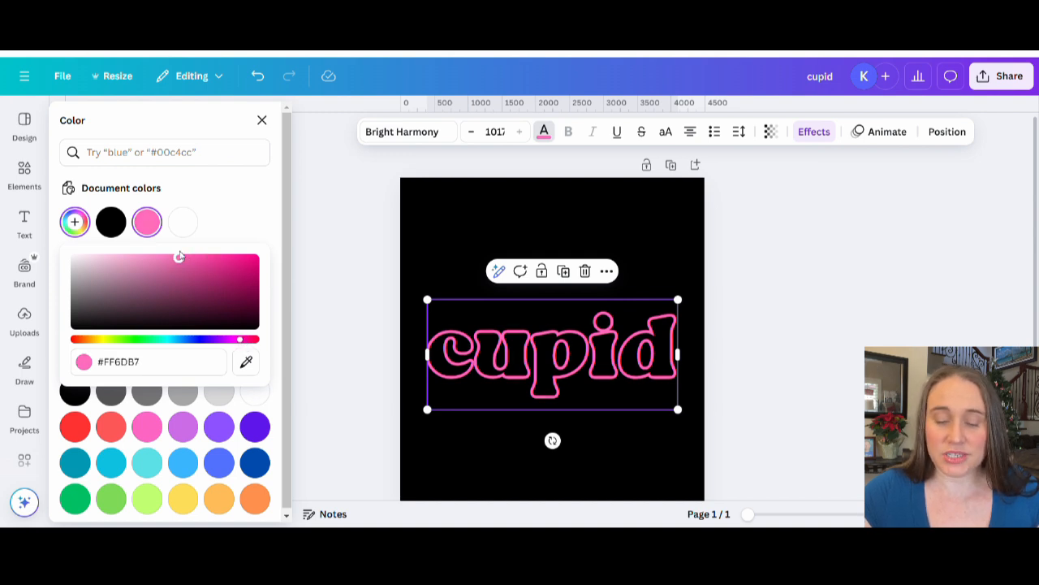
drag(181, 258, 171, 257)
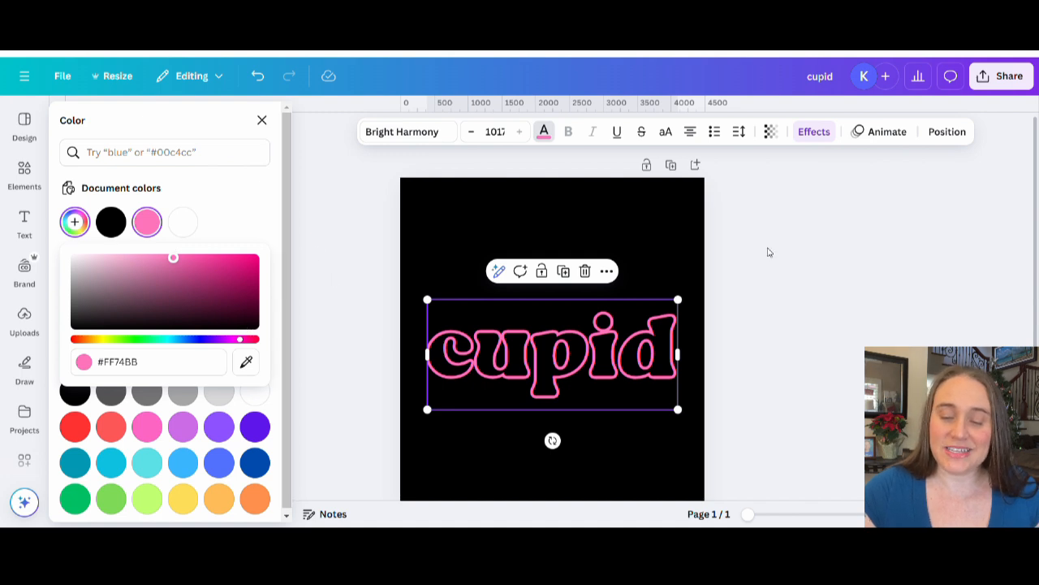
mouse_move(780, 332)
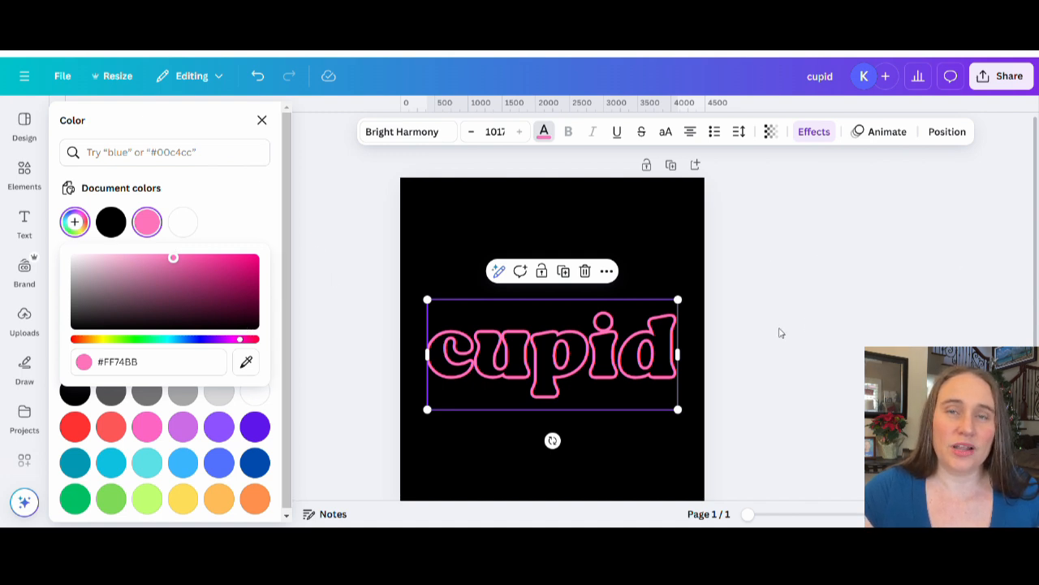
mouse_move(891, 336)
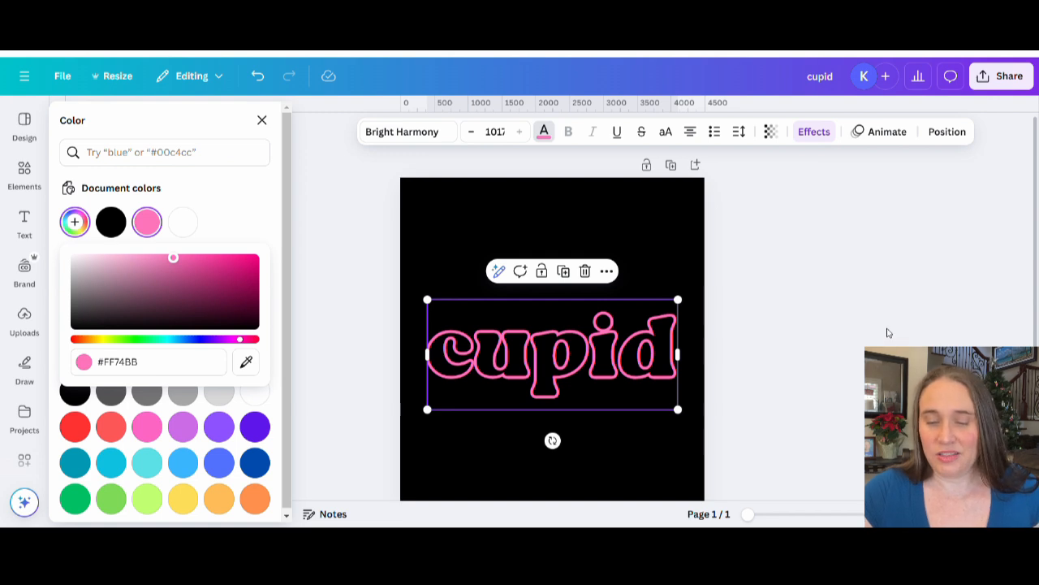
mouse_move(834, 304)
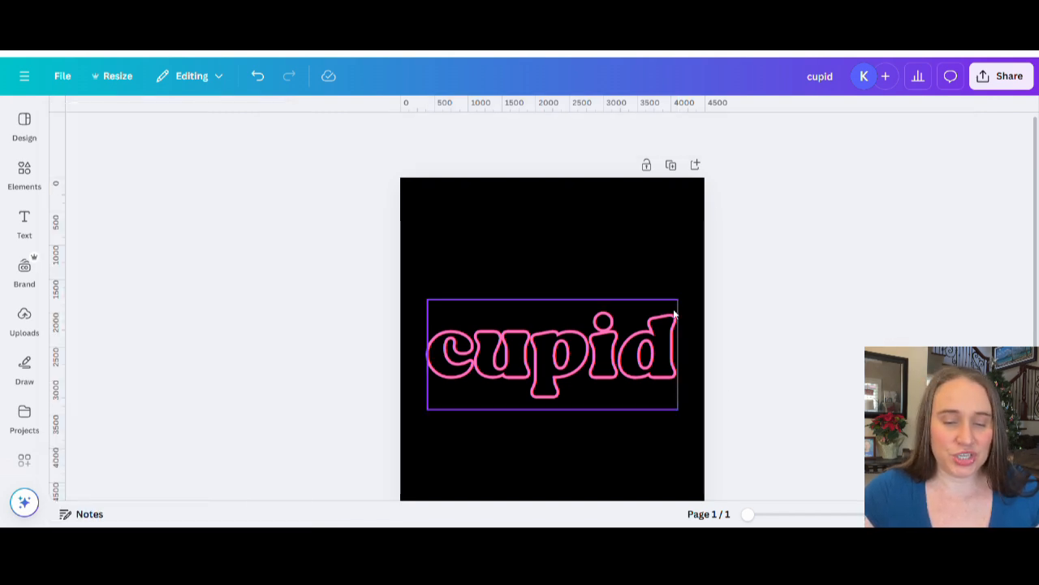
Set the page background back to black and open the download settings.
click(552, 243)
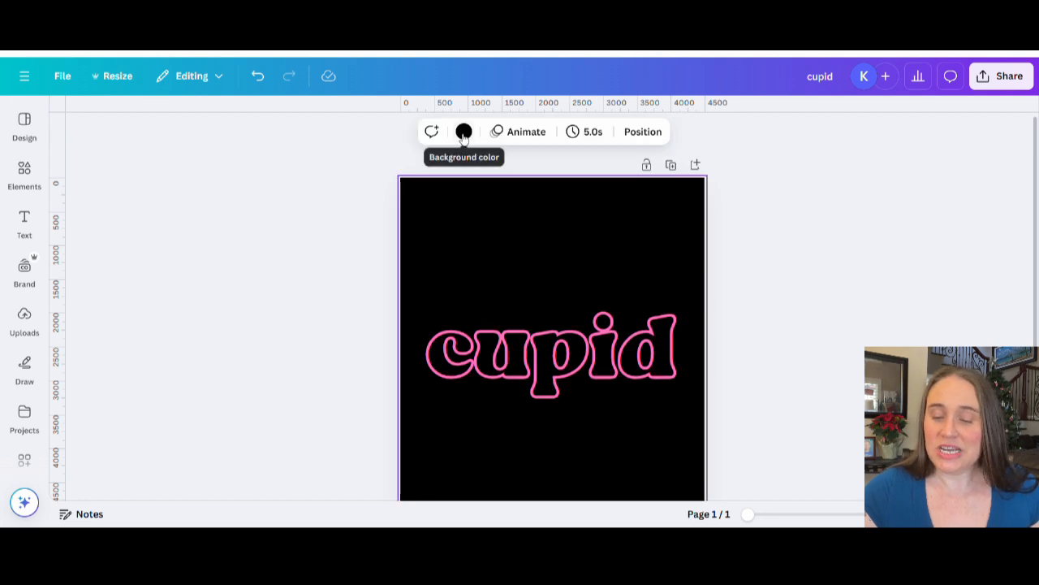
click(463, 131)
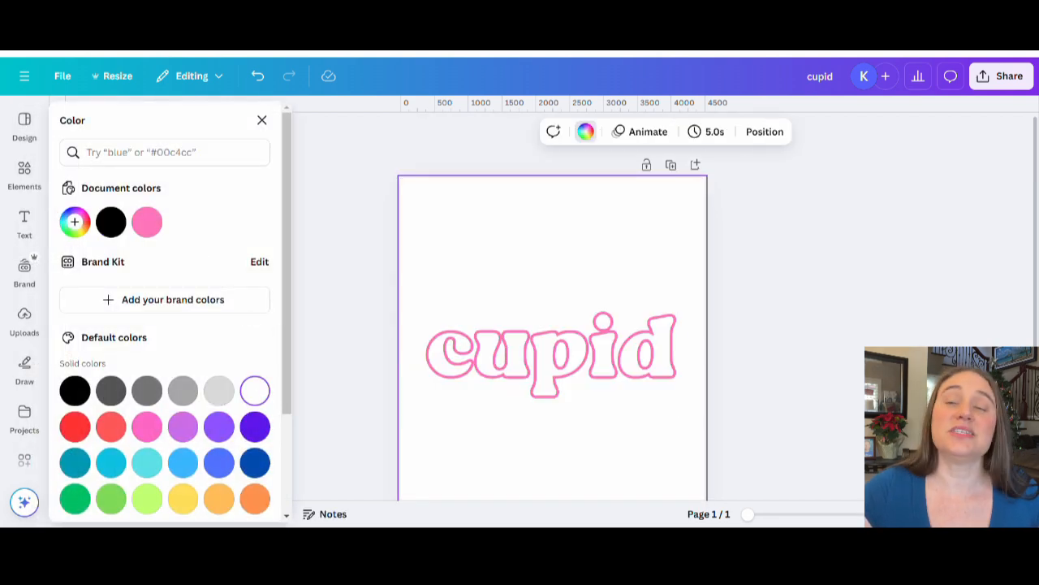
click(110, 222)
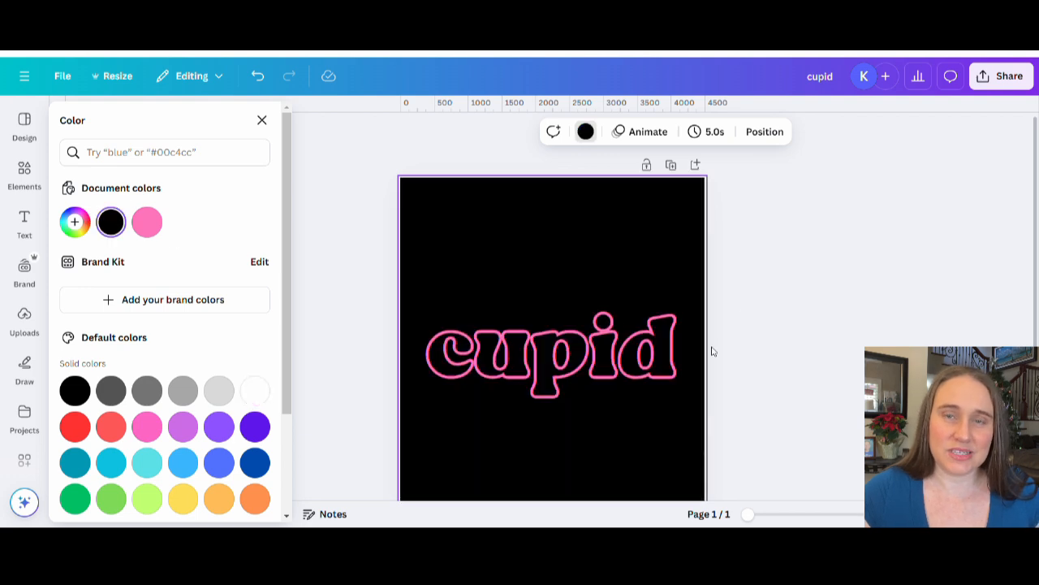
click(446, 380)
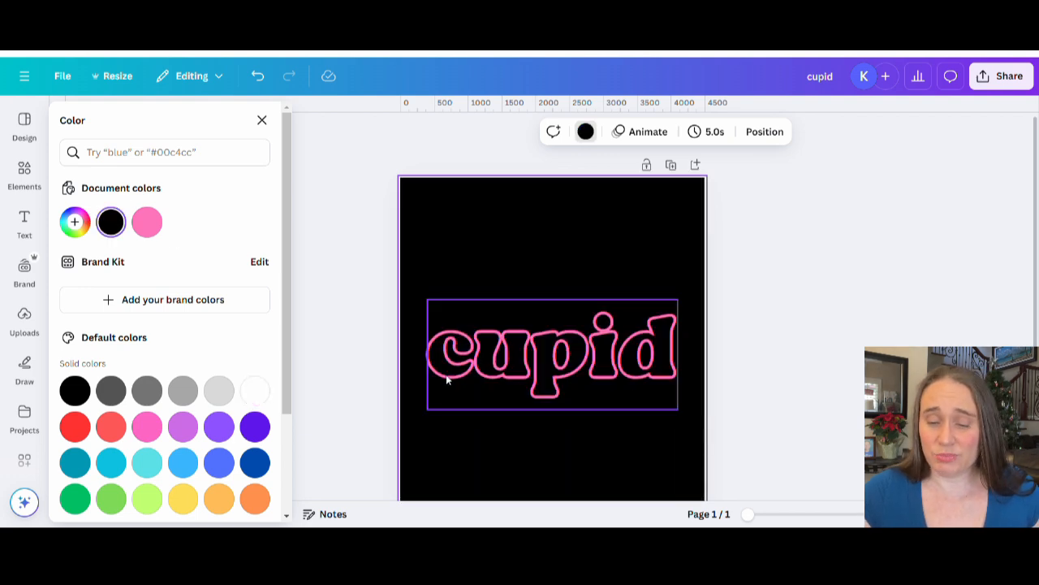
mouse_move(643, 327)
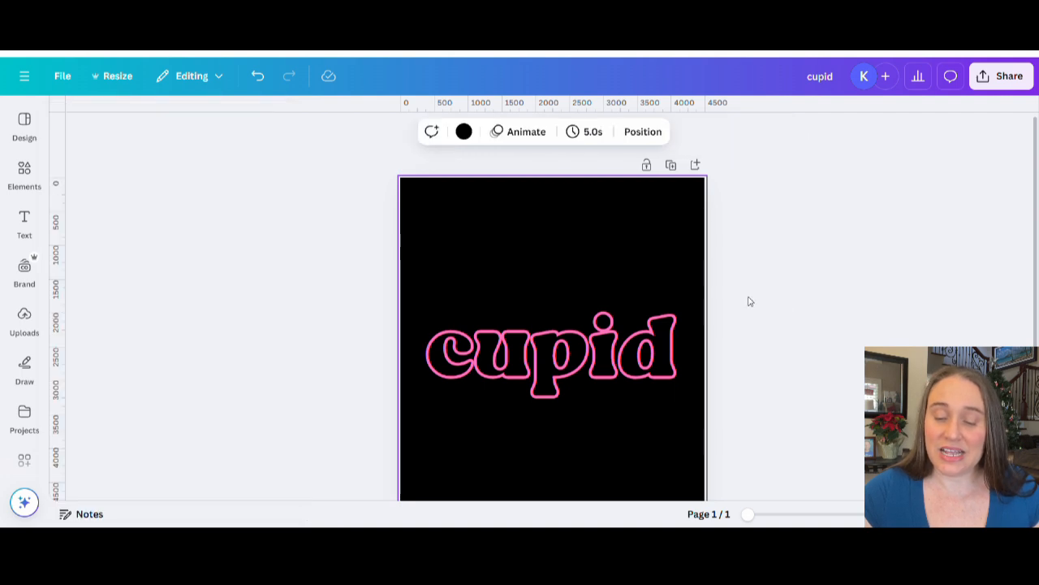
click(553, 353)
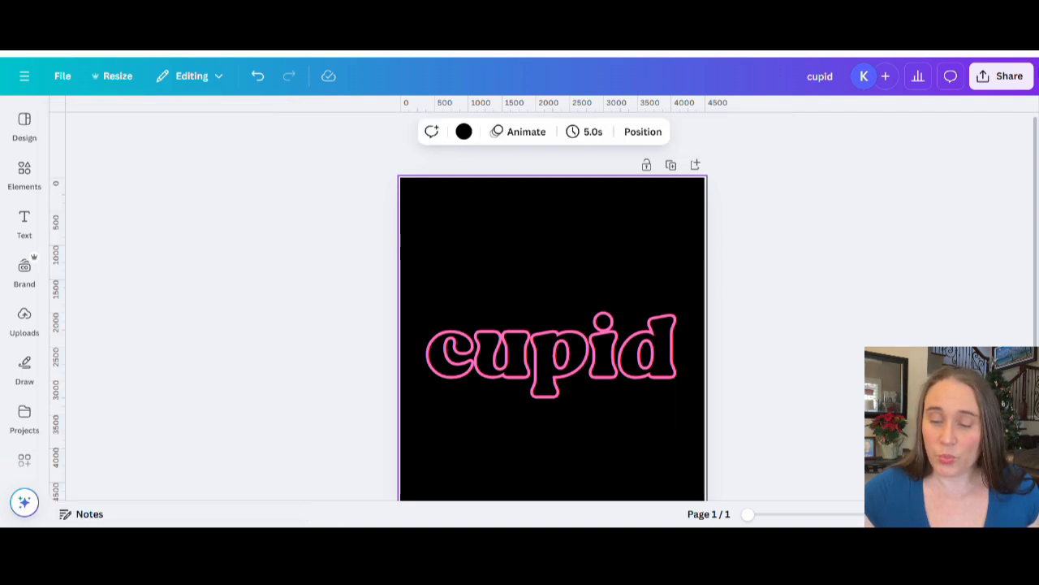
click(1010, 76)
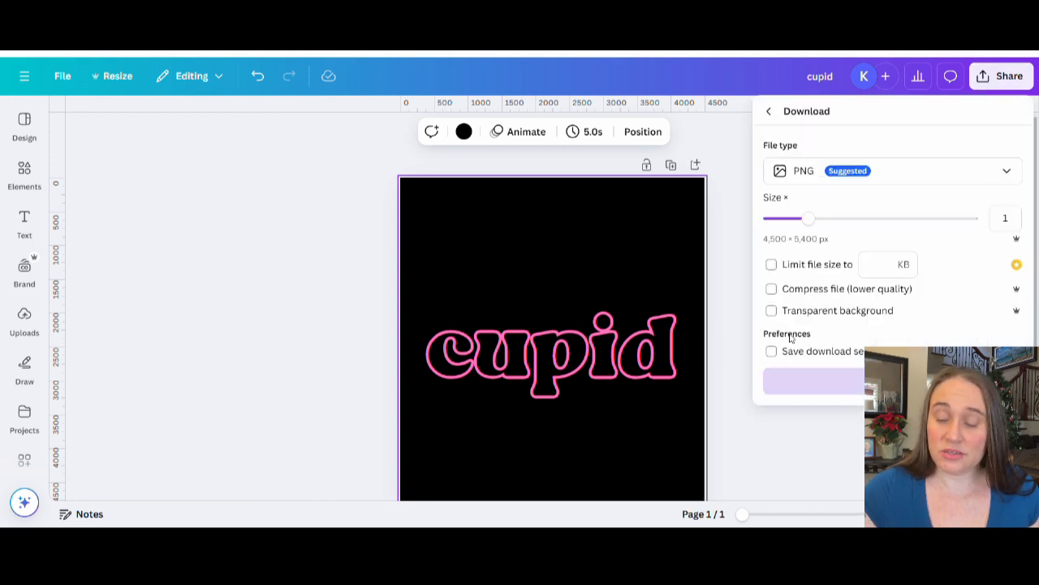
Download the design as a PNG with transparent background.
click(770, 311)
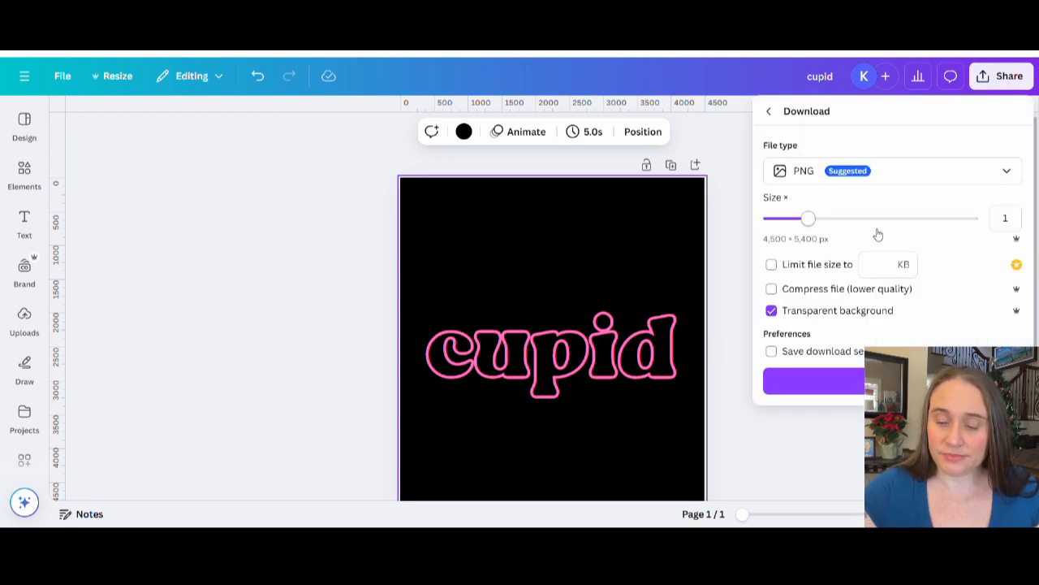
click(812, 381)
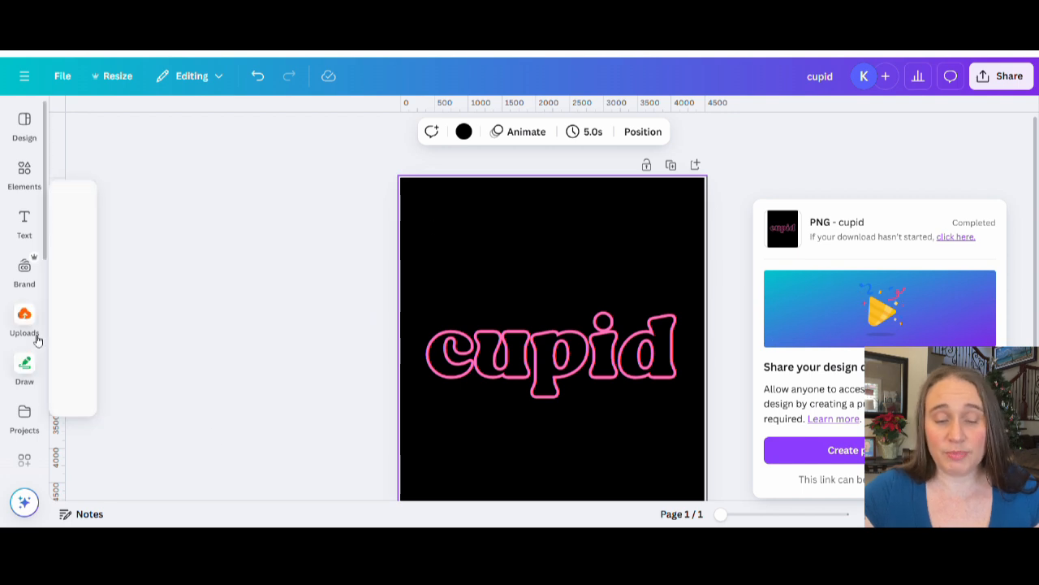
click(24, 321)
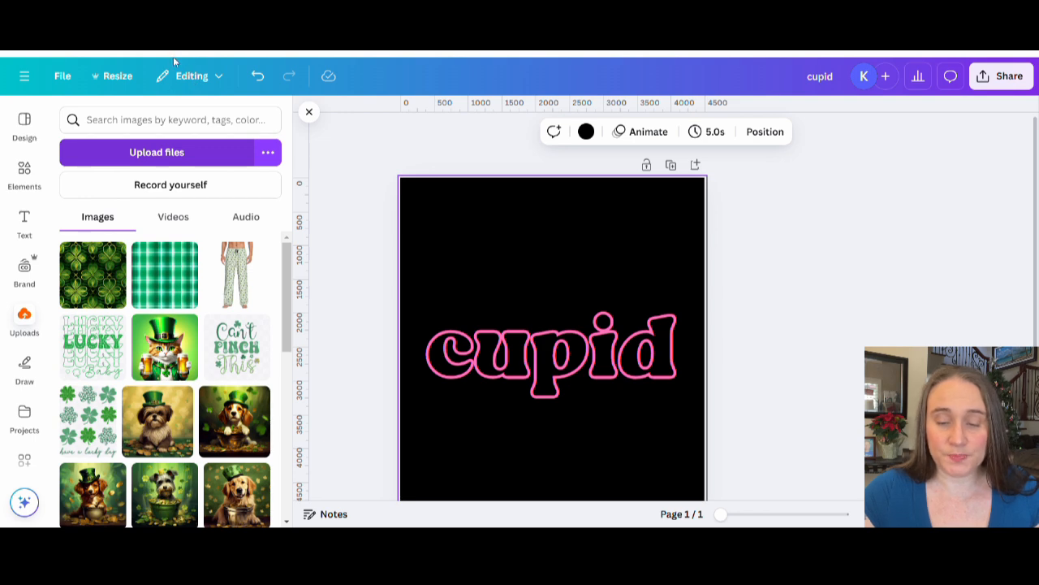
Insert the downloaded cupid PNG and enlarge it just above the original text.
click(552, 353)
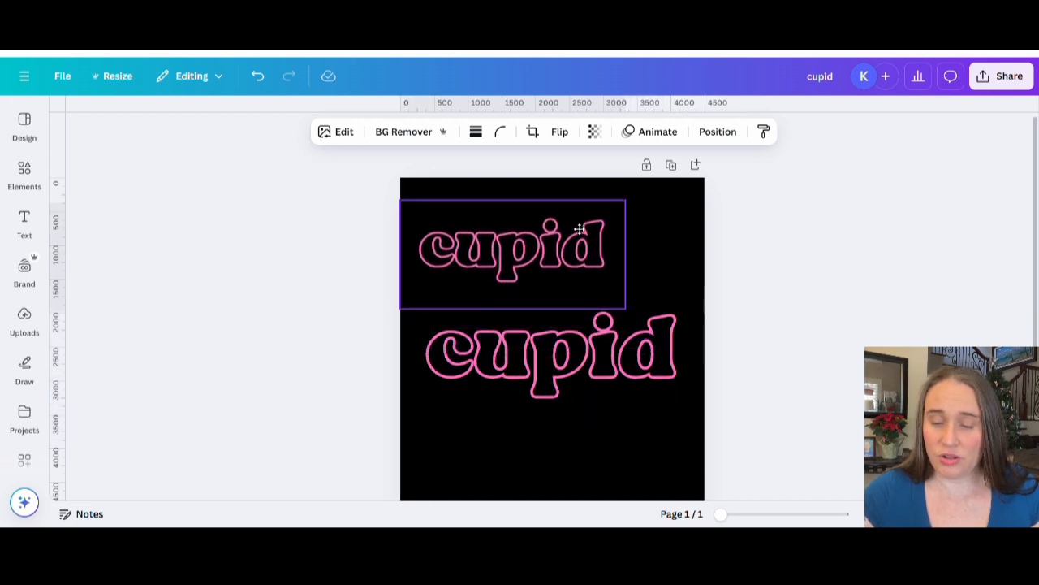
click(511, 252)
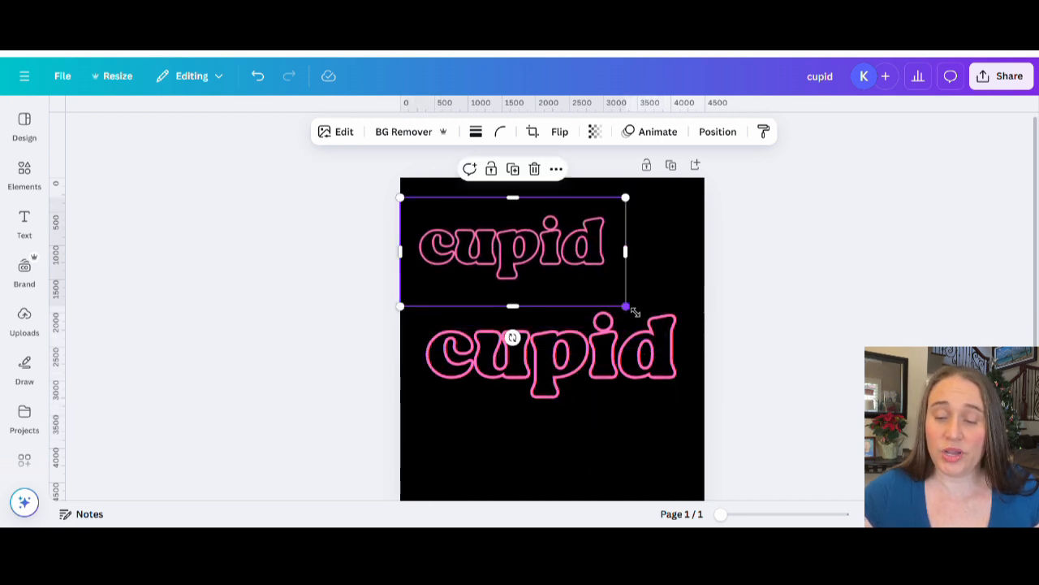
drag(625, 307, 704, 344)
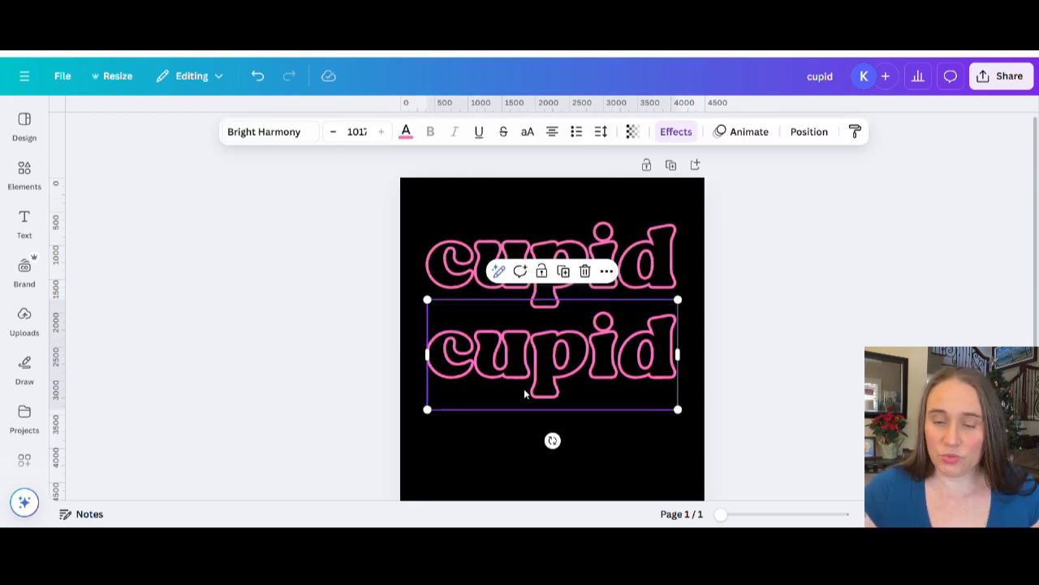
mouse_move(536, 363)
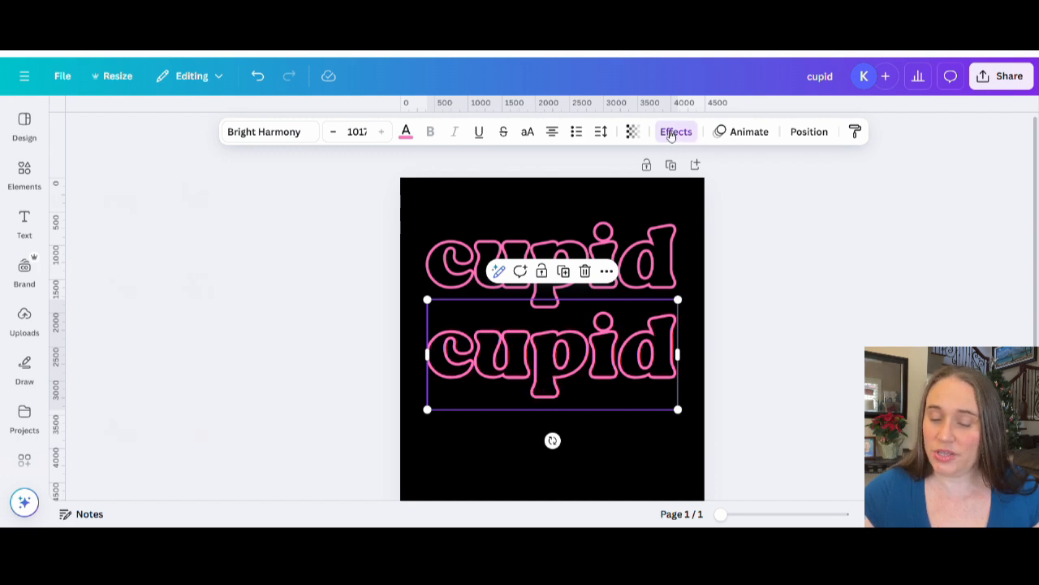
Set the lower cupid's effect to None and drag outlined copies above it.
click(675, 131)
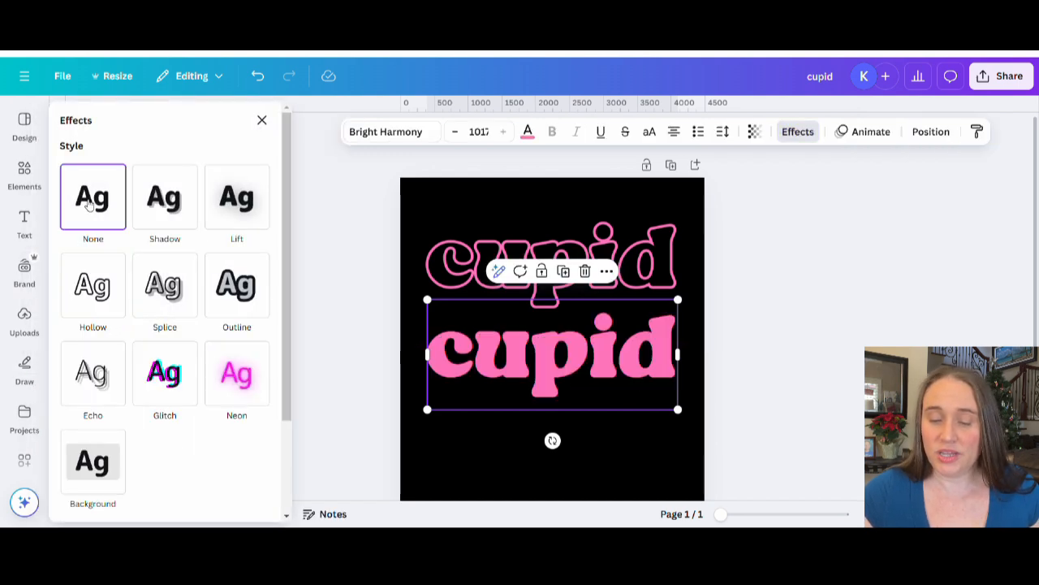
click(261, 119)
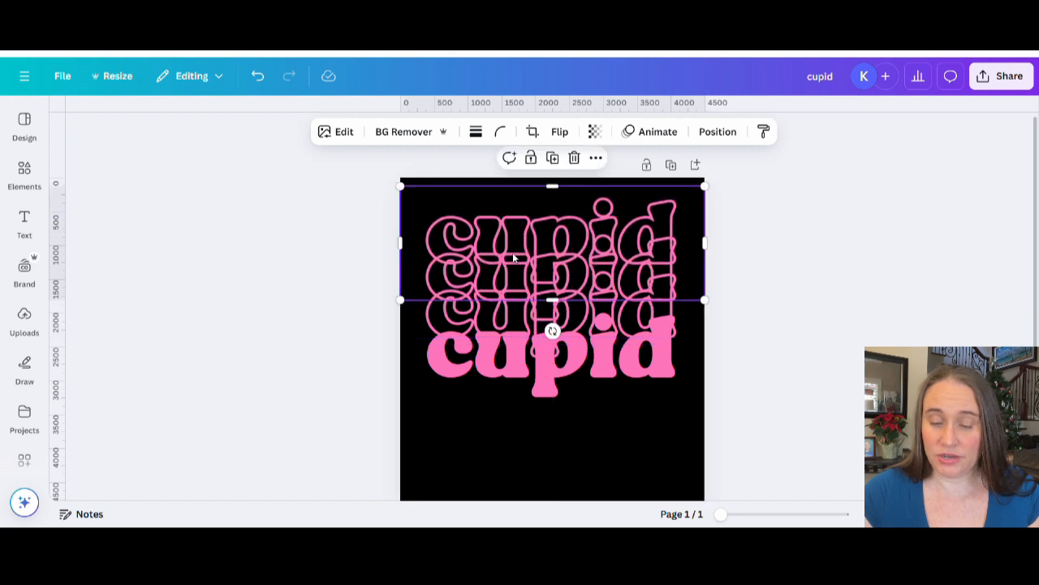
drag(552, 260, 552, 382)
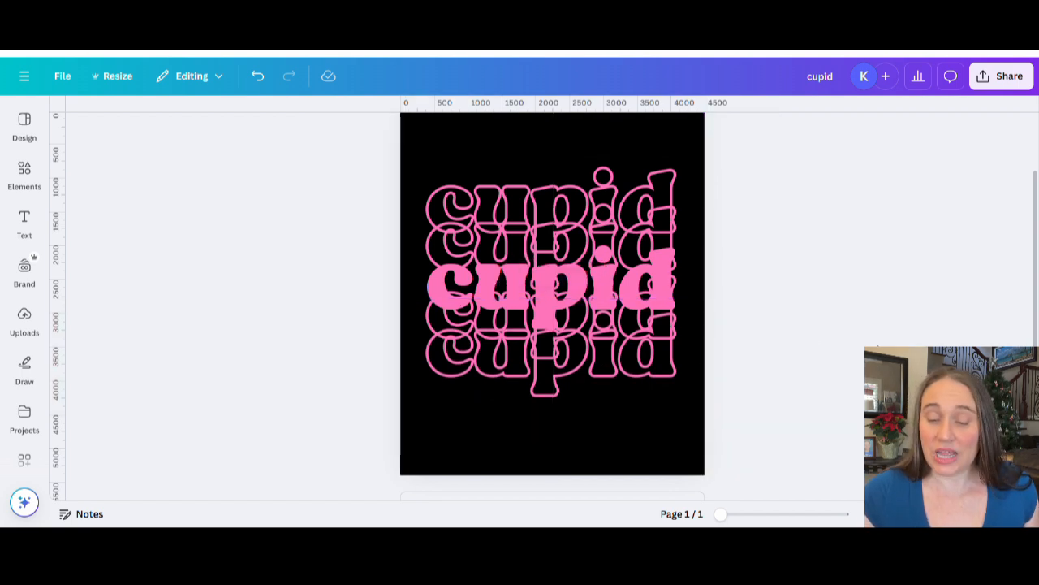
Crop the upper outlined cupid strips so their lower edges stop at the solid word.
click(552, 353)
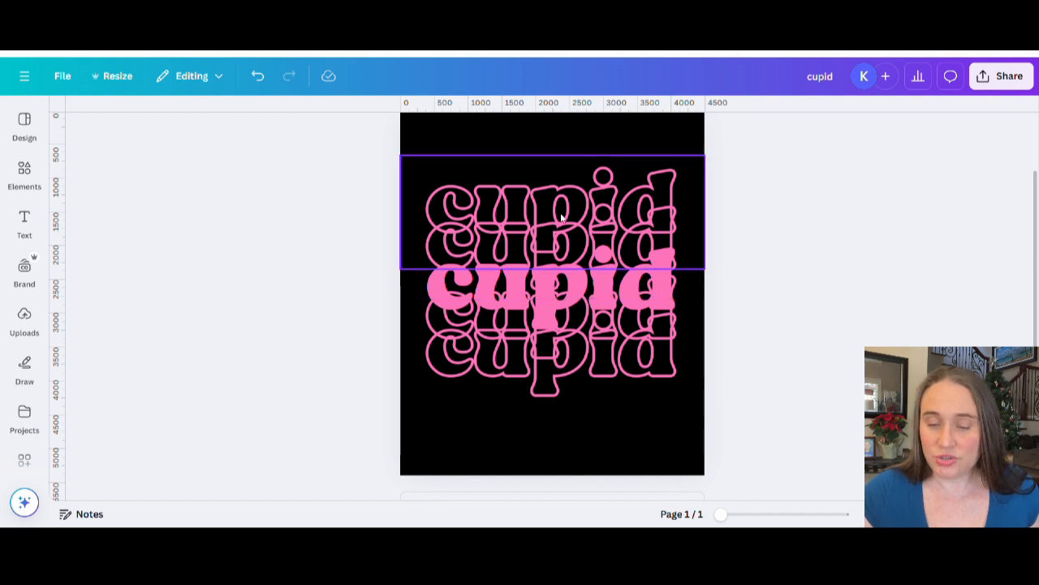
mouse_move(649, 186)
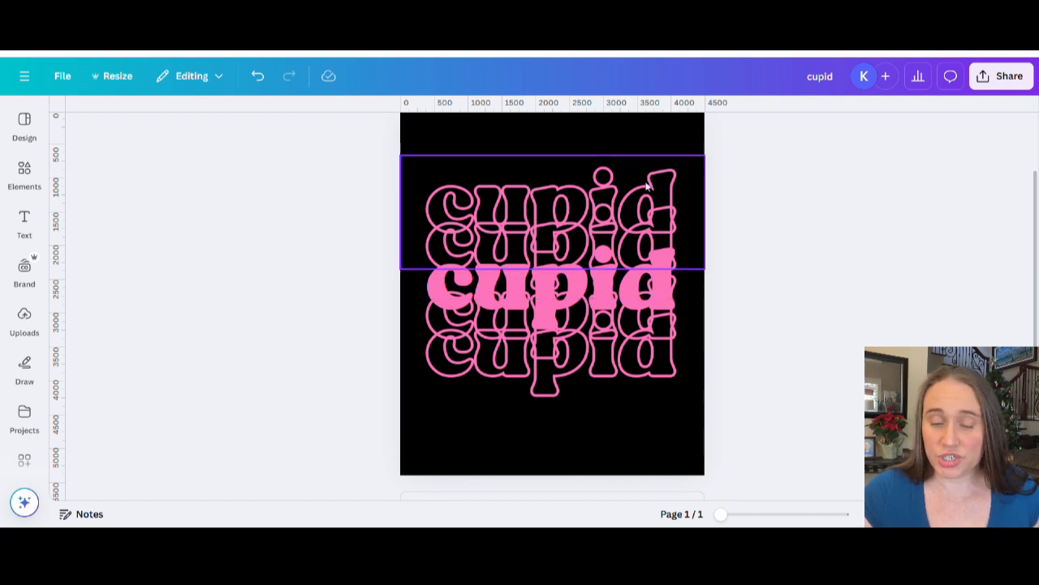
mouse_move(638, 179)
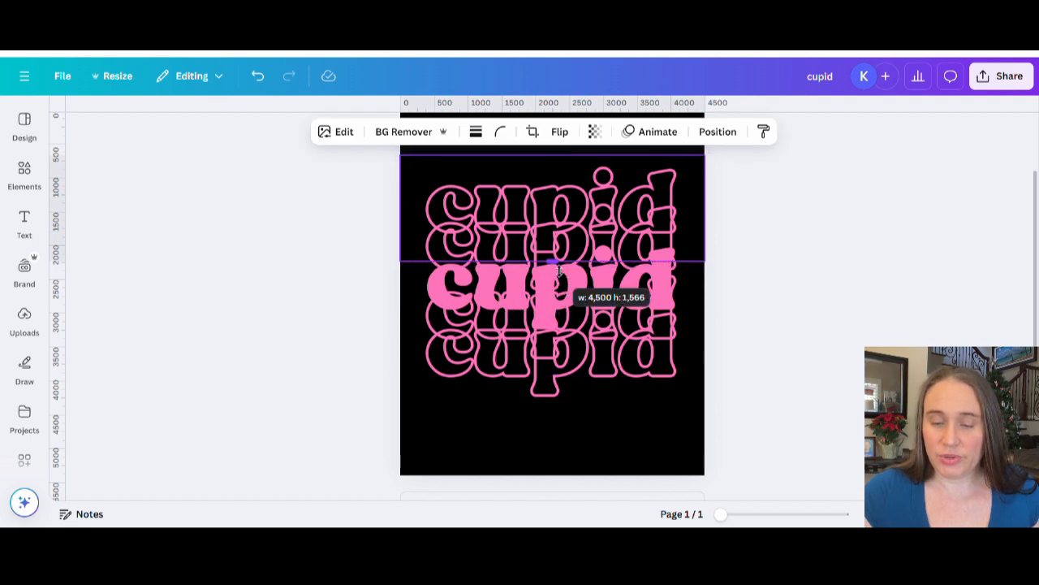
drag(552, 262, 561, 240)
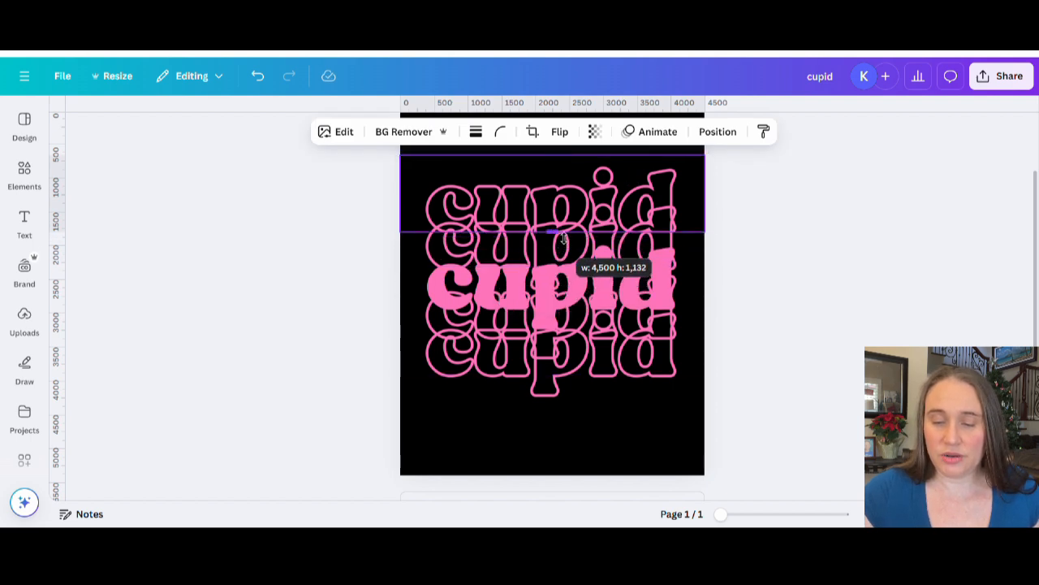
drag(563, 236, 563, 226)
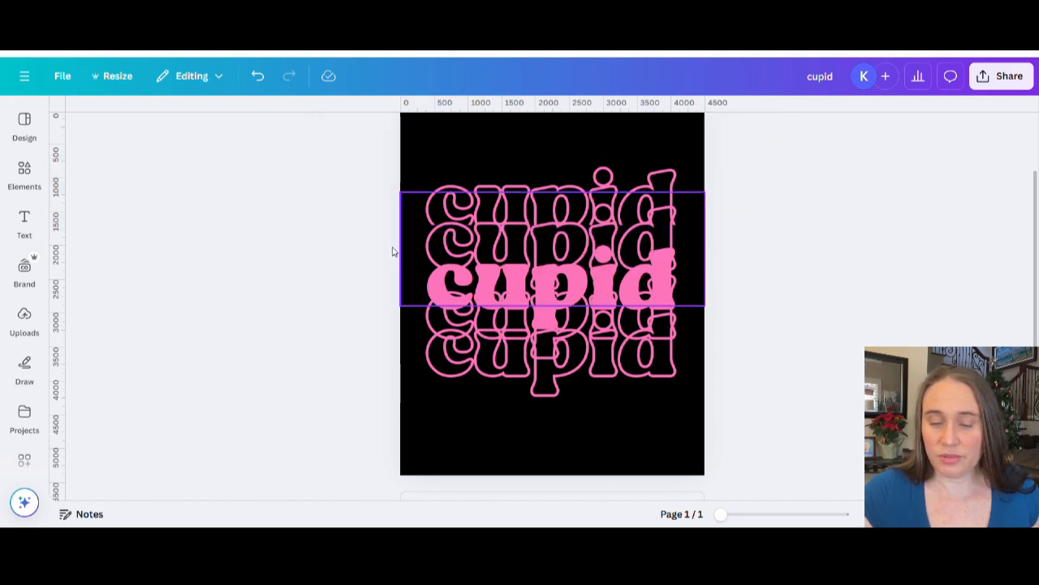
click(552, 284)
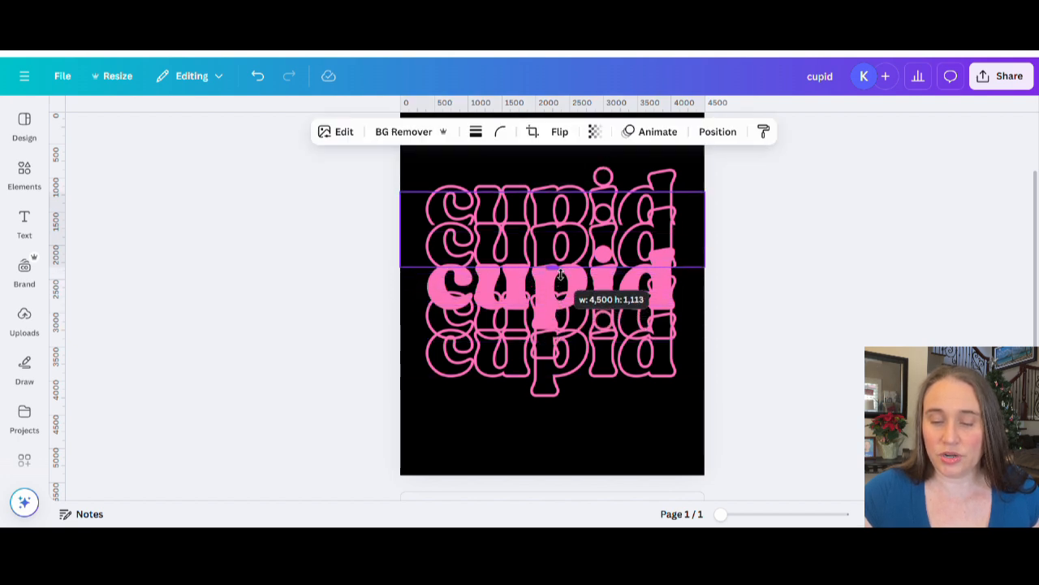
drag(552, 268, 552, 264)
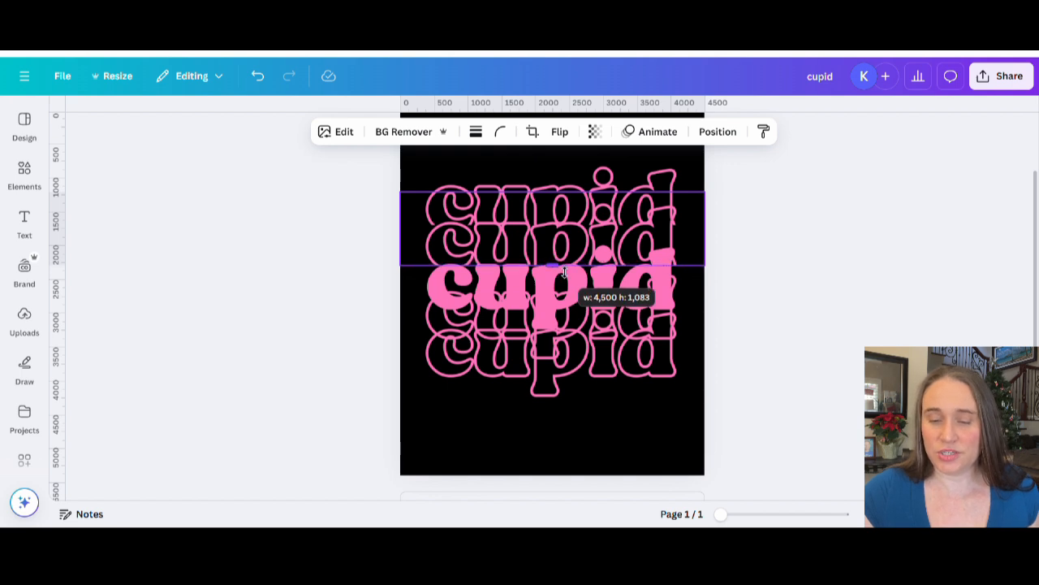
click(800, 290)
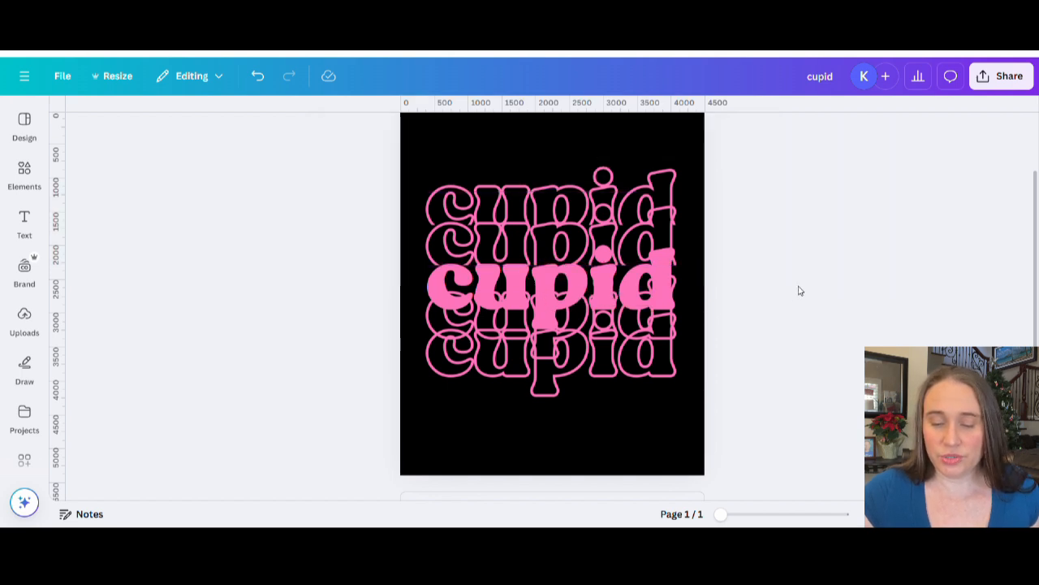
Crop the lower outlined copies clear of the solid word and recheck the top copy.
click(657, 333)
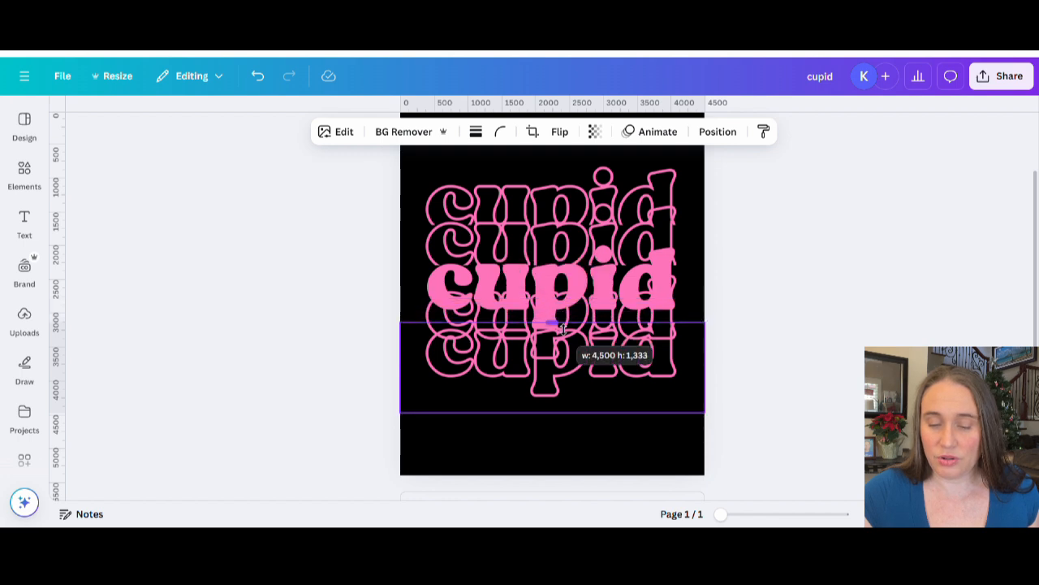
drag(552, 327, 552, 341)
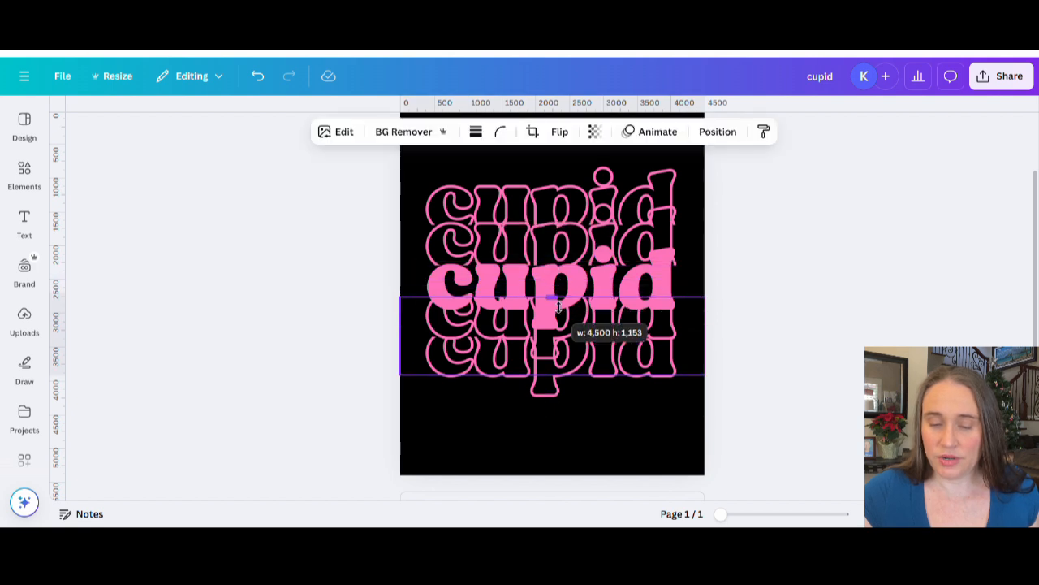
drag(558, 305, 558, 318)
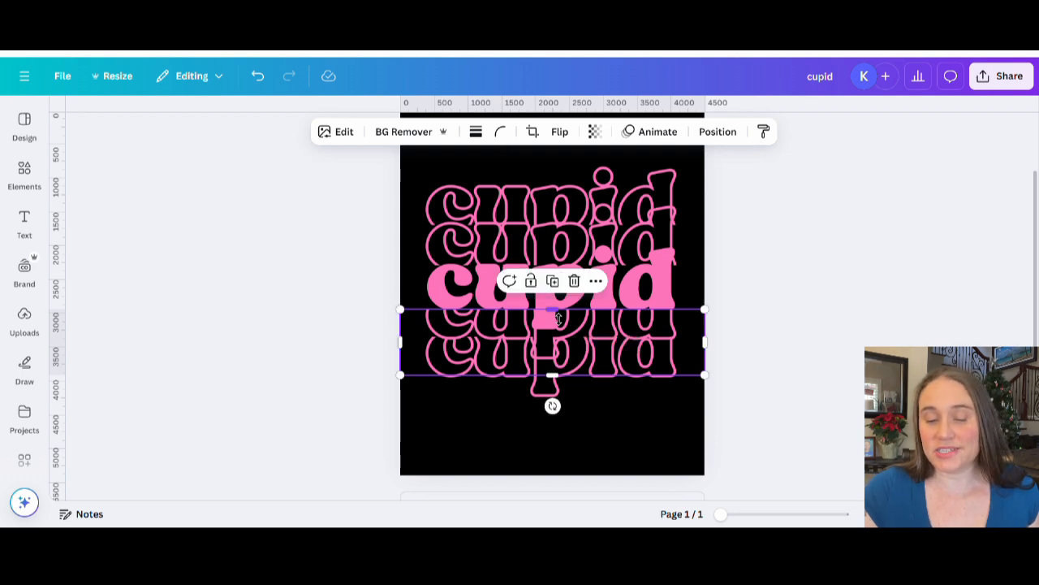
click(783, 462)
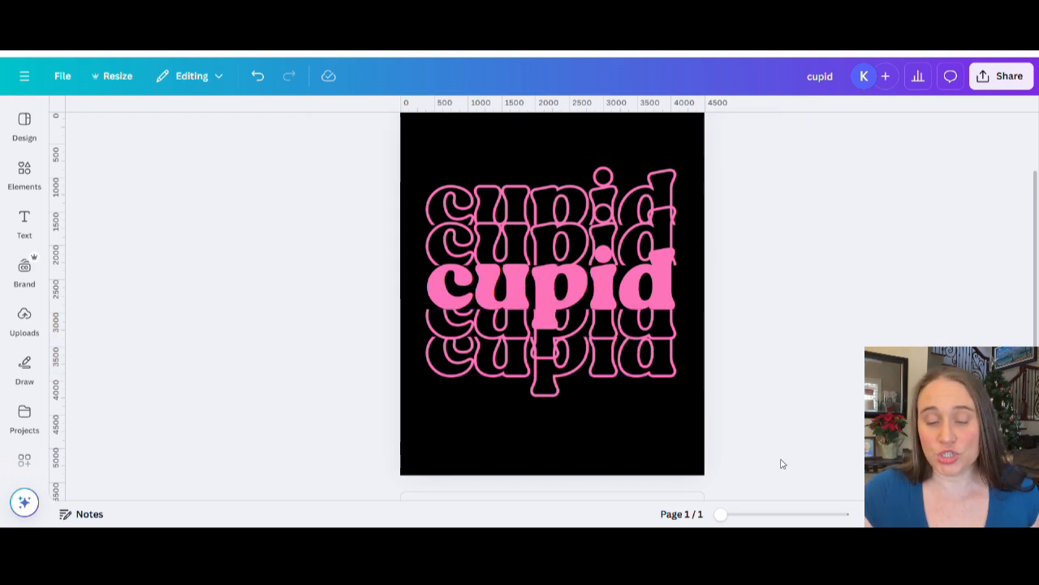
mouse_move(769, 249)
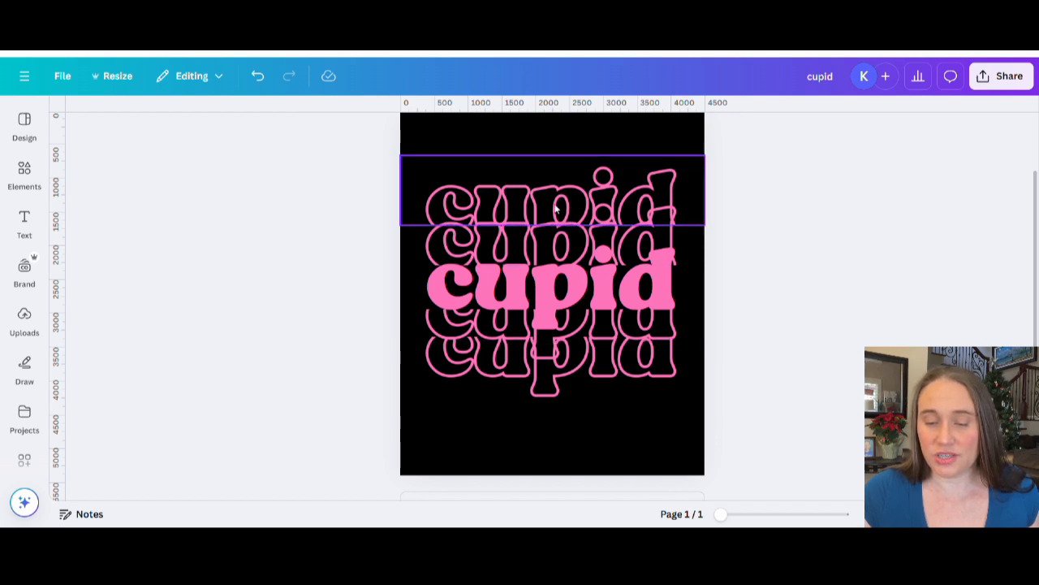
click(552, 211)
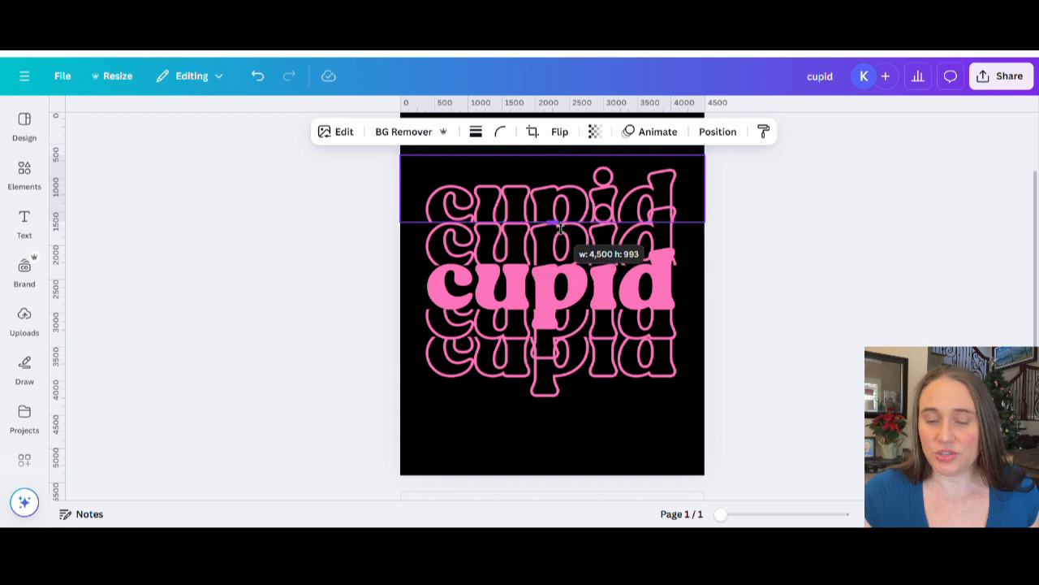
click(825, 237)
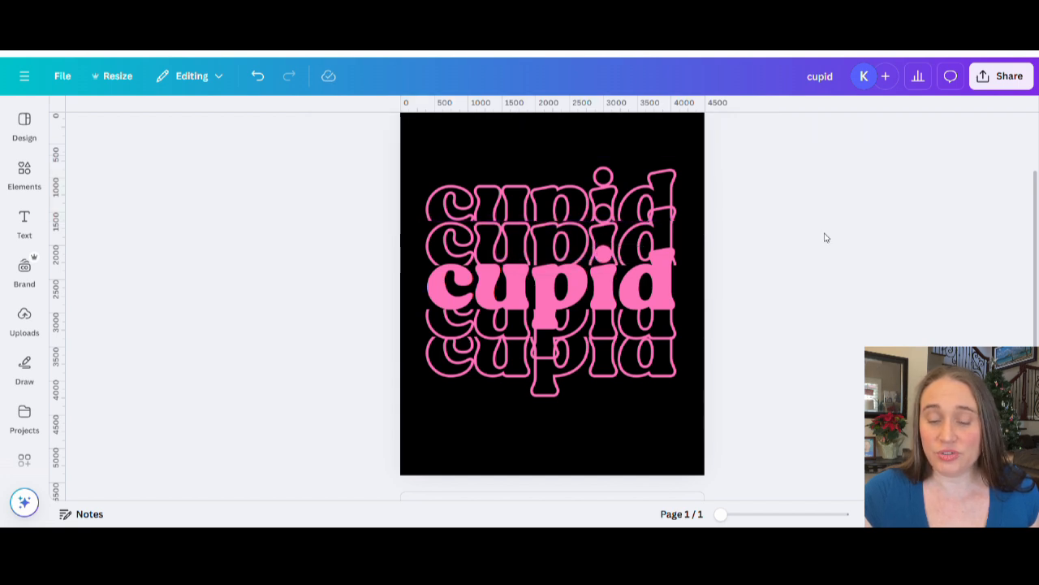
mouse_move(817, 223)
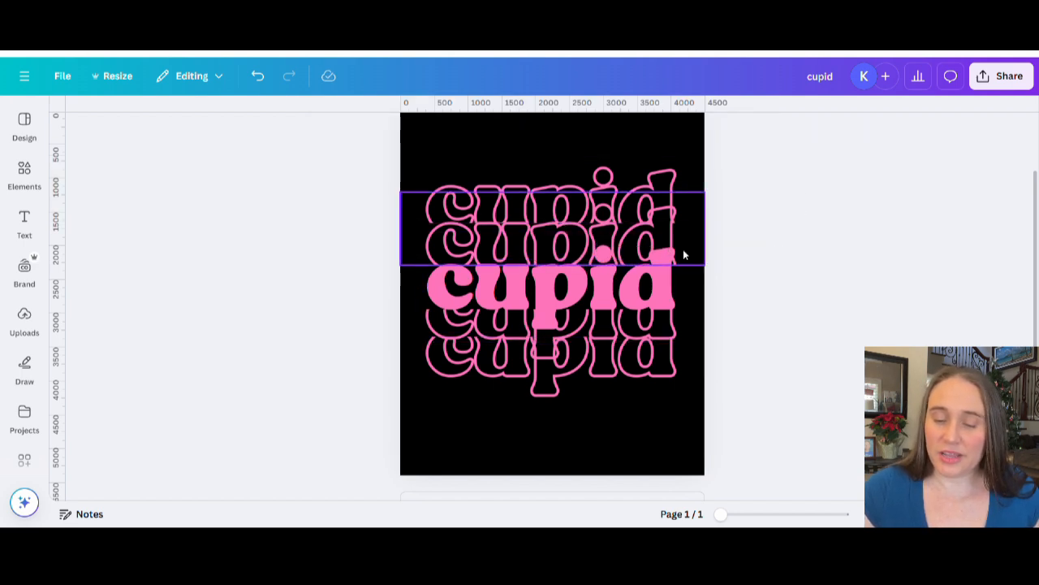
drag(684, 254, 694, 201)
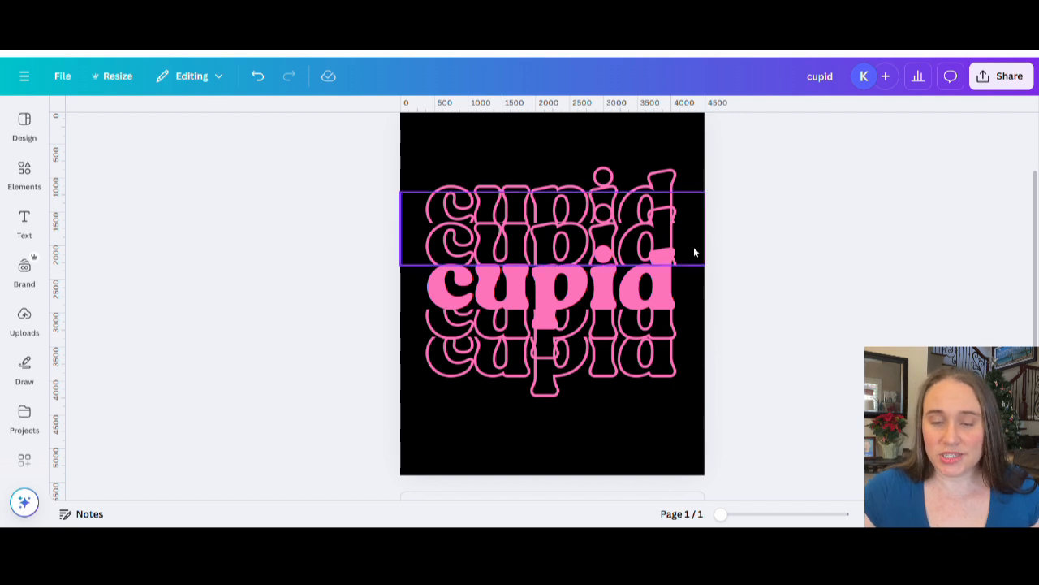
click(915, 183)
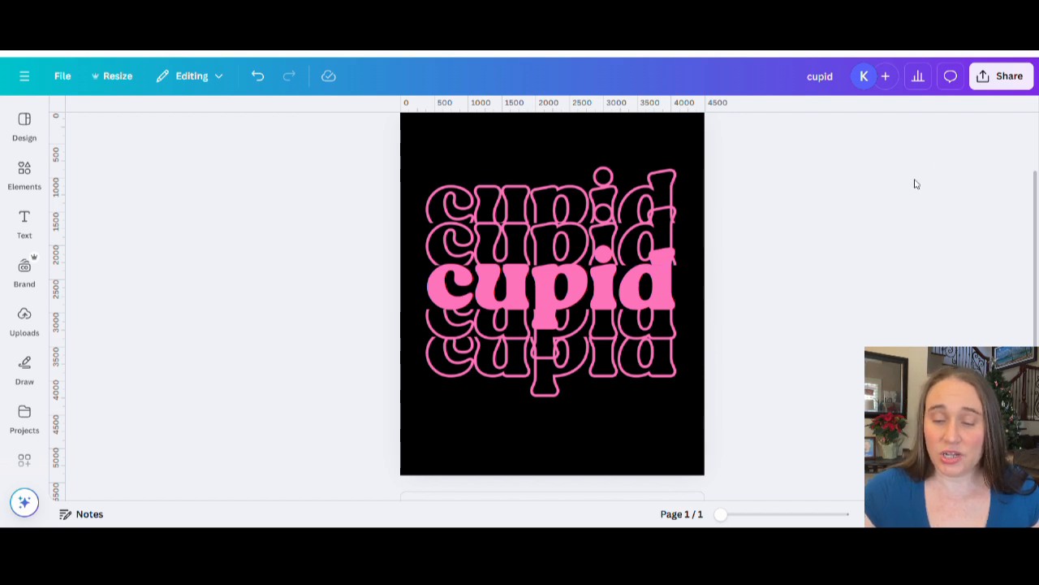
mouse_move(568, 139)
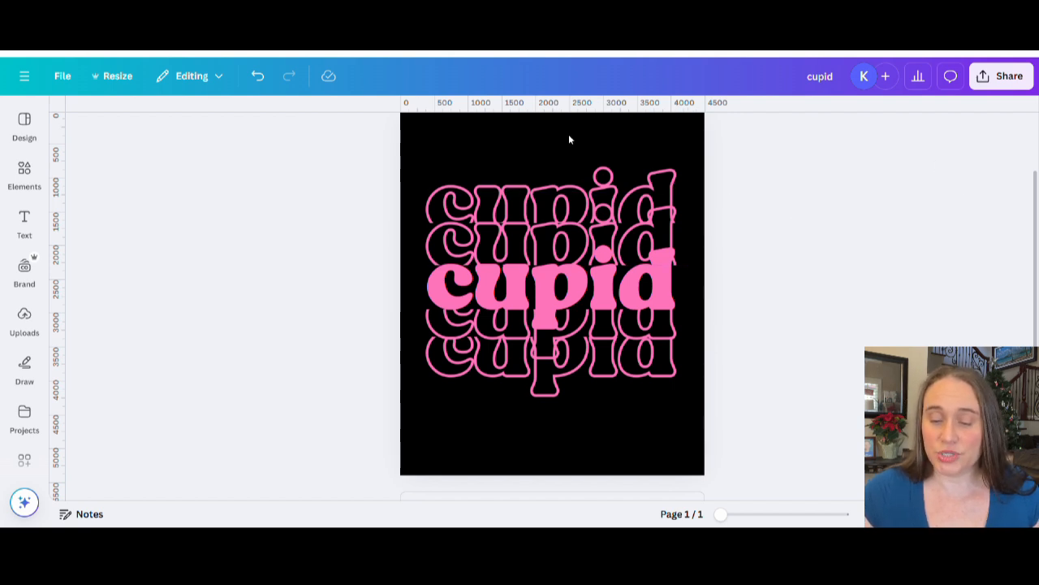
click(552, 195)
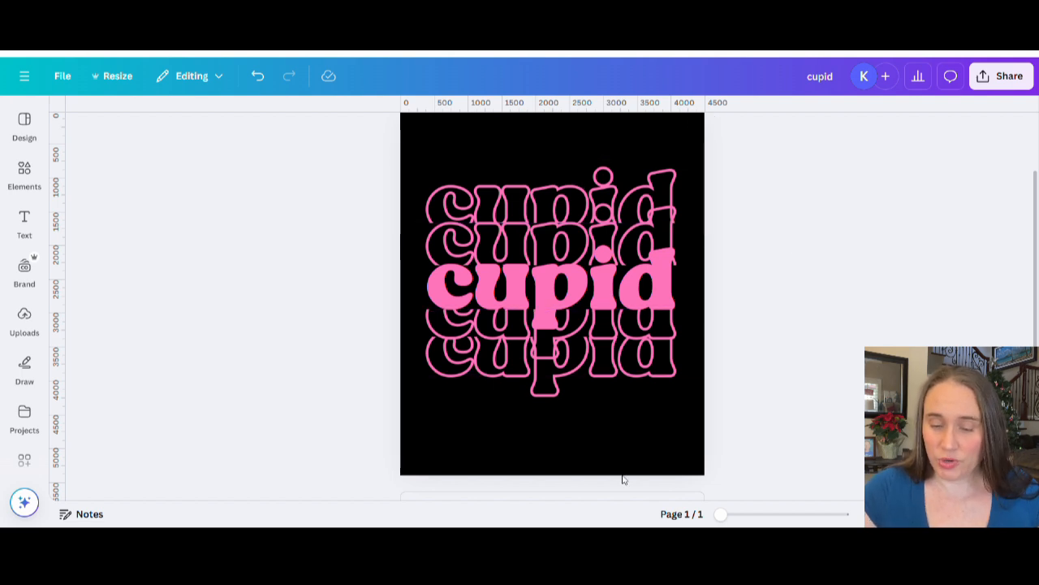
click(552, 289)
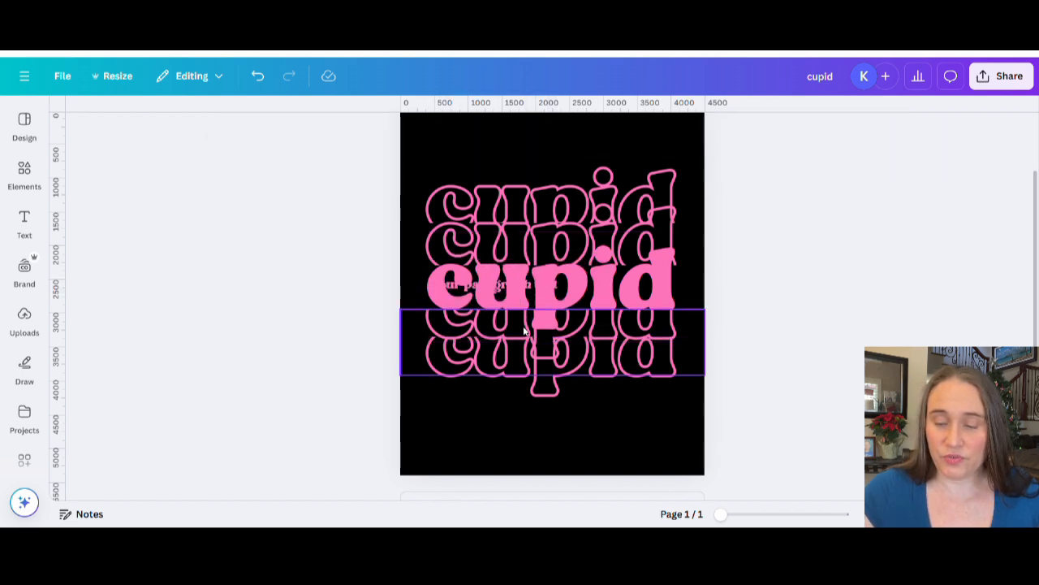
click(493, 161)
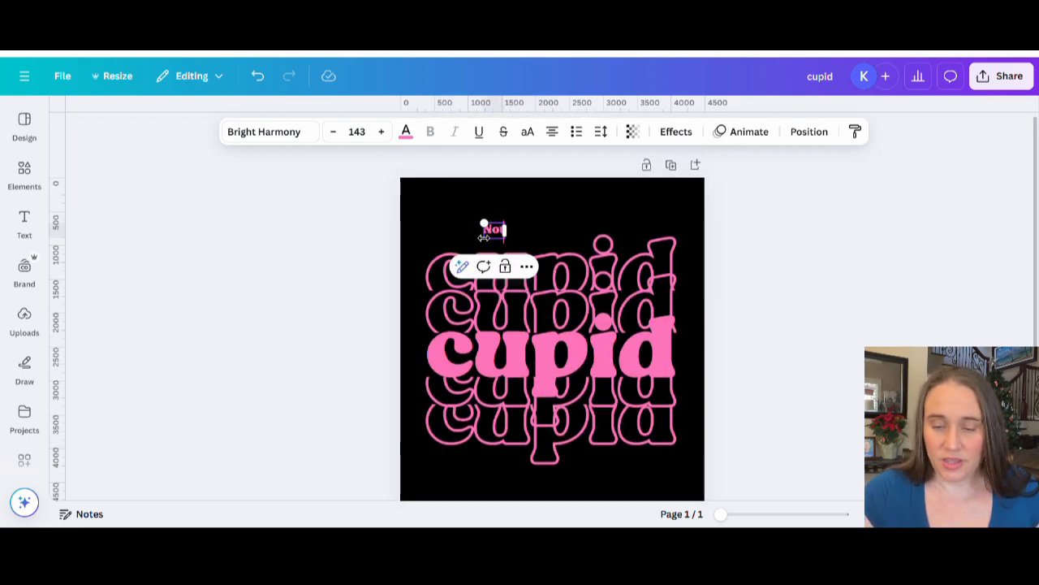
Finish typing 'Today' and switch the heading to the Almonade Regular uploaded font.
text(Today)
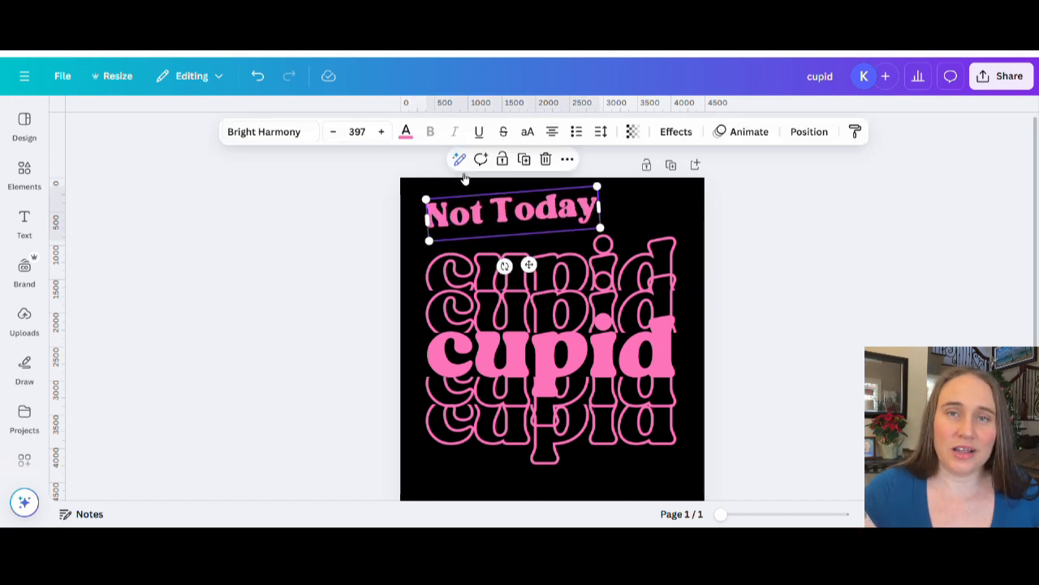
mouse_move(270, 131)
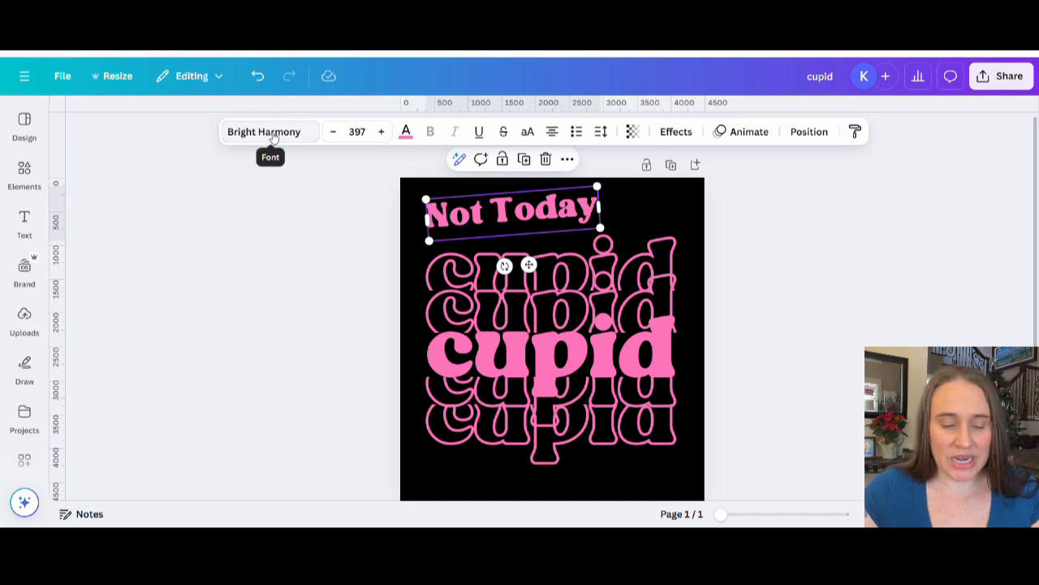
click(263, 130)
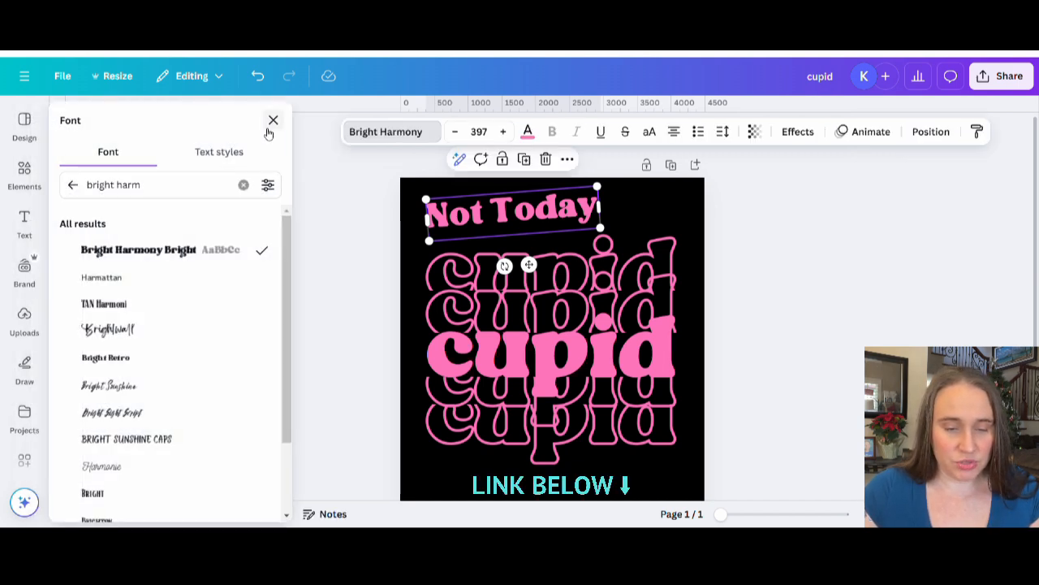
scroll(down, 3)
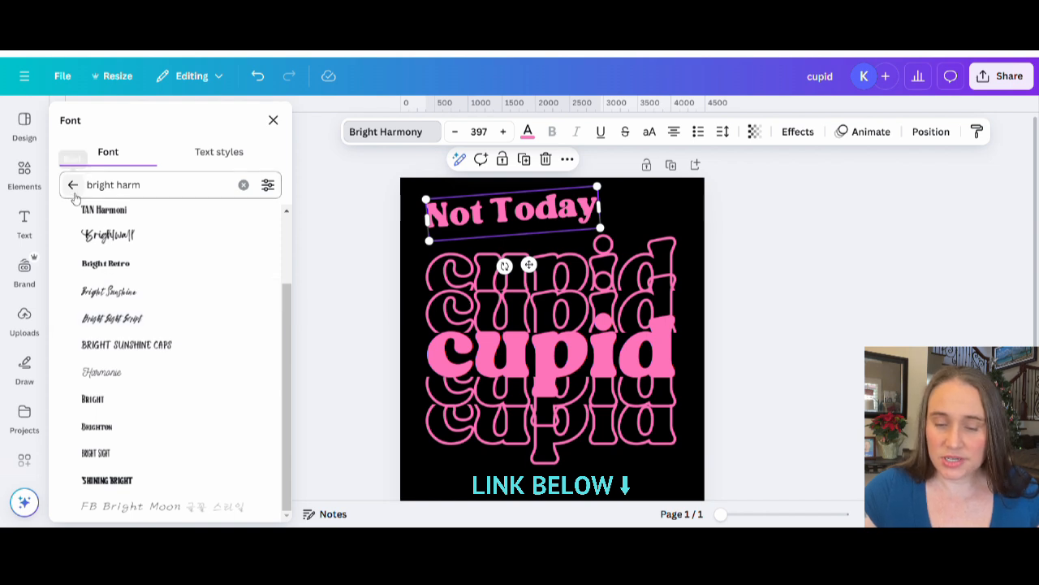
click(244, 185)
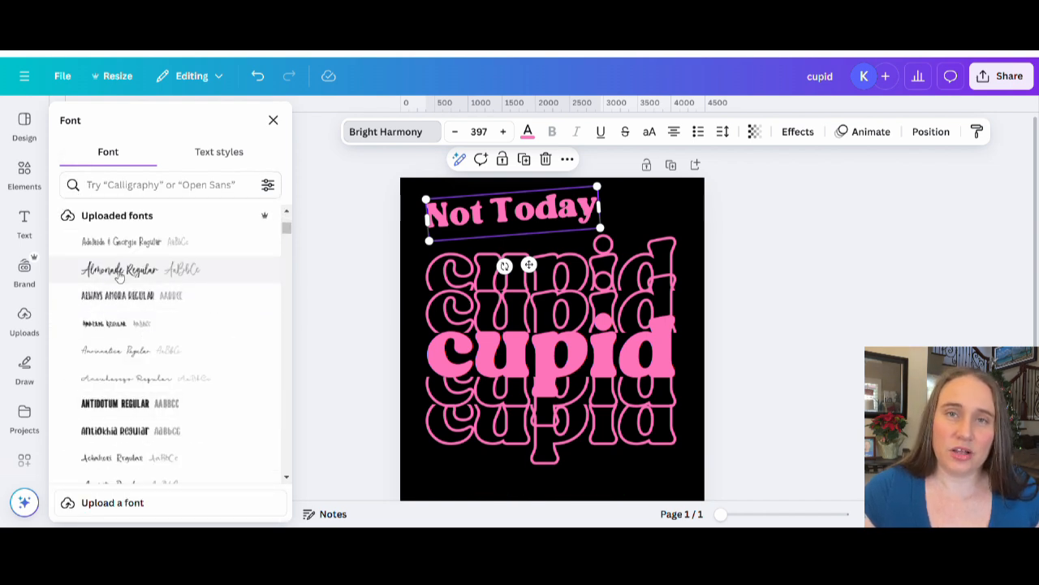
click(120, 269)
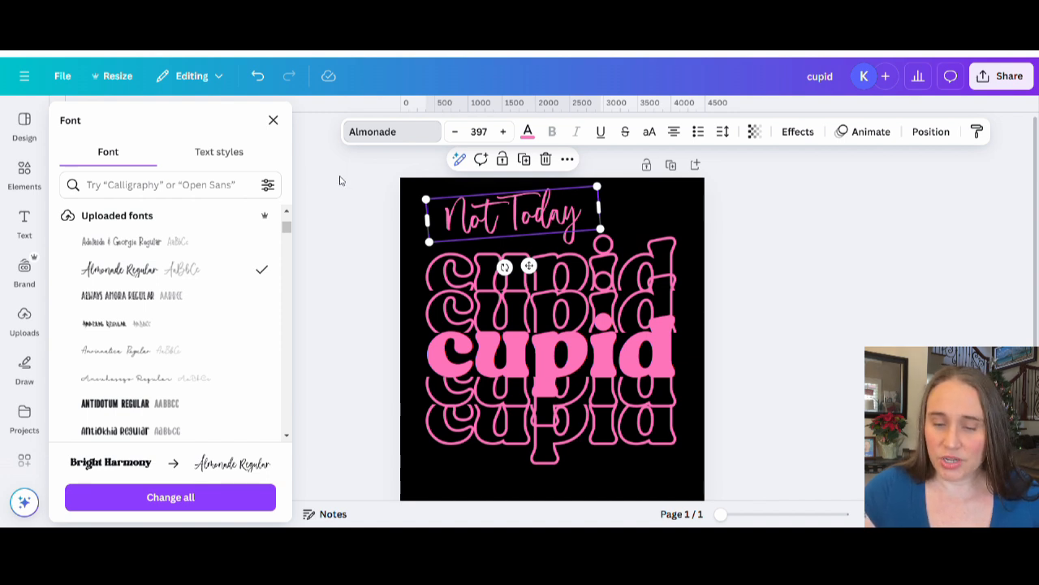
mouse_move(414, 173)
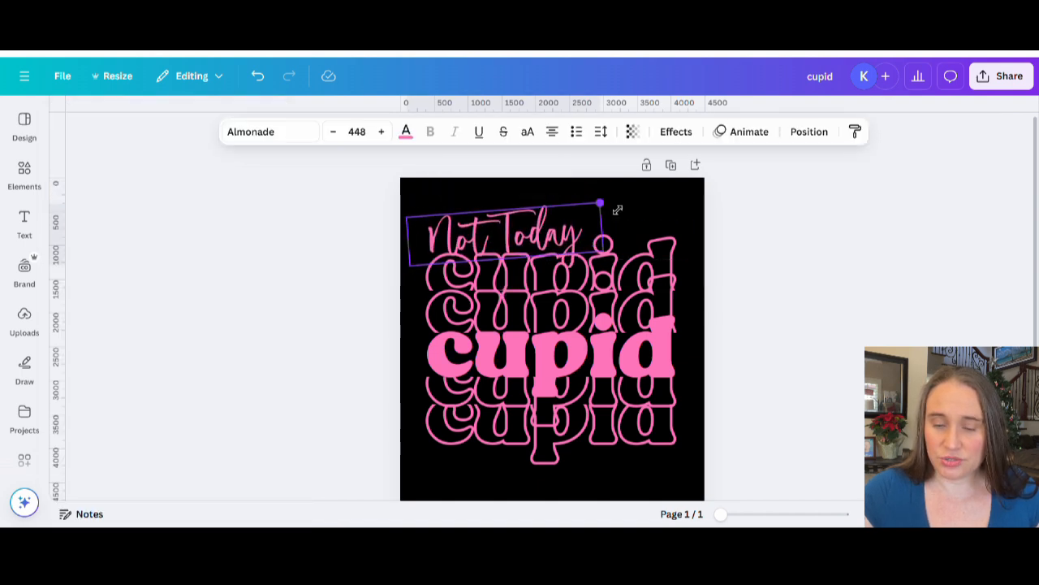
Enlarge and tilt the script 'Not Today' heading above the cupid words.
drag(600, 202, 623, 197)
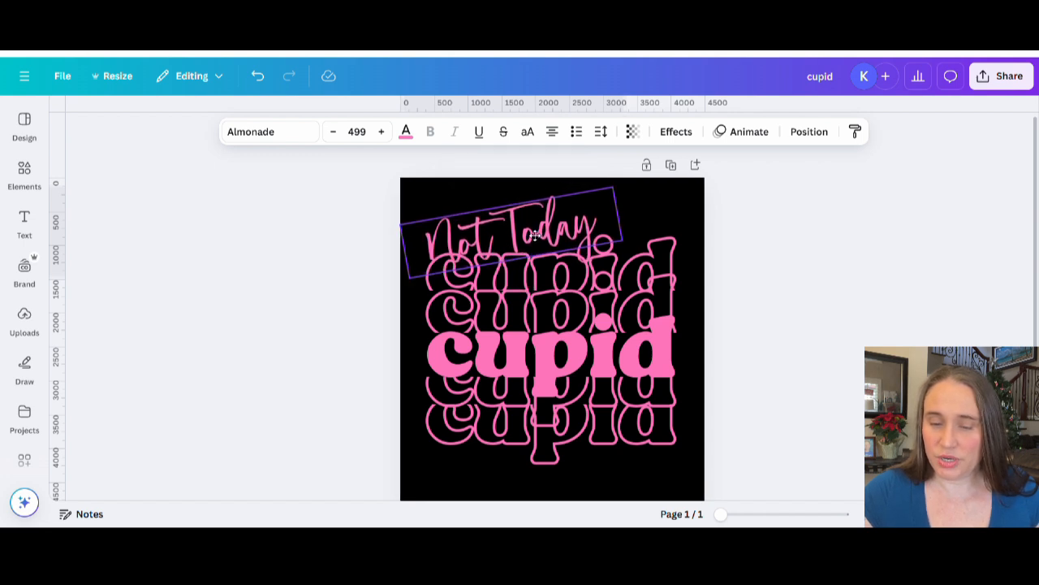
click(503, 227)
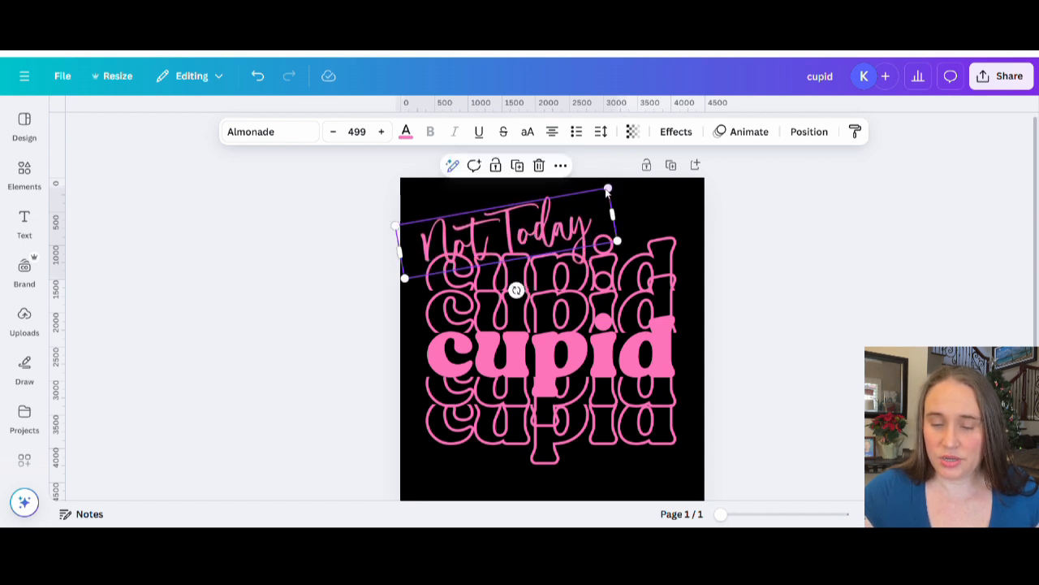
drag(608, 189, 622, 185)
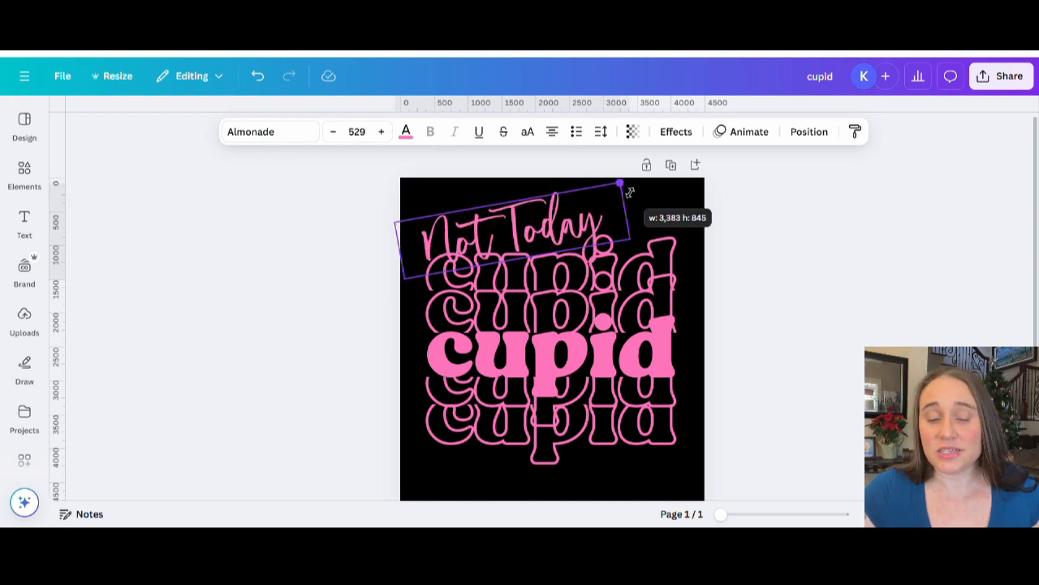
click(784, 368)
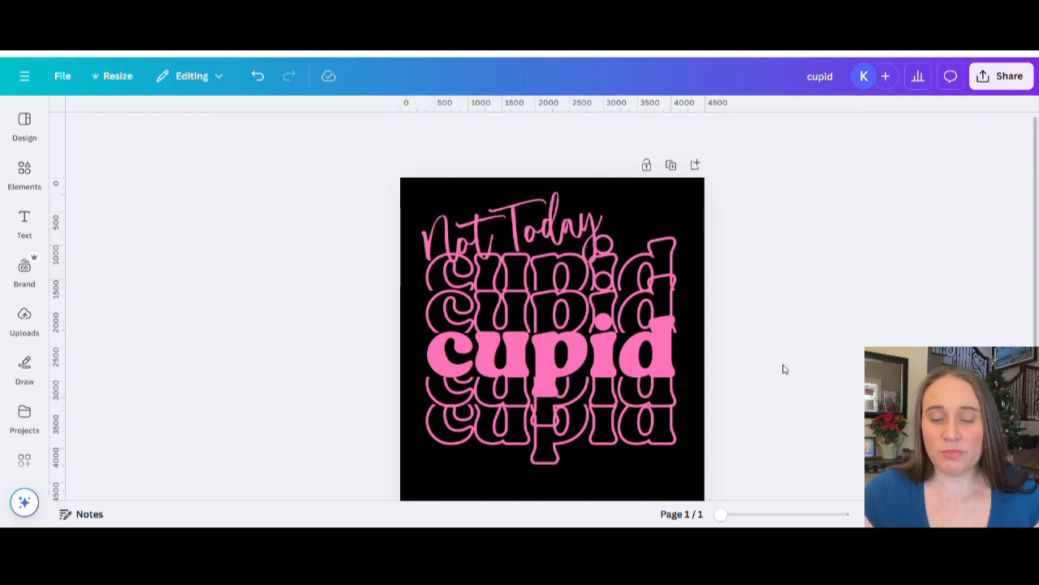
click(511, 219)
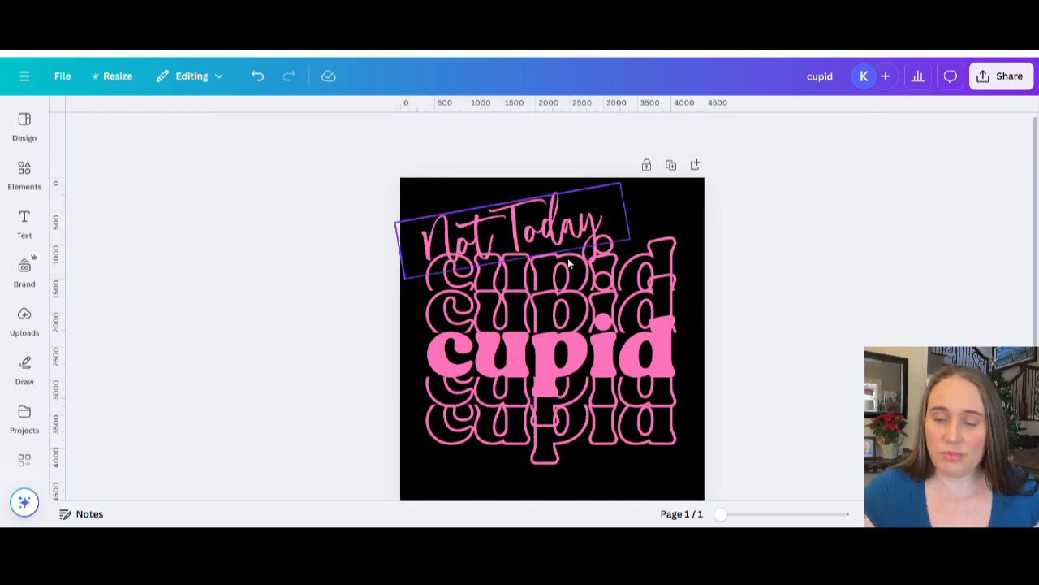
click(512, 219)
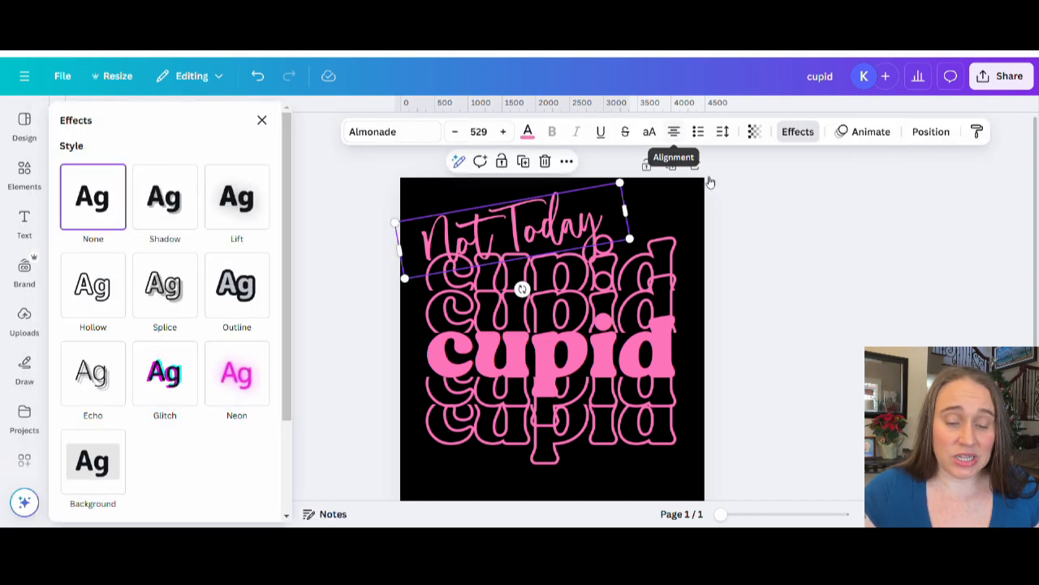
mouse_move(237, 285)
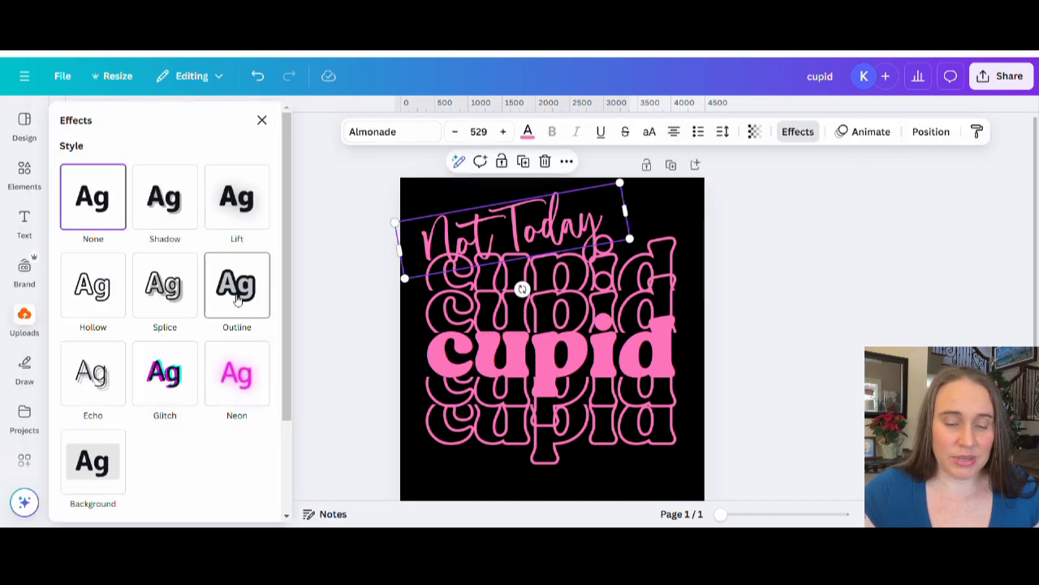
Add a black Outline effect to 'Not Today' with thickness around 67.
click(236, 284)
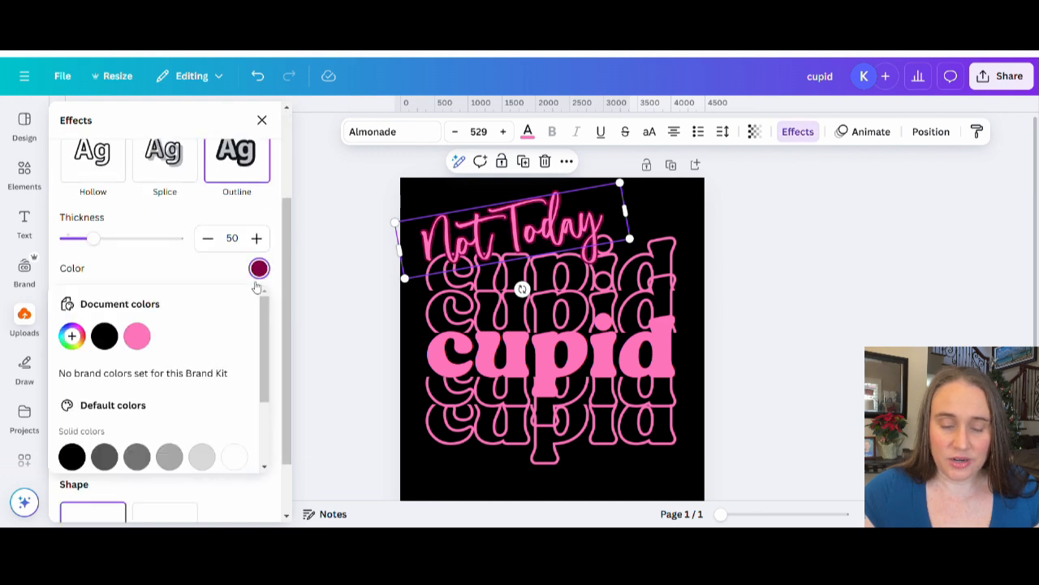
click(104, 336)
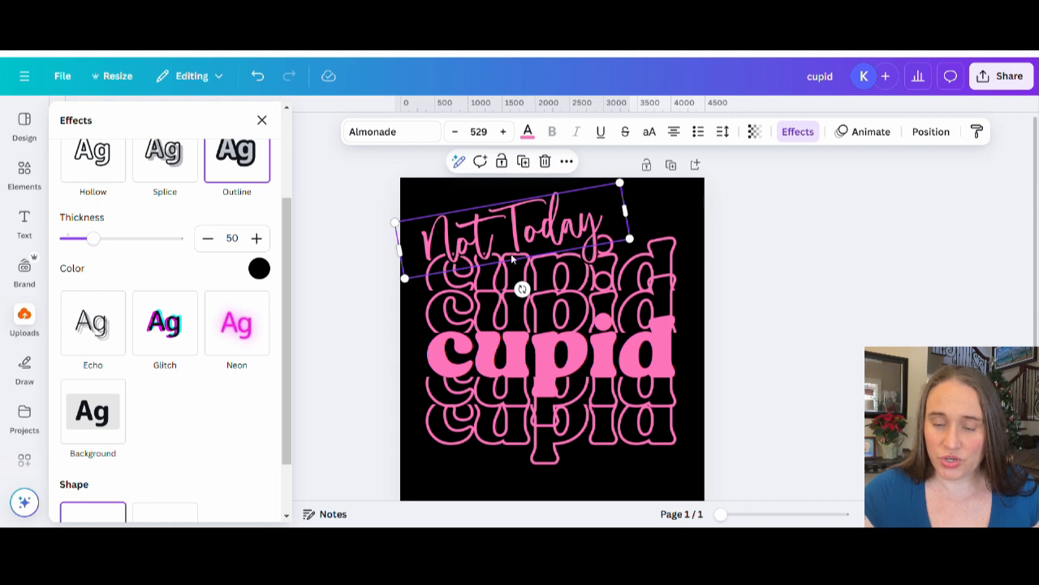
mouse_move(581, 255)
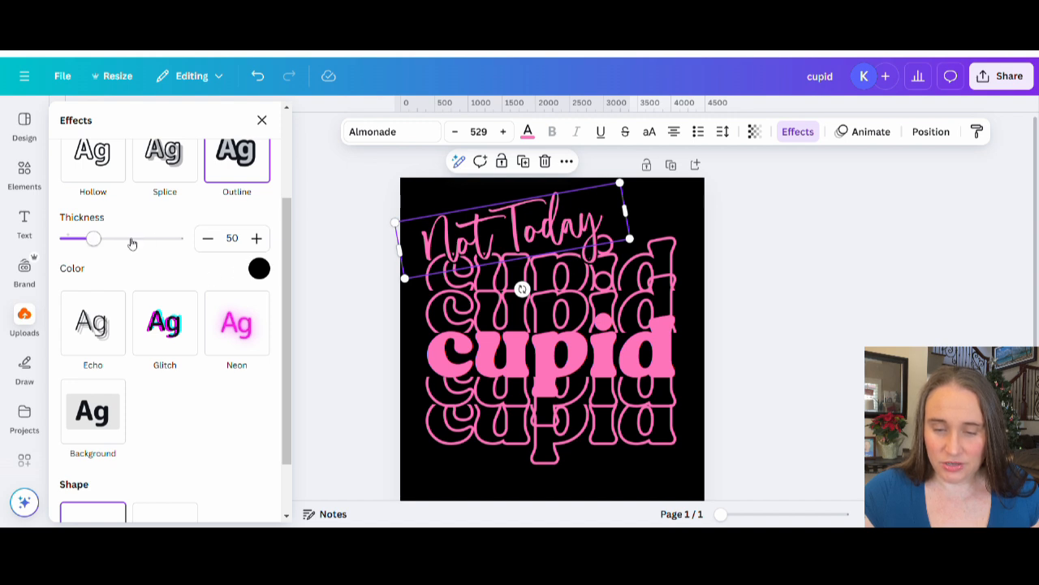
drag(94, 238, 100, 238)
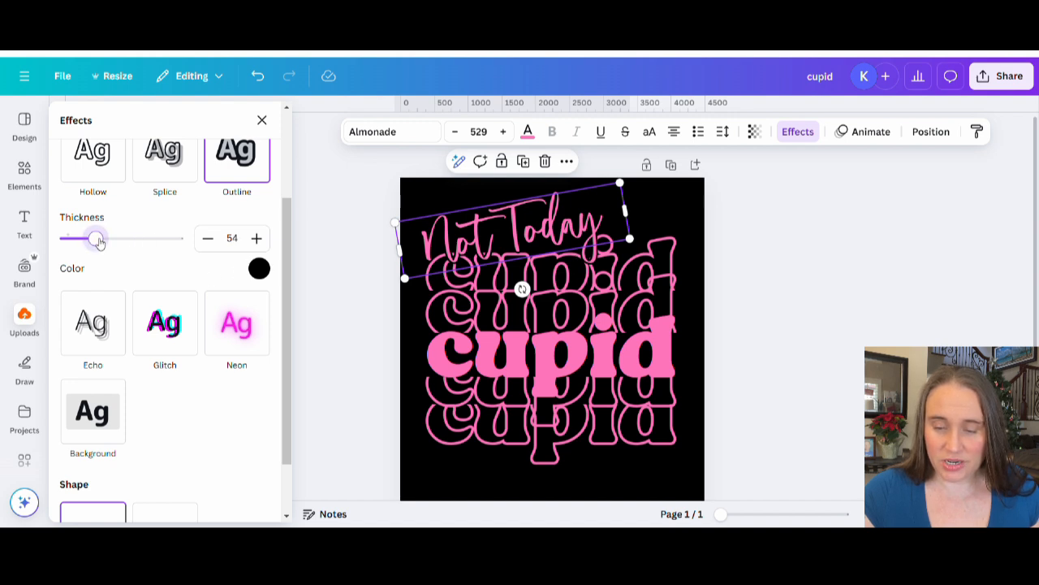
drag(97, 239, 106, 239)
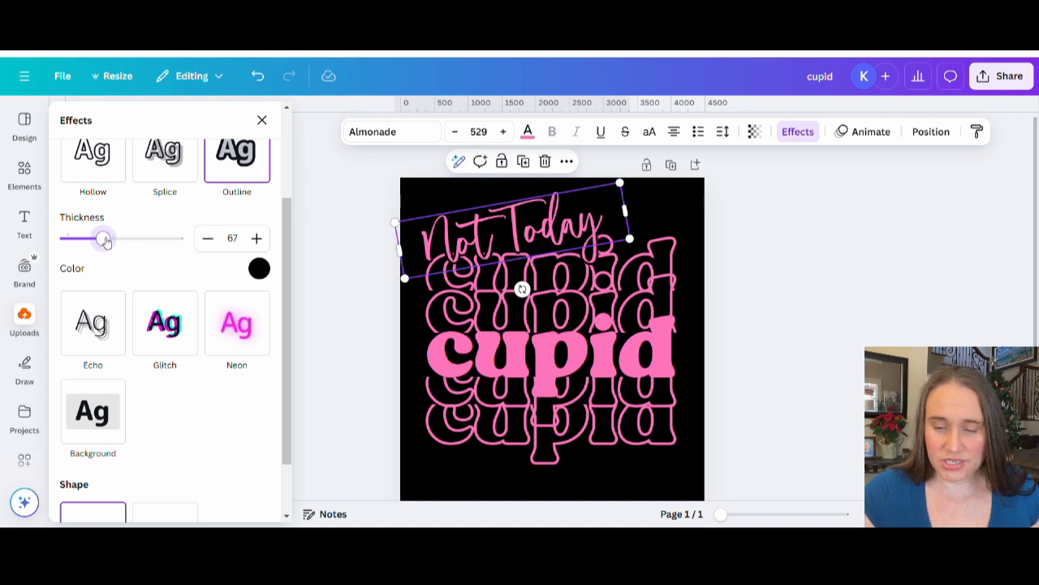
drag(104, 238, 110, 237)
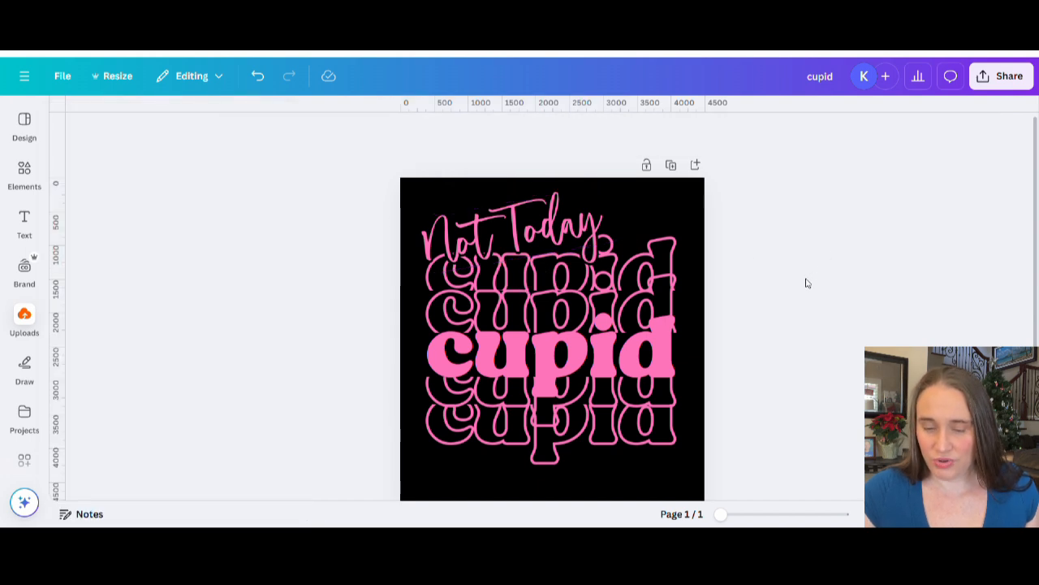
scroll(up, 3)
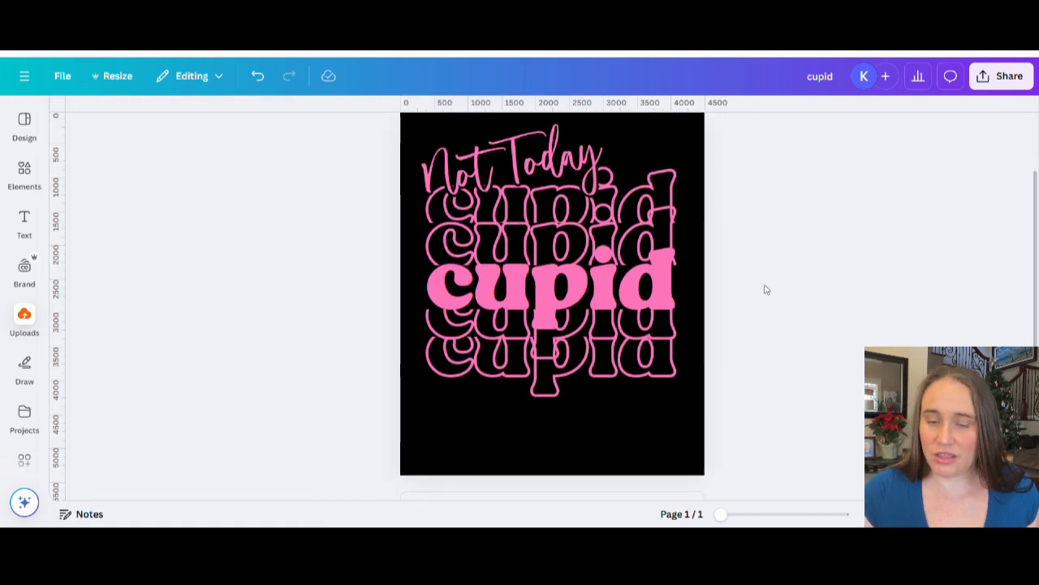
mouse_move(723, 361)
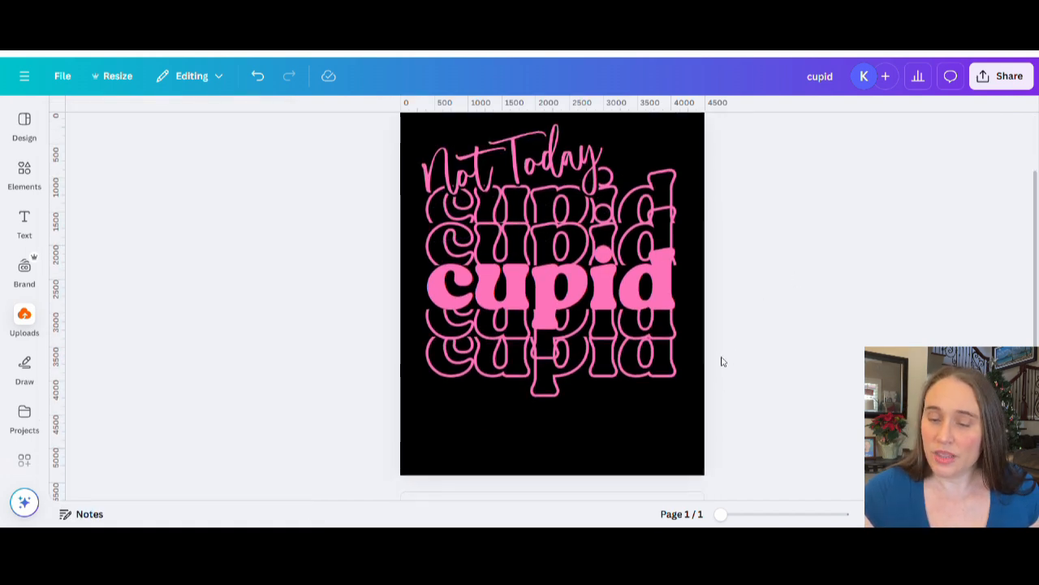
mouse_move(731, 215)
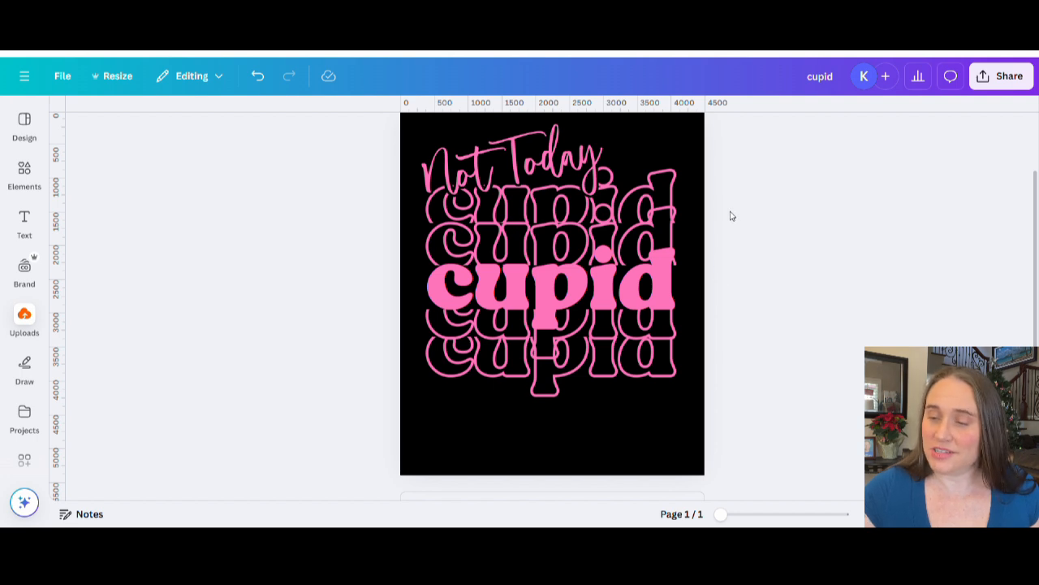
click(503, 158)
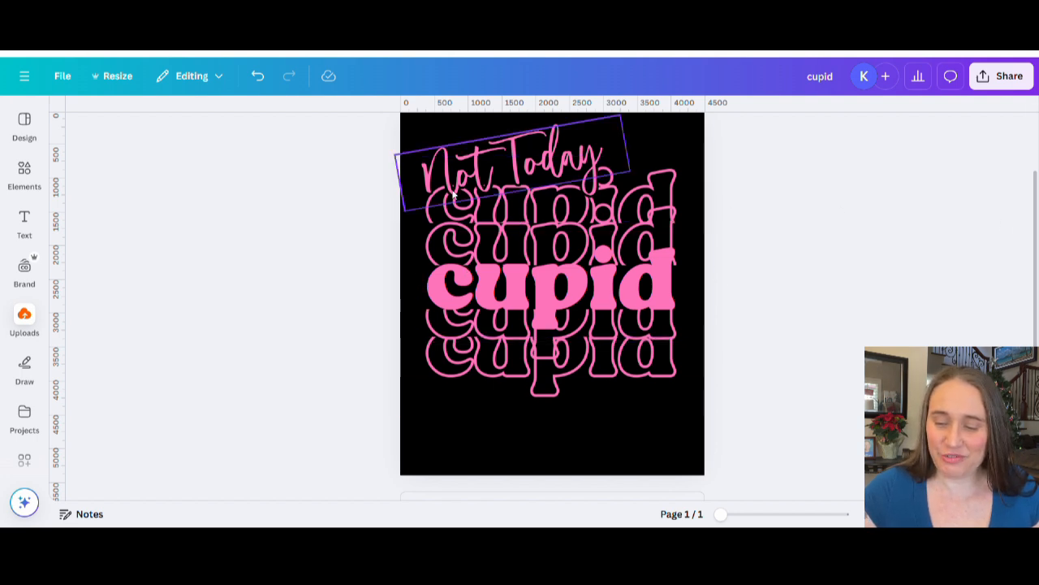
click(1010, 76)
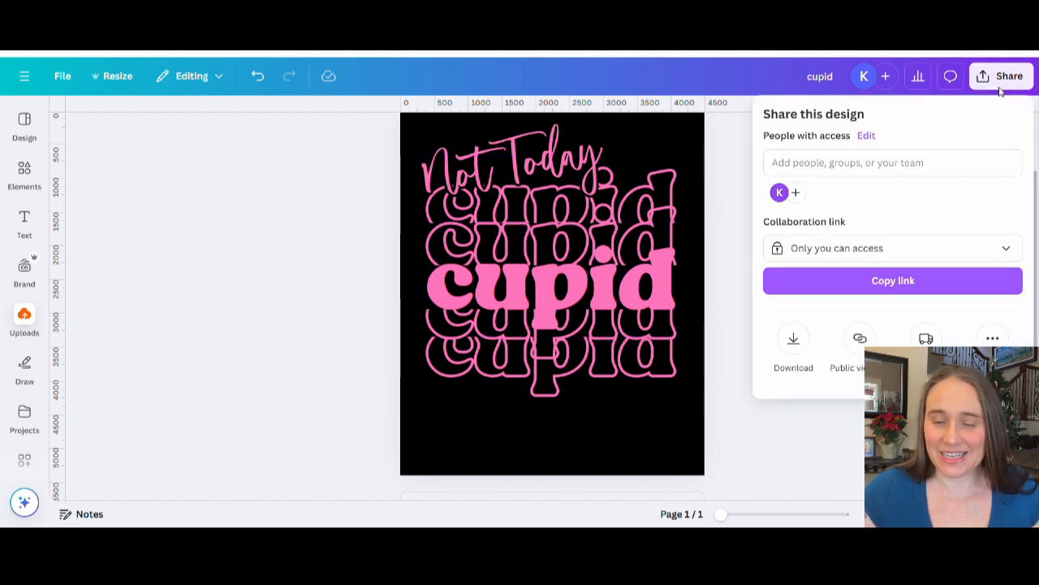
click(793, 341)
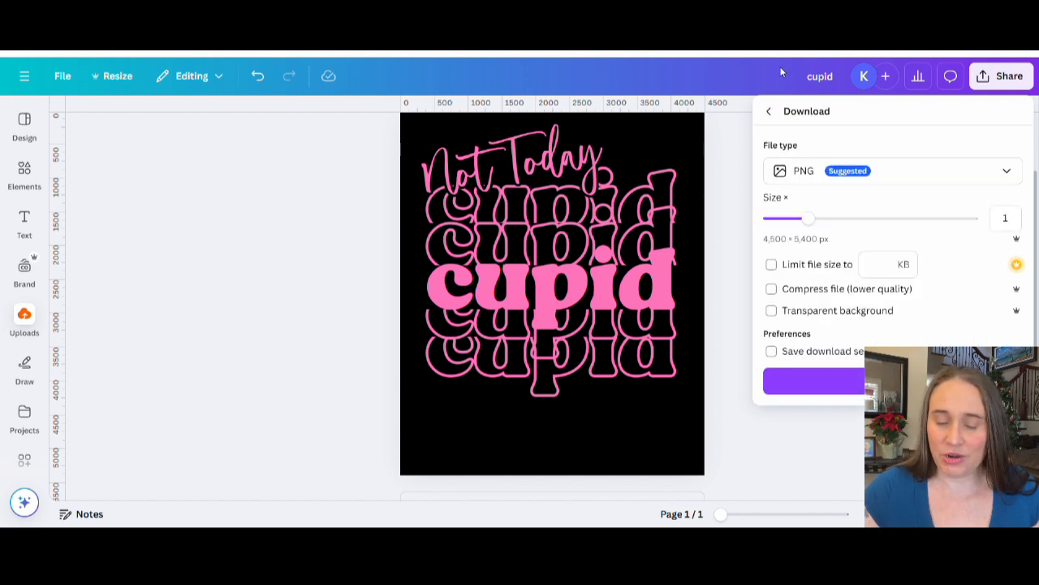
mouse_move(755, 178)
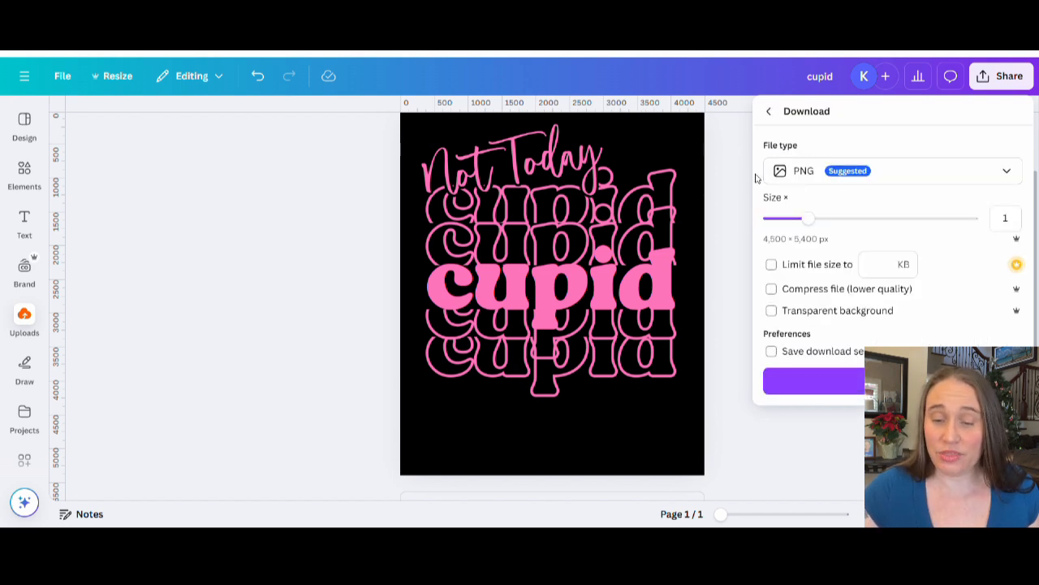
mouse_move(950, 281)
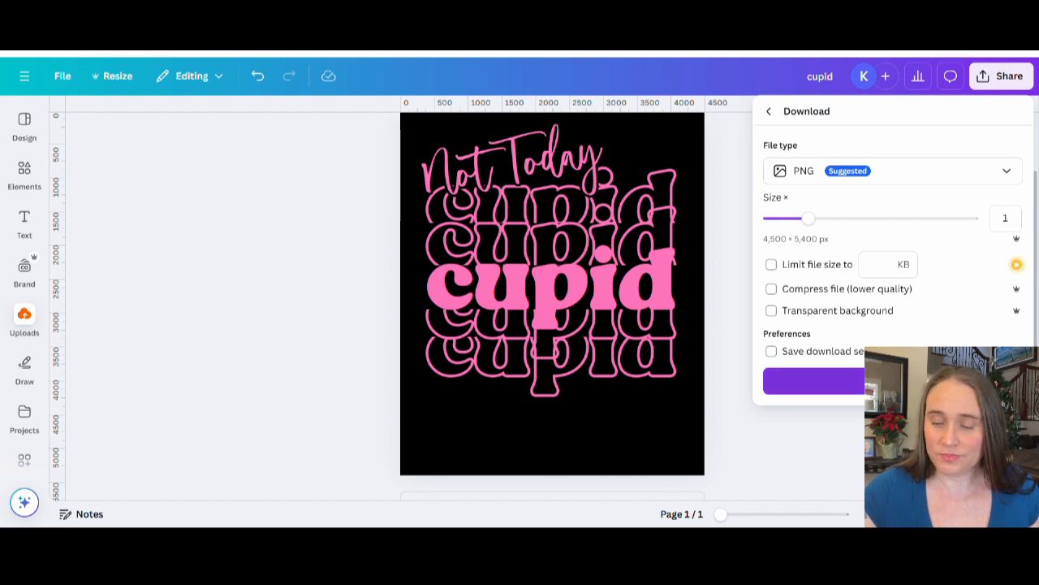
click(813, 379)
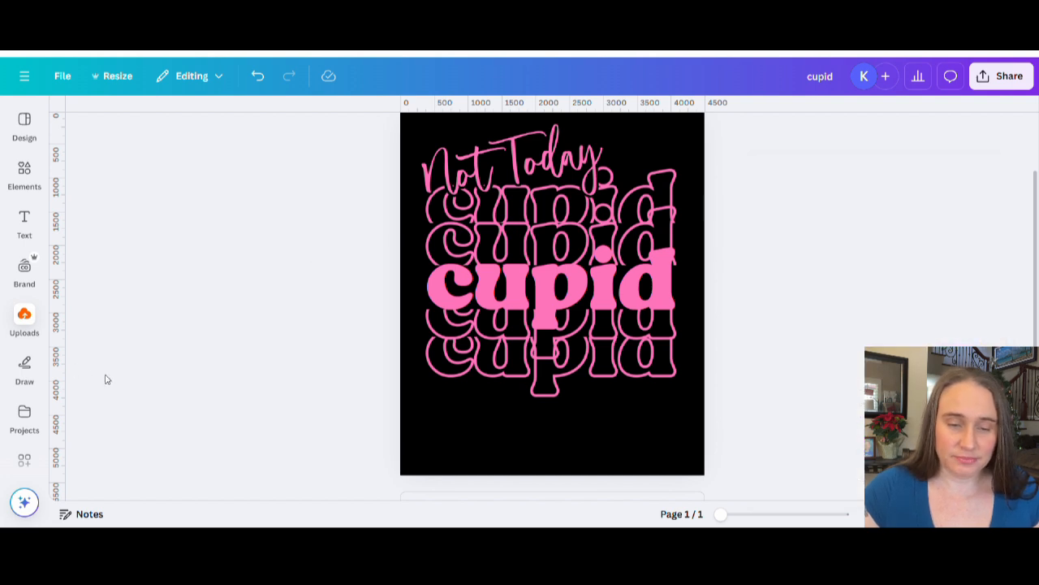
click(25, 319)
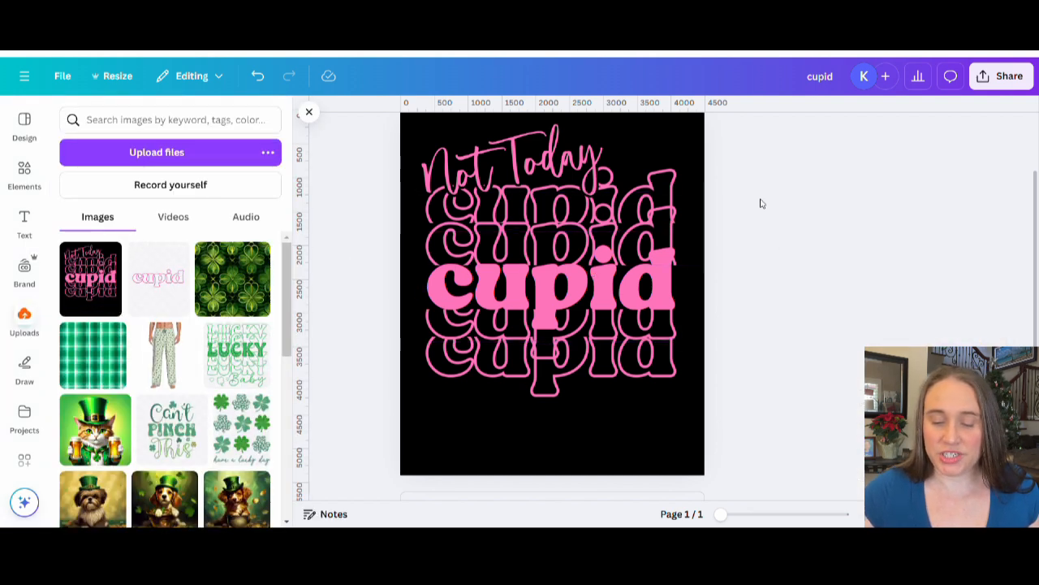
Place the flattened cupid design image on page 2 and change the page background colour.
scroll(down, 3)
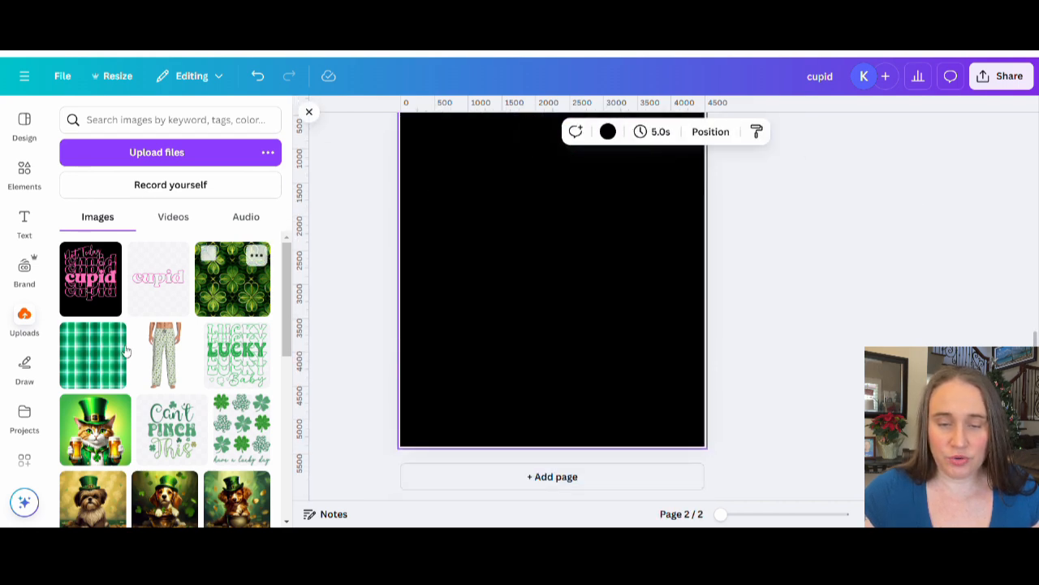
click(90, 279)
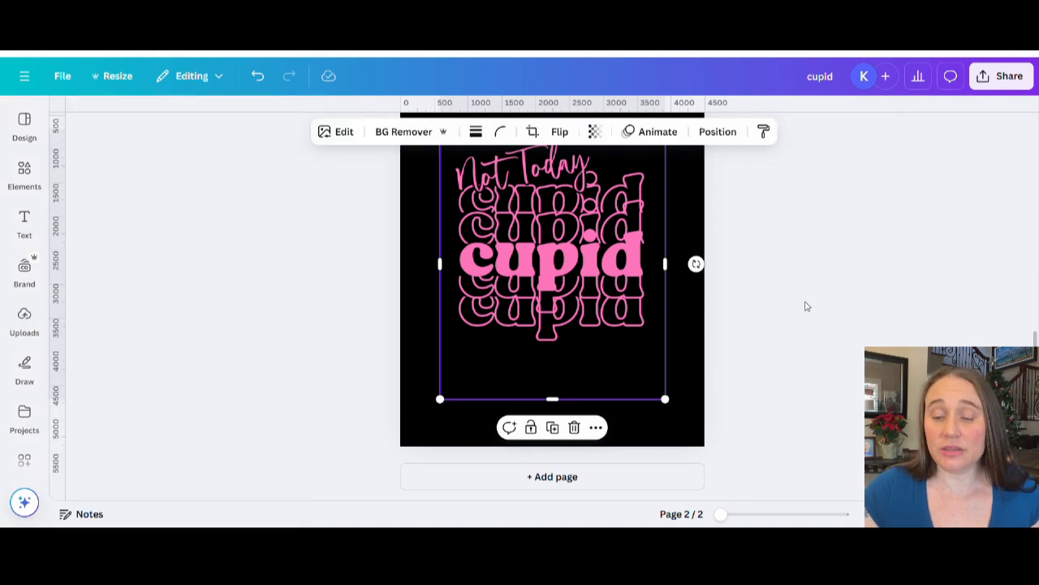
click(807, 306)
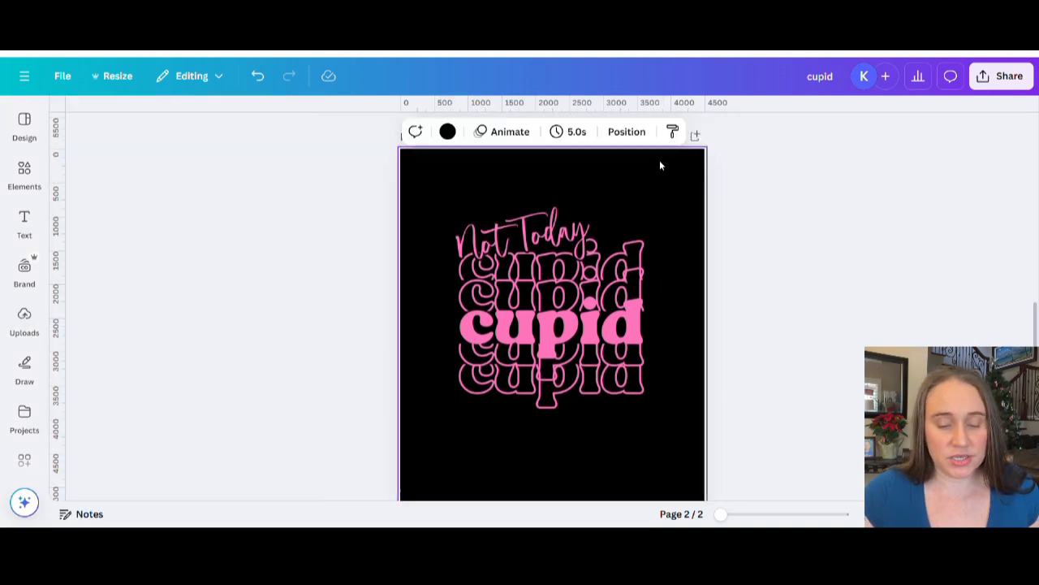
click(448, 132)
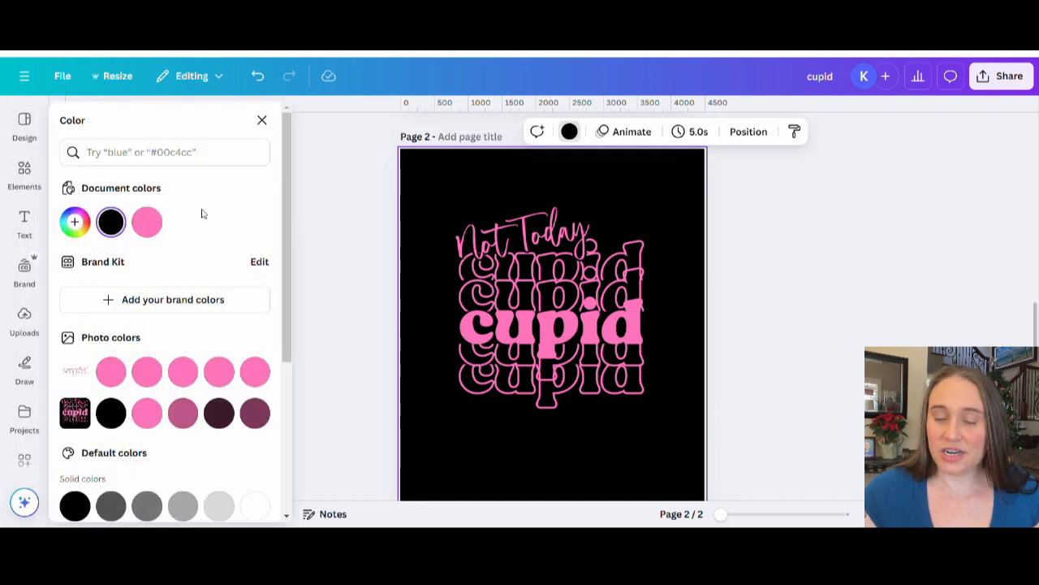
click(111, 222)
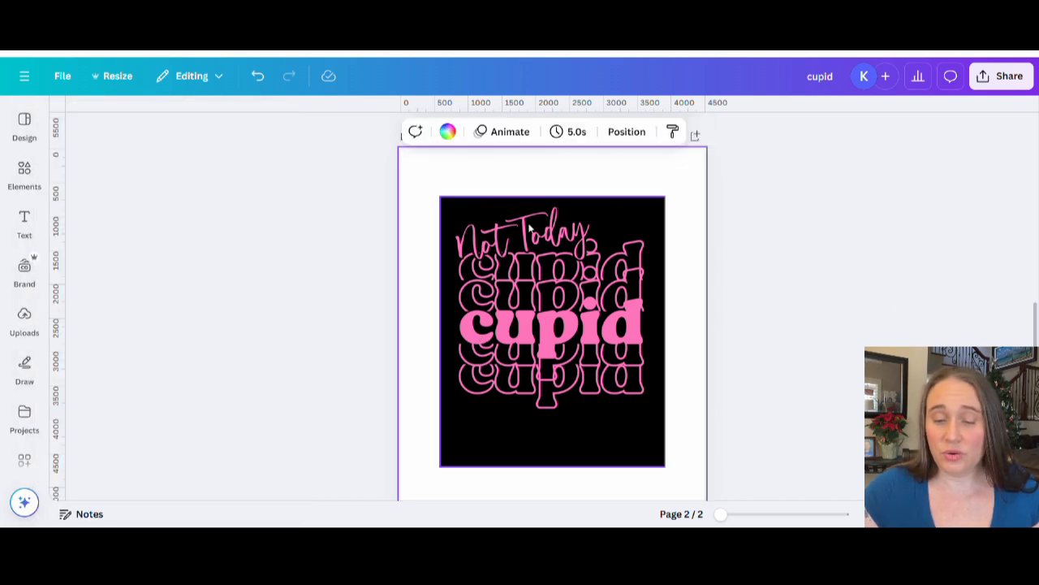
mouse_move(575, 289)
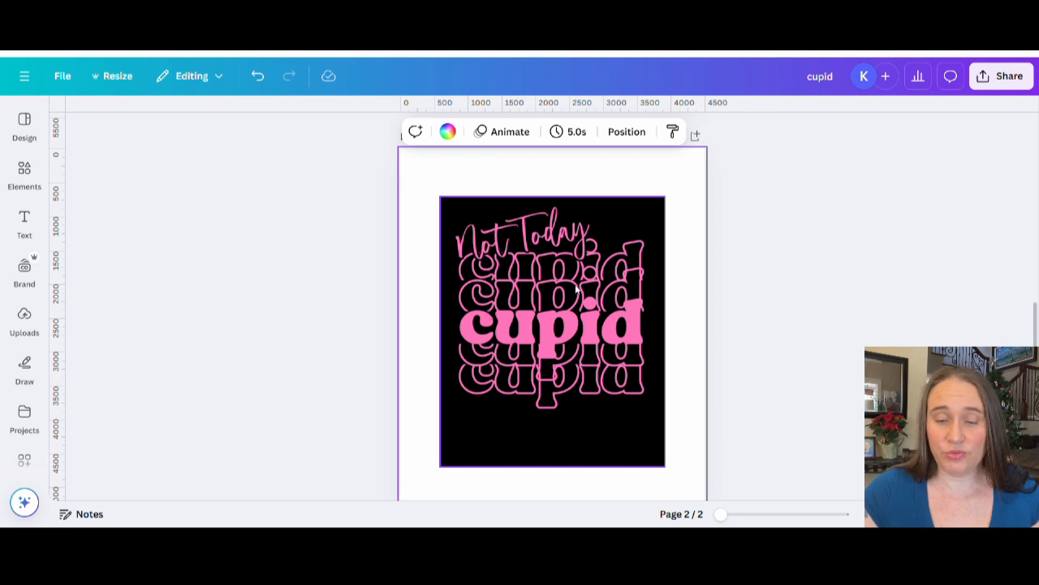
Remove the cupid image's black background with BG Remover.
click(552, 329)
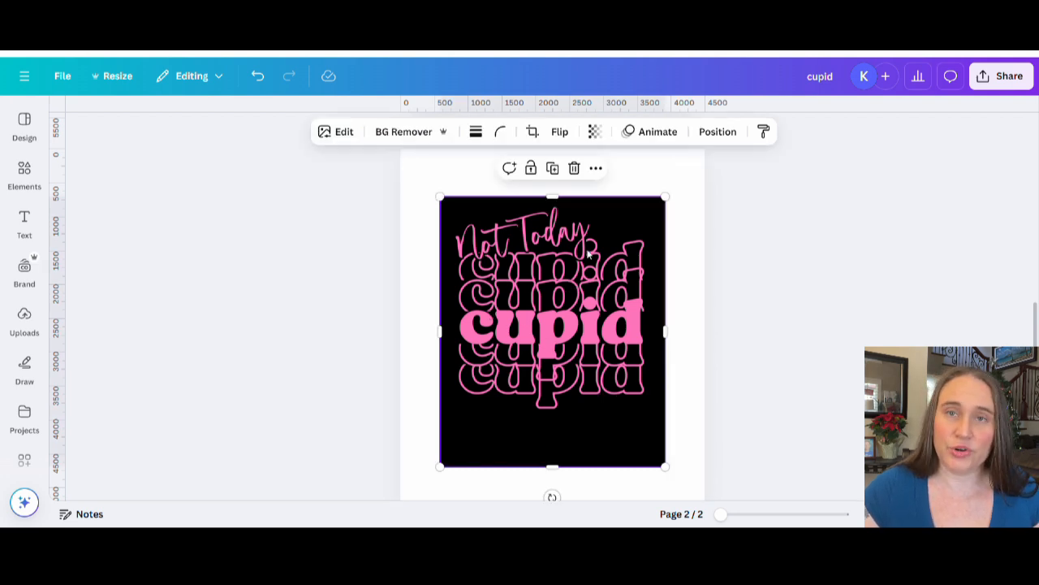
click(403, 130)
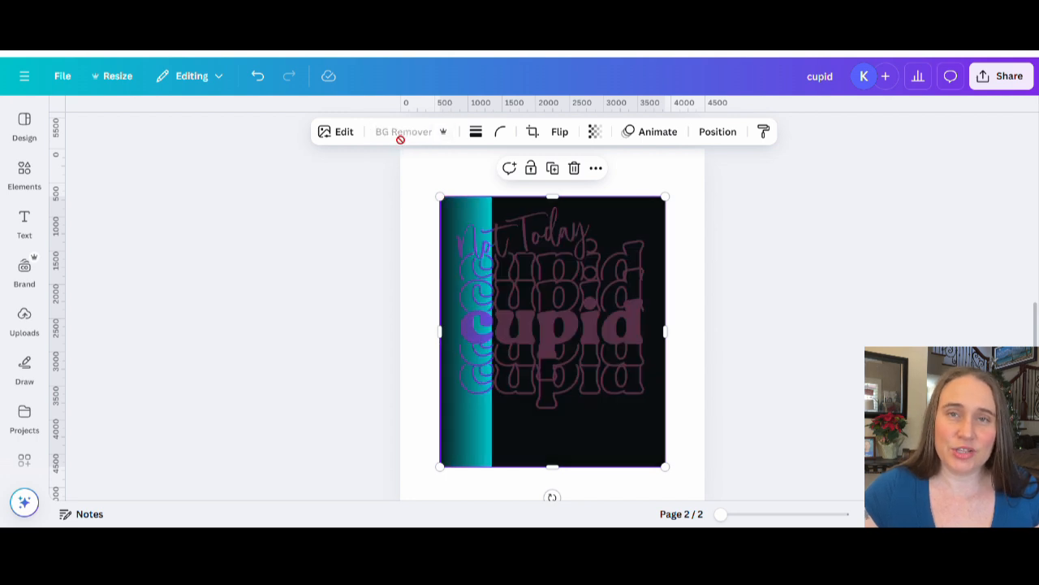
click(403, 132)
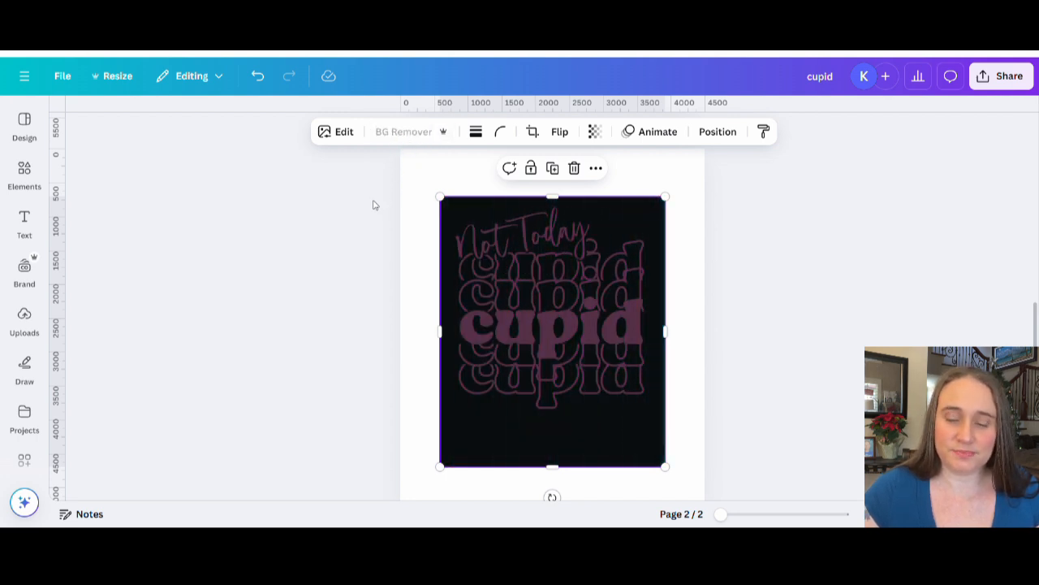
click(404, 131)
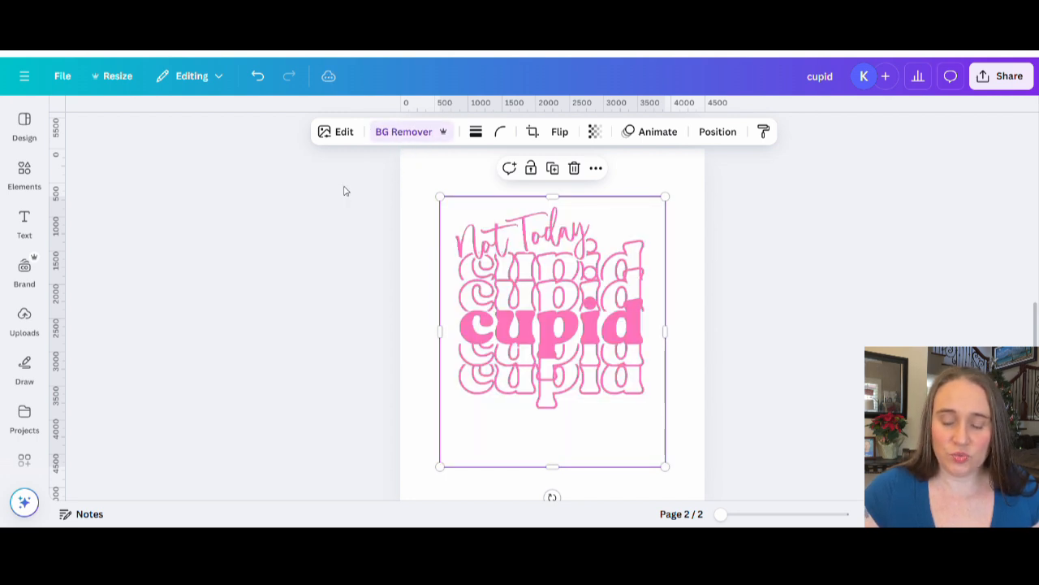
mouse_move(306, 203)
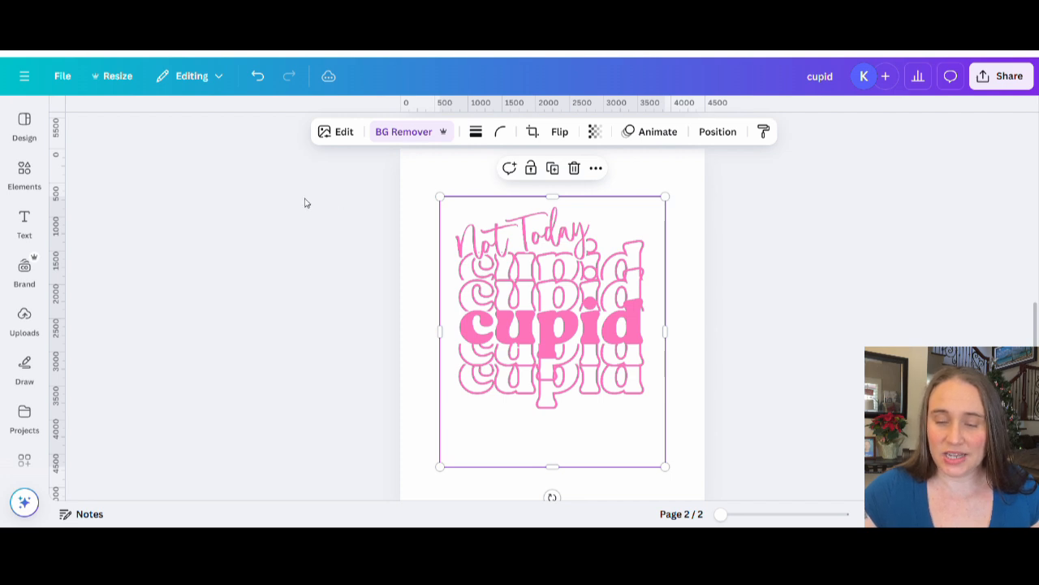
mouse_move(578, 523)
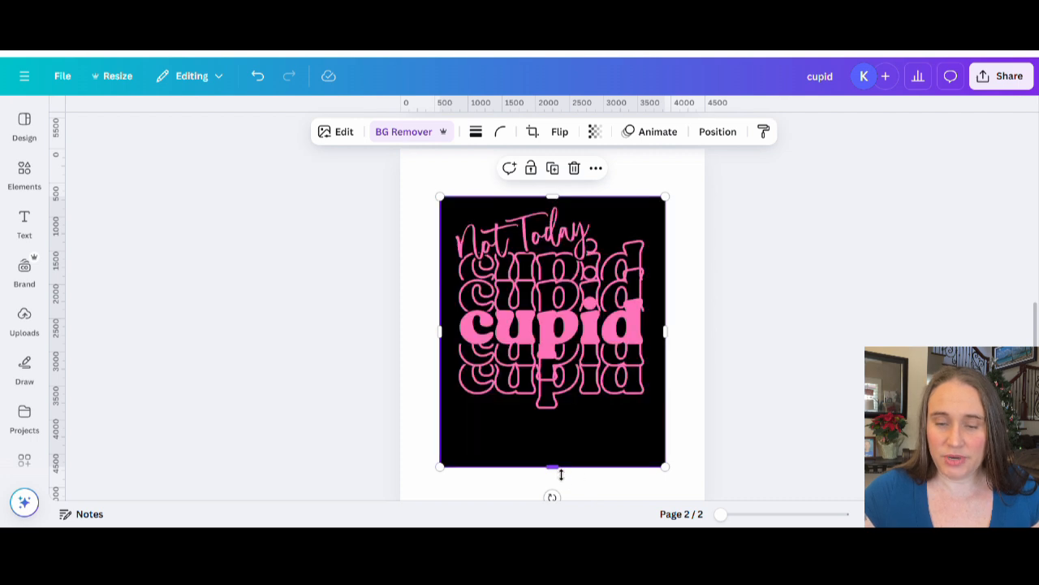
Move the cupid image to the top-left corner and enlarge it to fill the page.
click(403, 131)
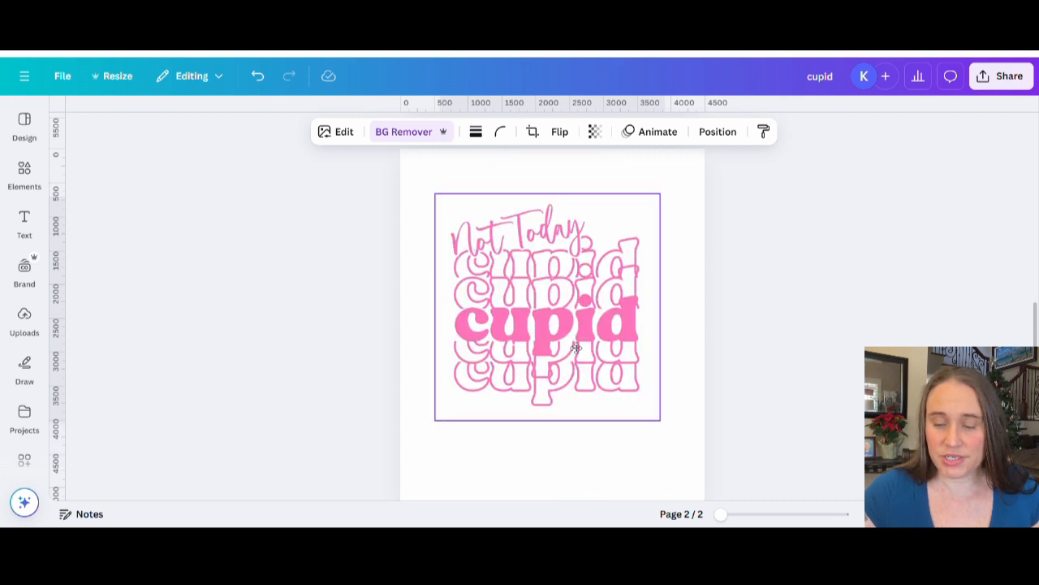
drag(659, 421, 625, 375)
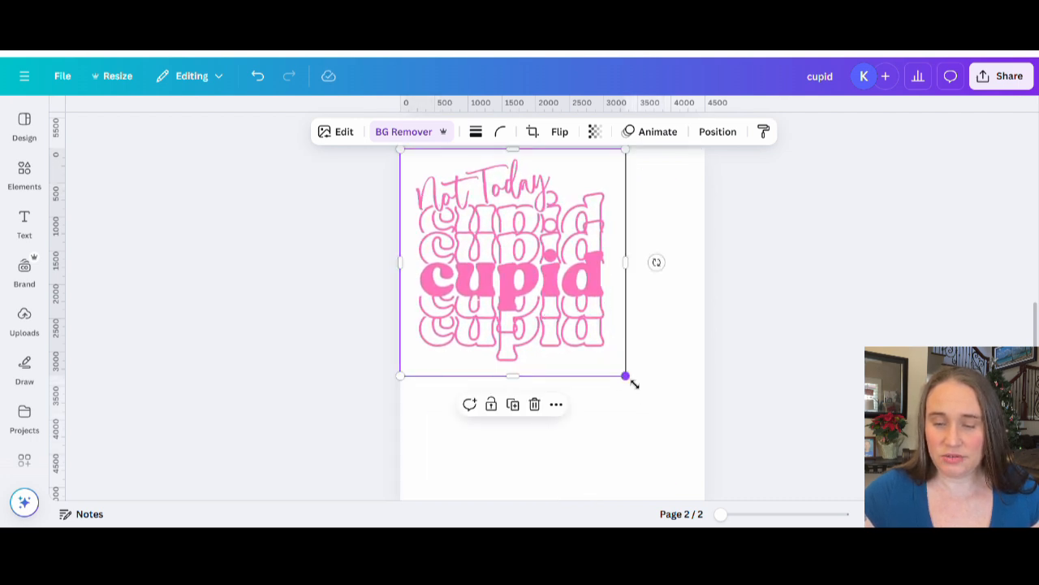
drag(626, 376, 704, 456)
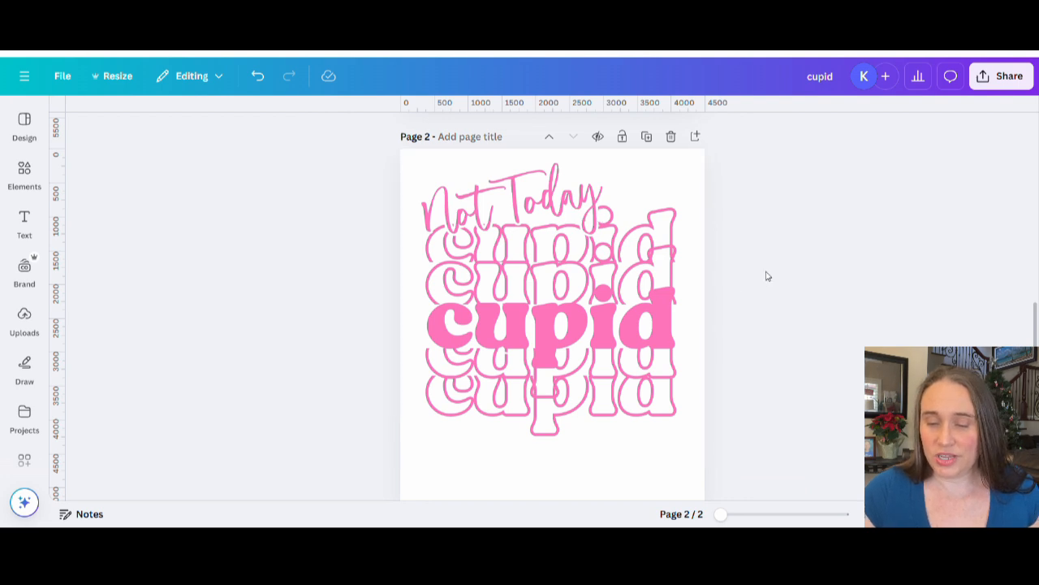
mouse_move(752, 249)
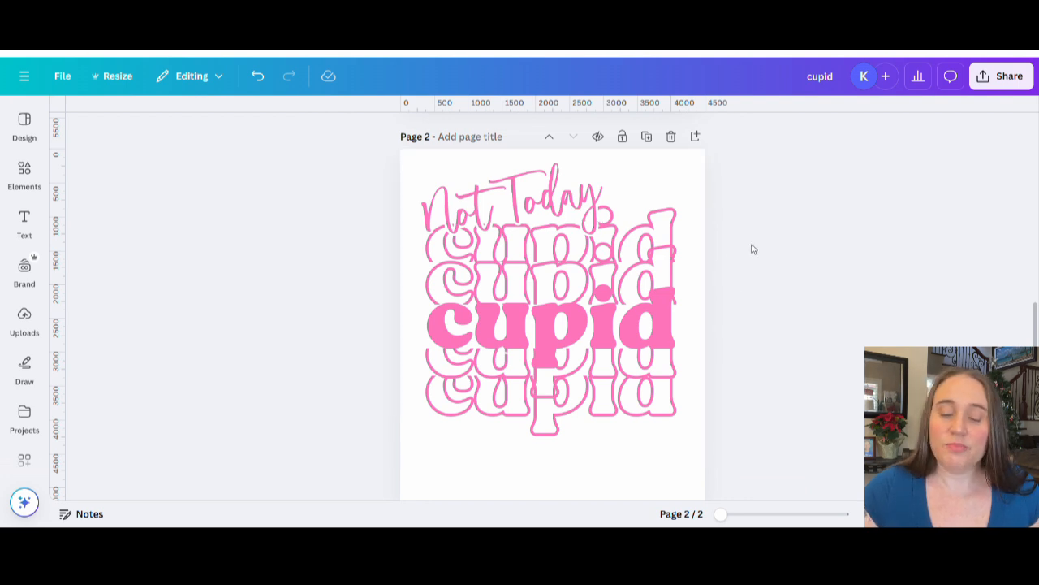
mouse_move(739, 243)
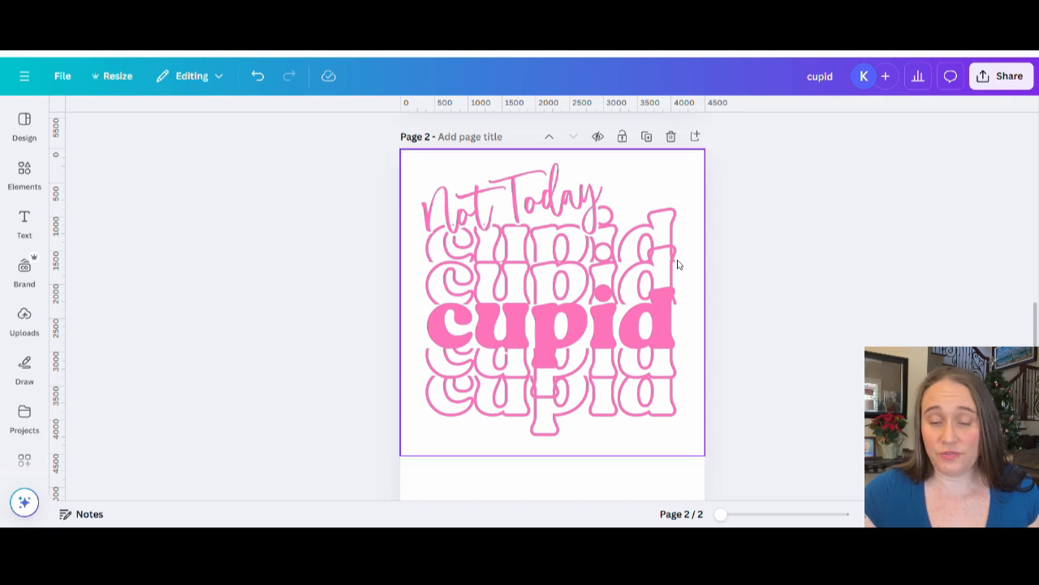
mouse_move(649, 411)
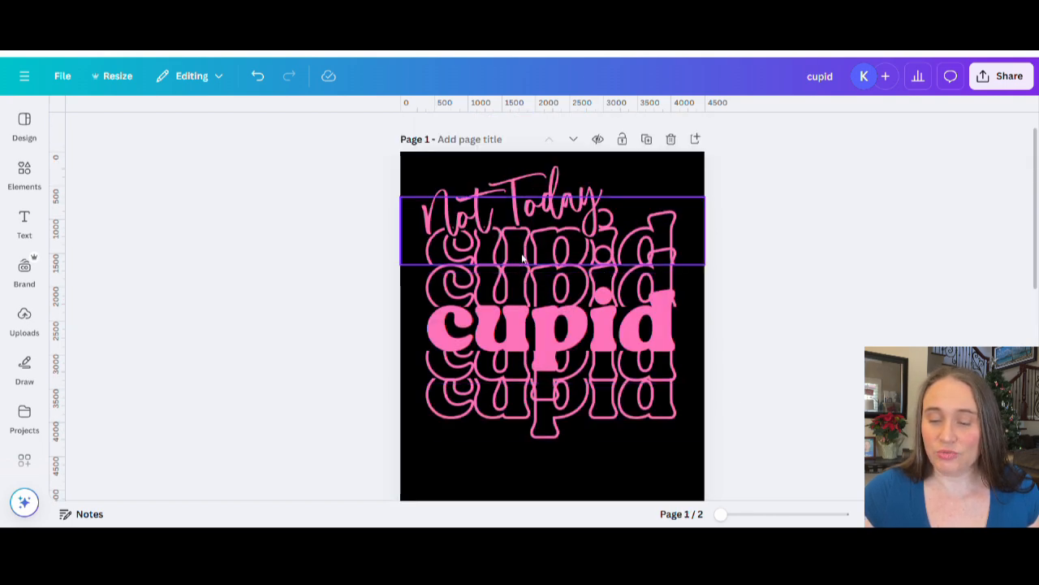
Select the cupid image on page 2 and open its Edit options.
scroll(down, 3)
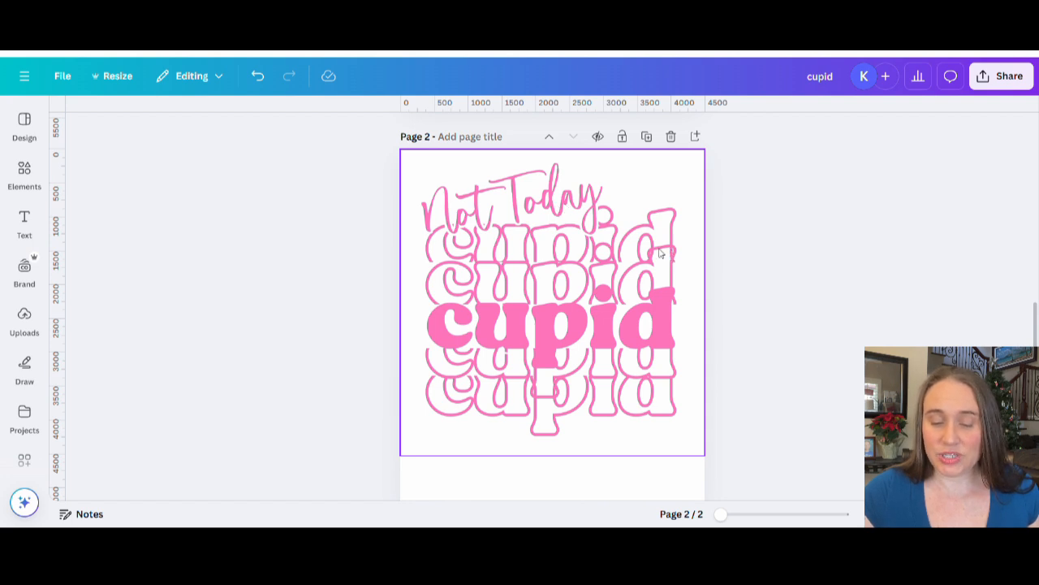
mouse_move(463, 310)
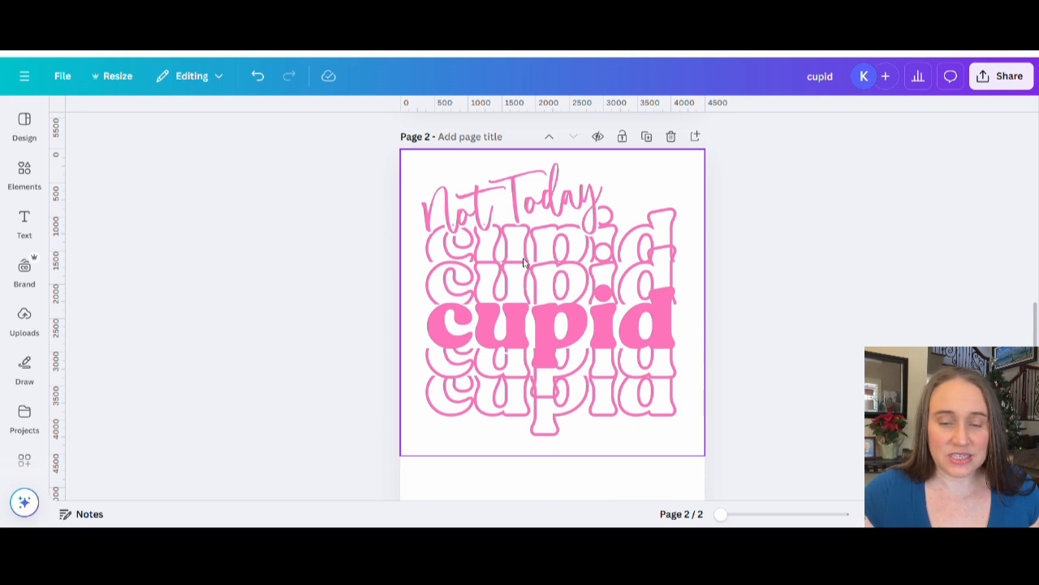
click(552, 301)
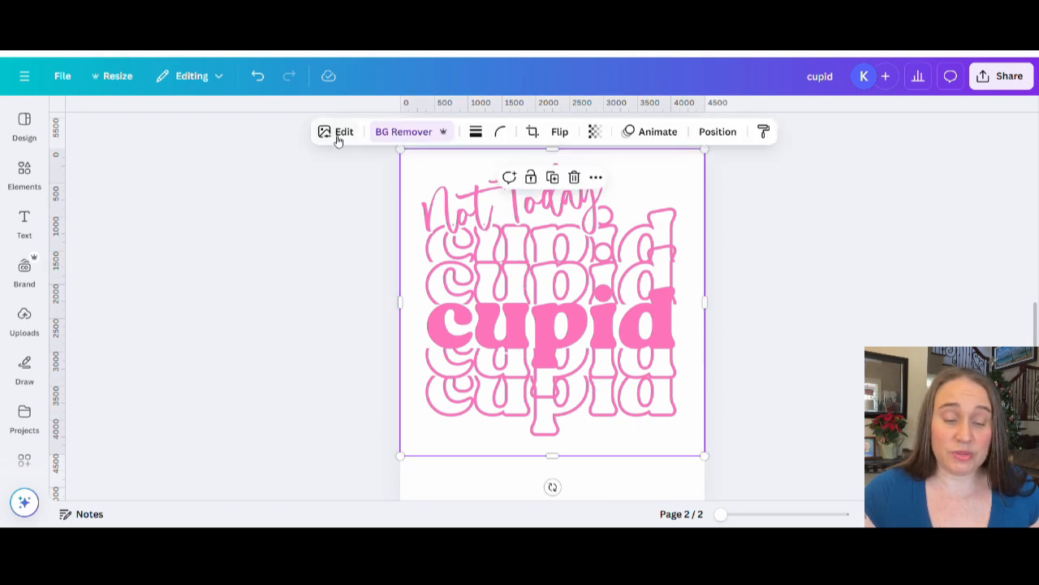
click(337, 131)
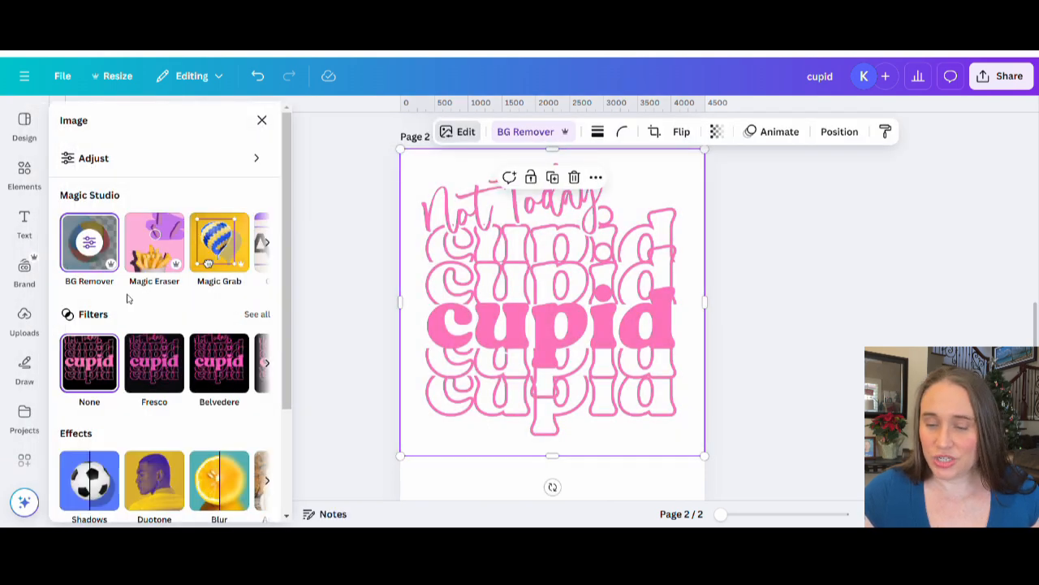
Zoom in and erase the overlapping fragments with a size-8 Magic Eraser brush.
click(153, 242)
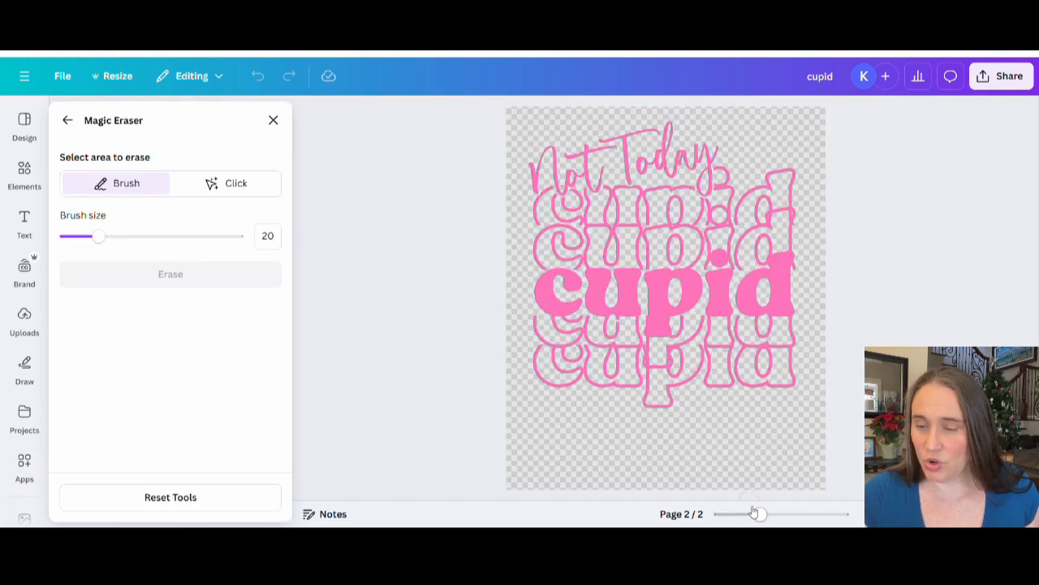
drag(751, 513, 784, 515)
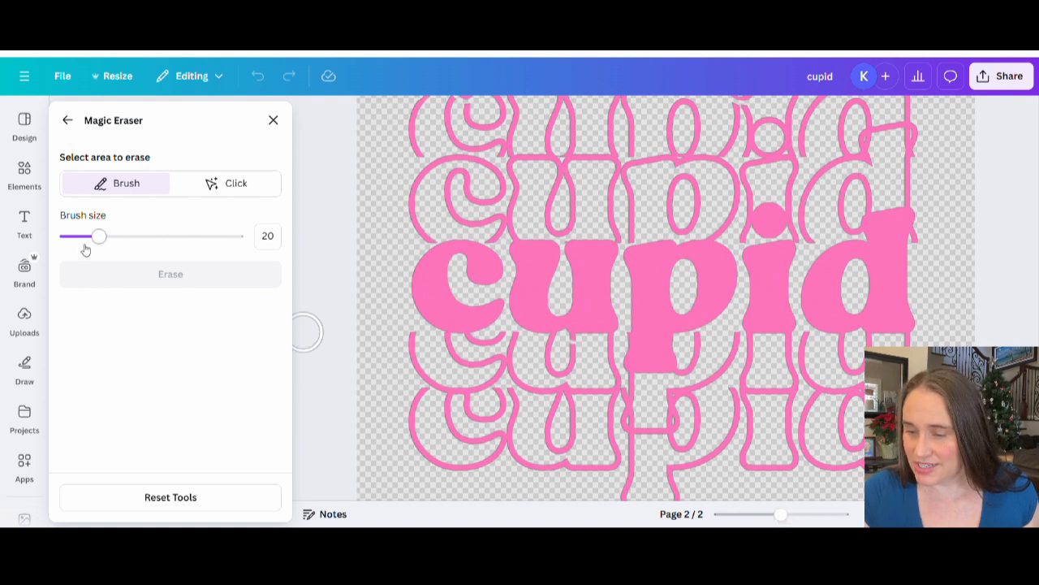
drag(99, 236, 78, 237)
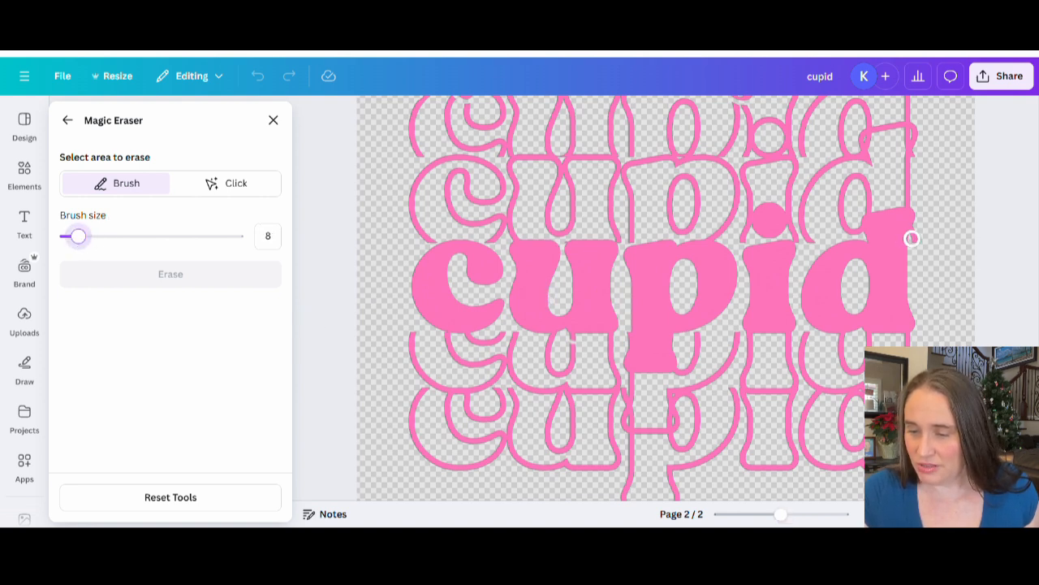
click(916, 238)
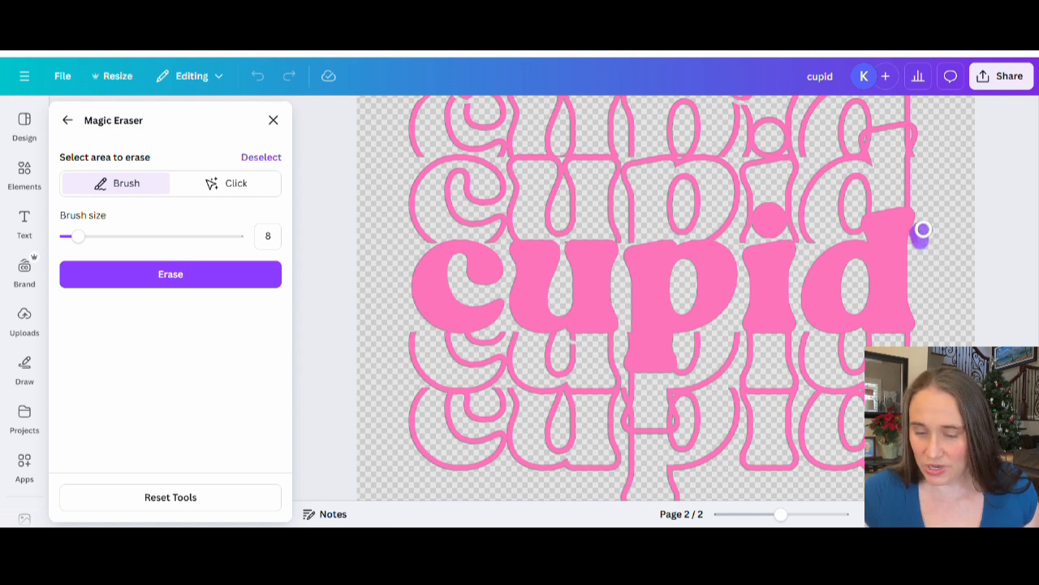
mouse_move(653, 422)
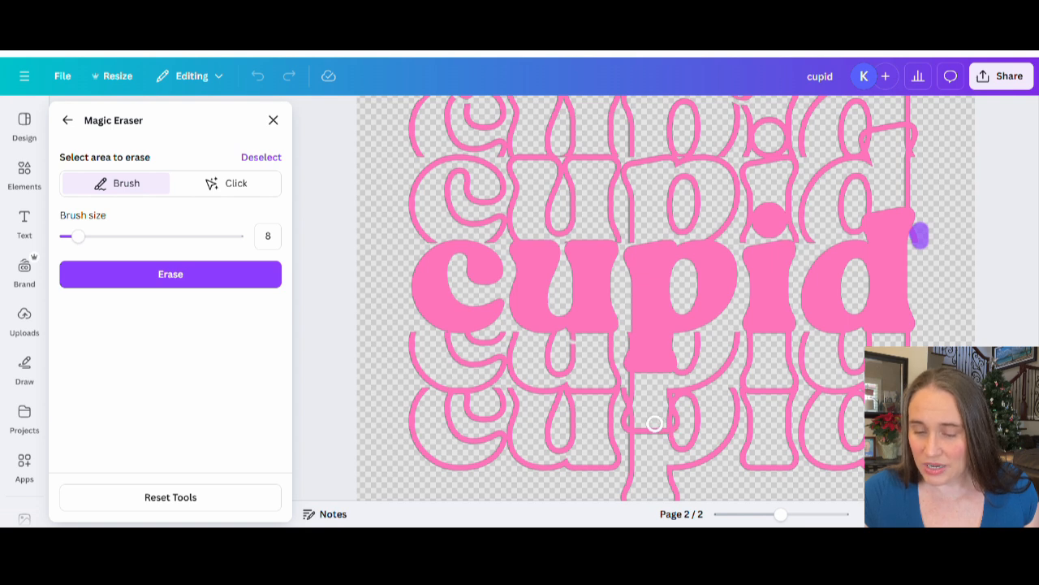
mouse_move(684, 444)
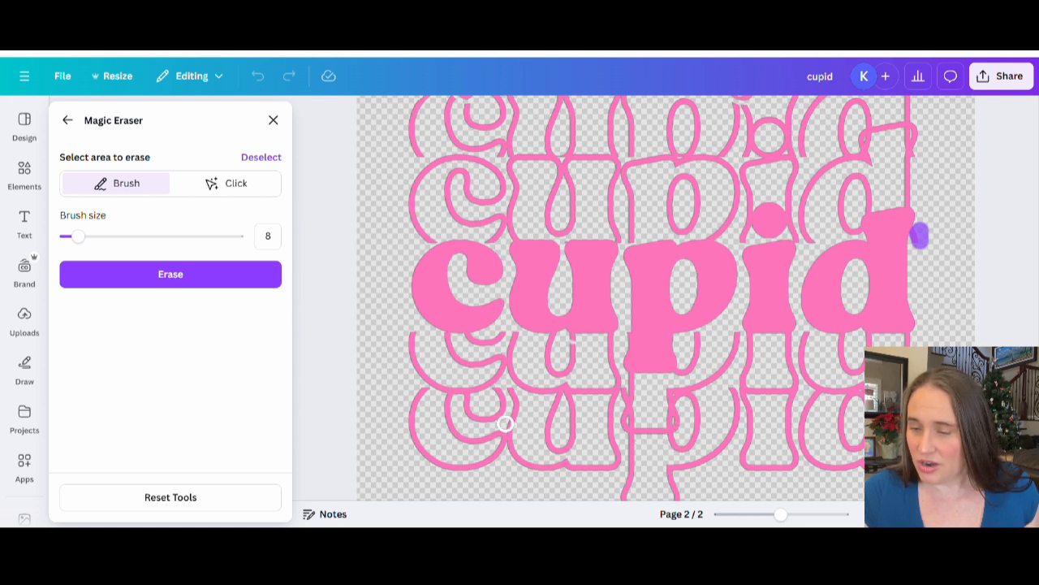
mouse_move(653, 180)
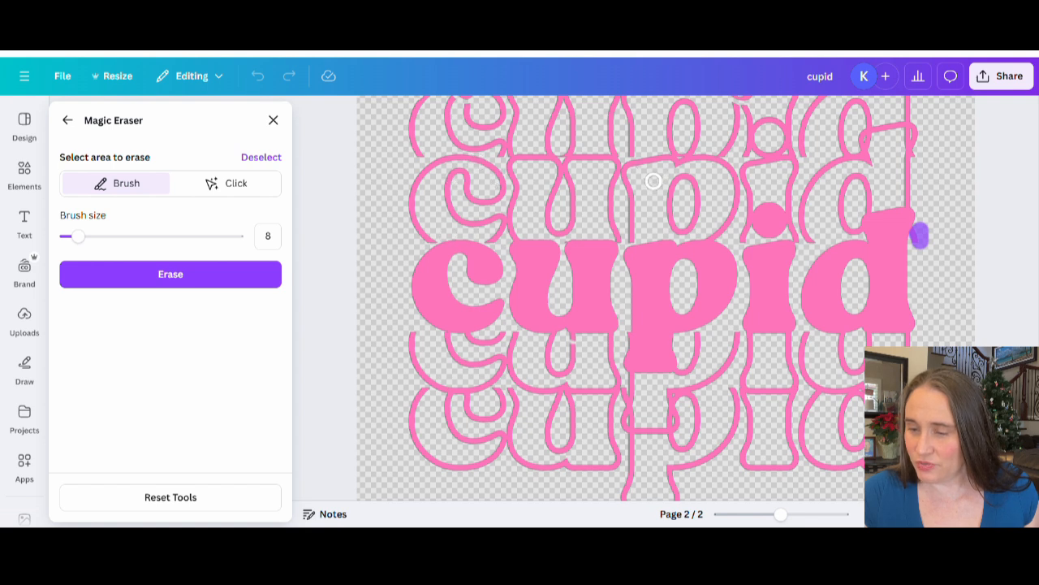
mouse_move(921, 173)
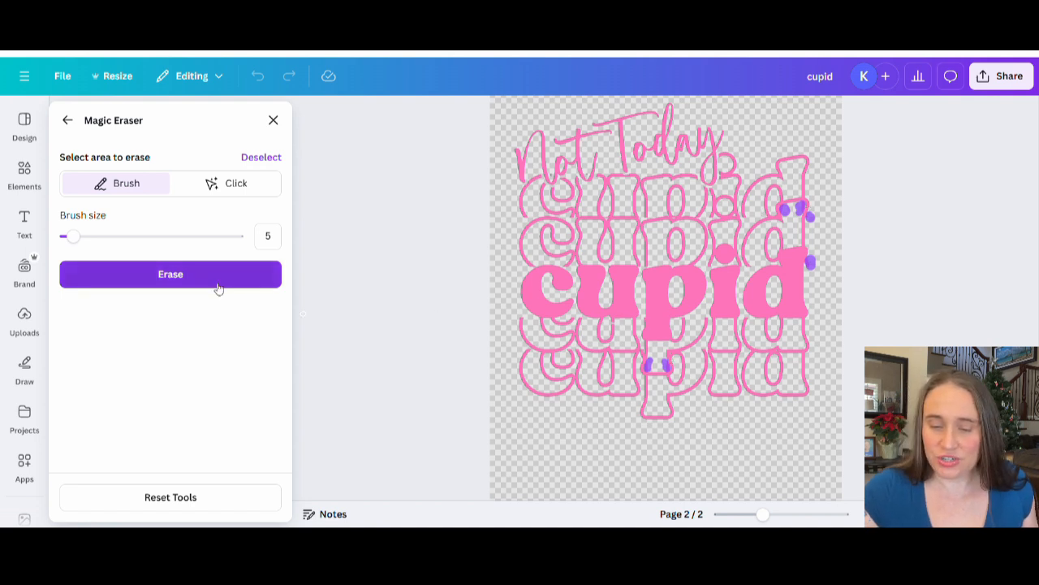
click(171, 273)
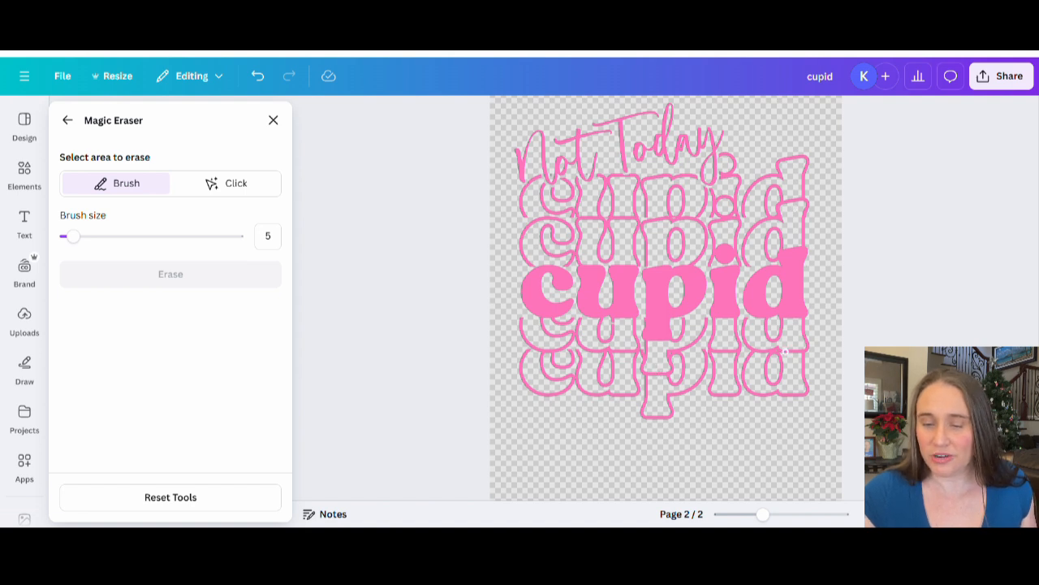
mouse_move(727, 246)
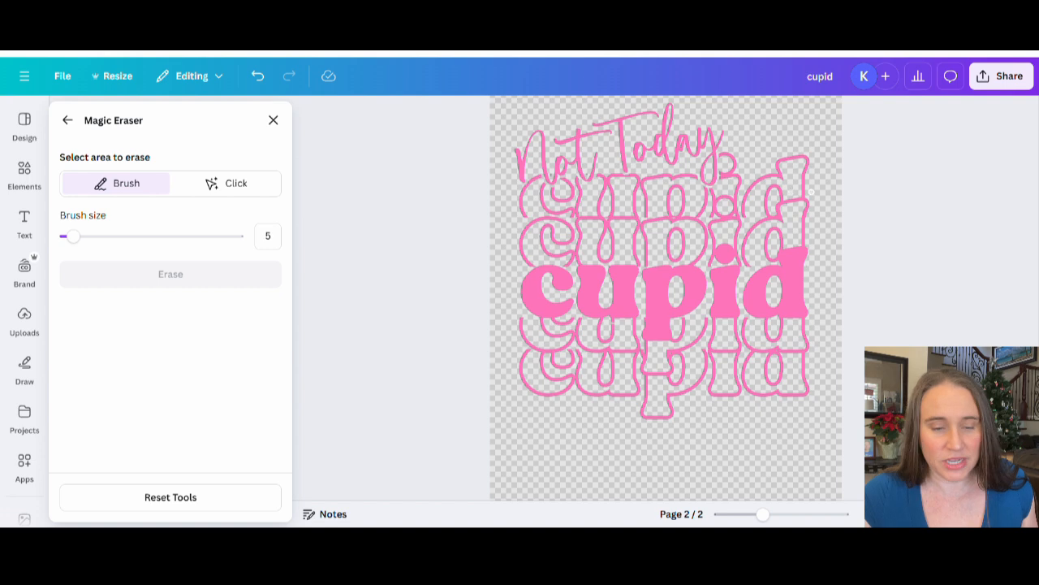
mouse_move(220, 262)
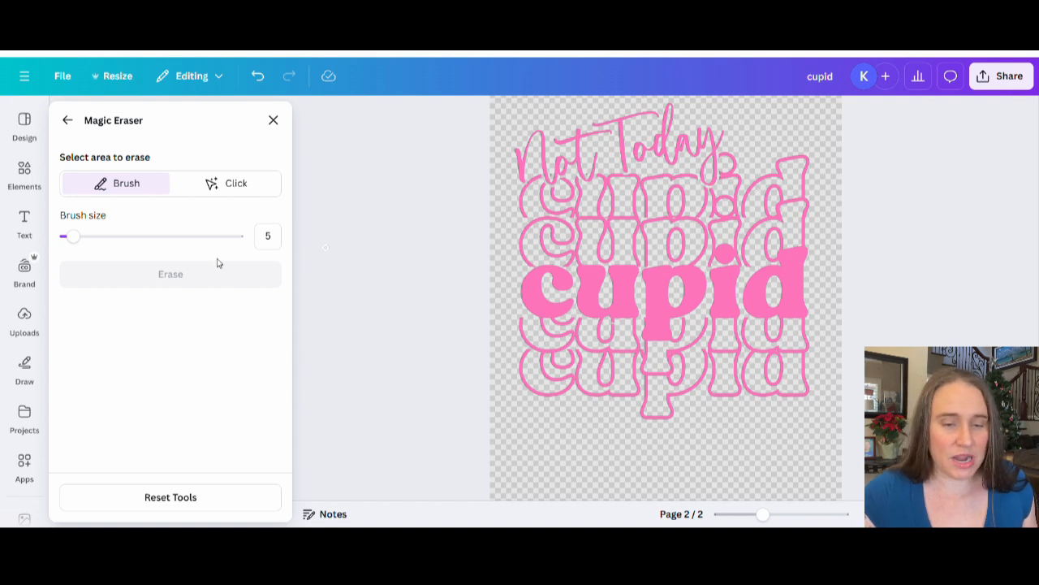
mouse_move(51, 136)
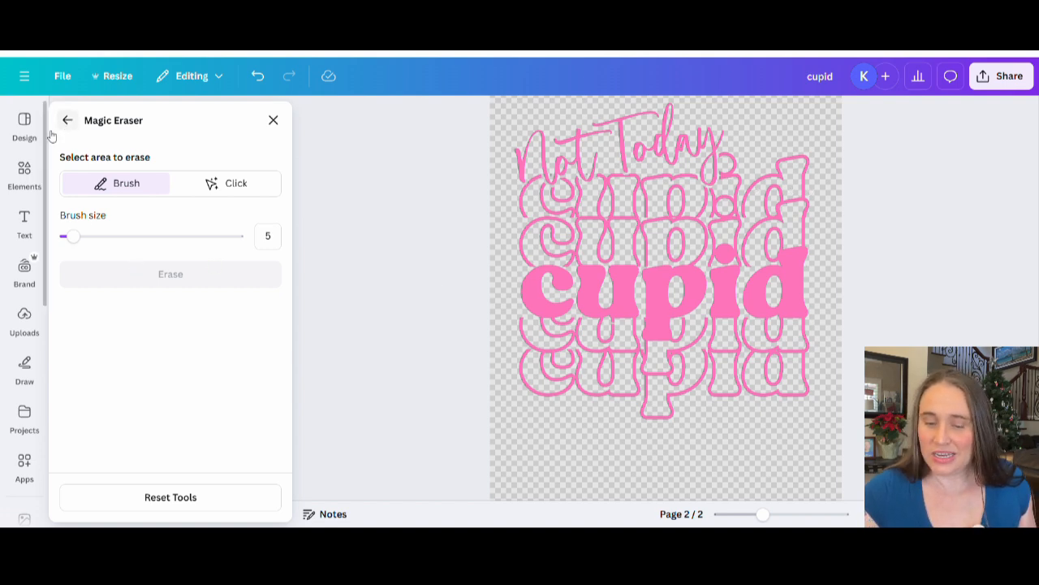
Leave Magic Eraser and browse Elements graphics results for 'heart'.
click(68, 120)
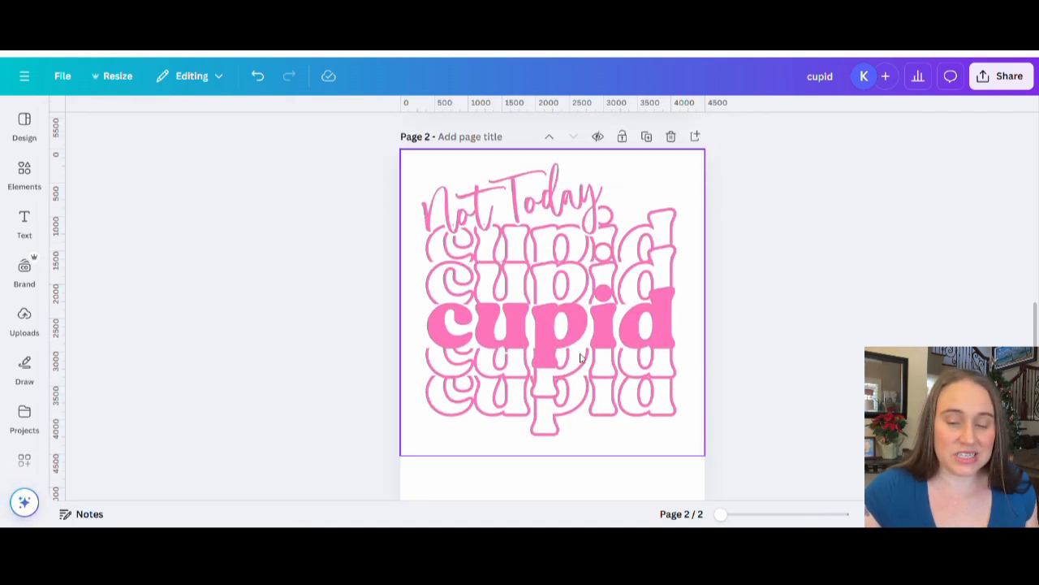
click(24, 223)
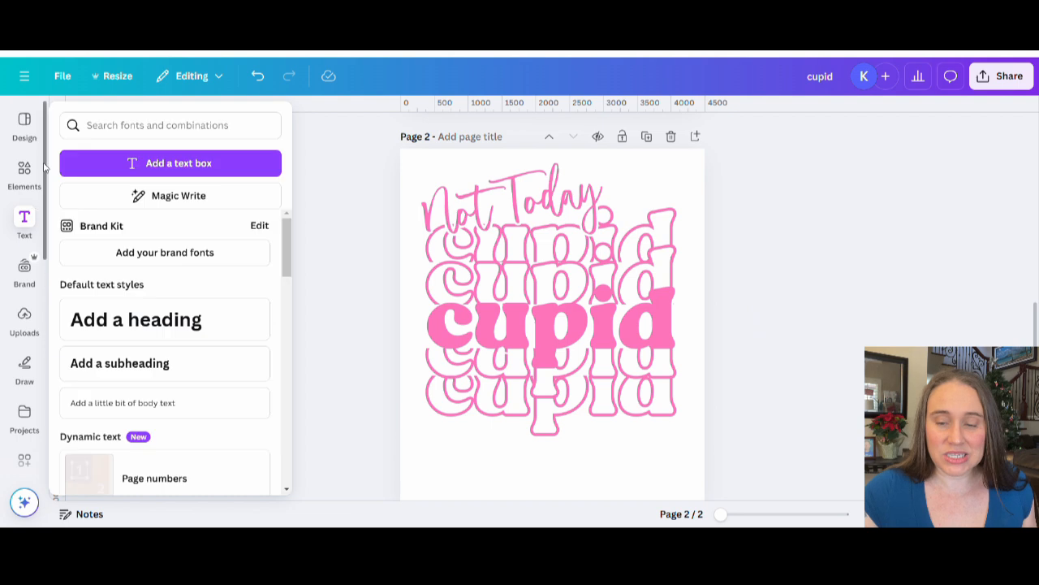
click(24, 175)
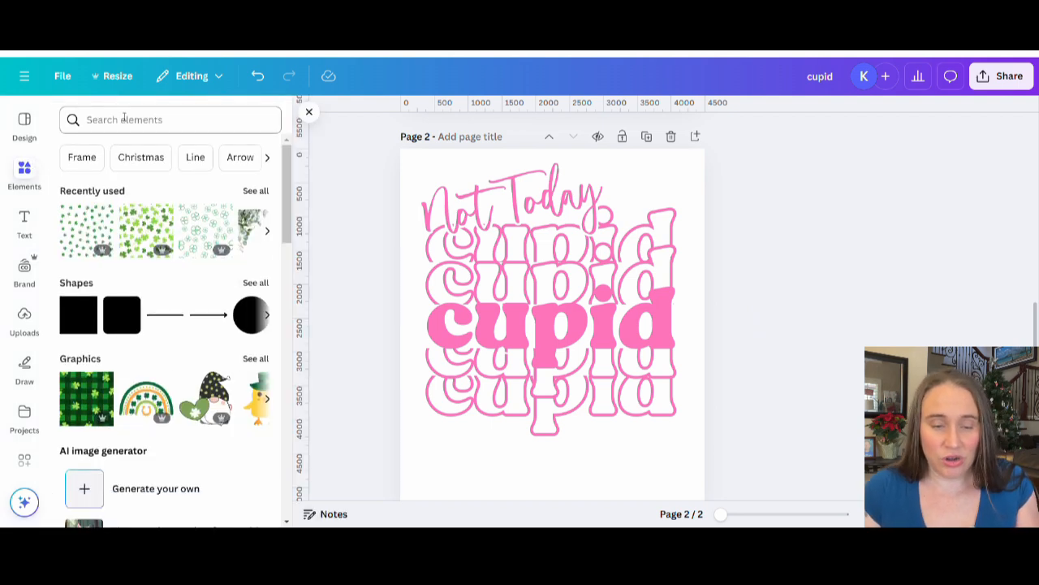
click(171, 119)
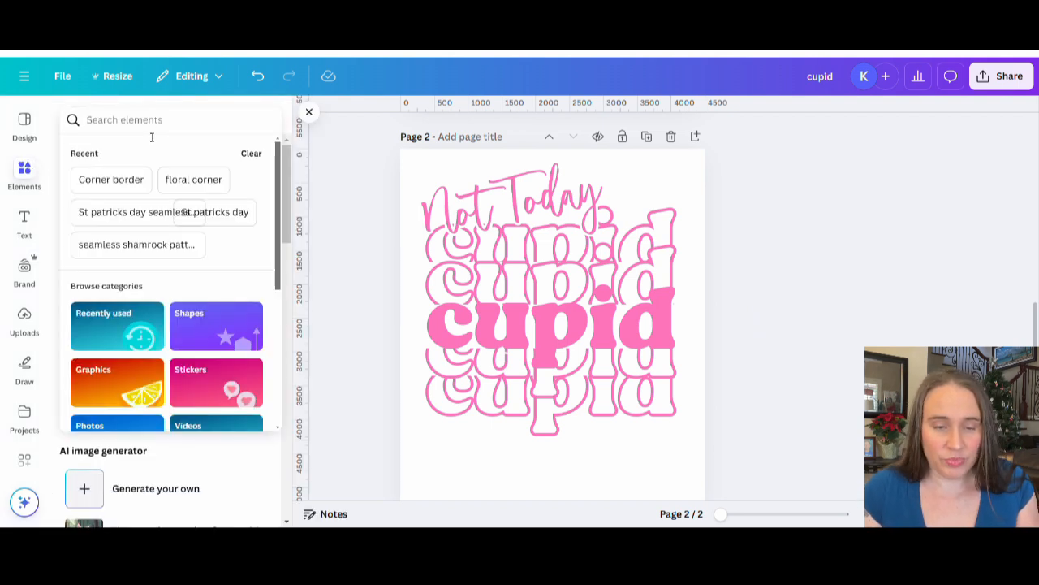
text(heart with arrow)
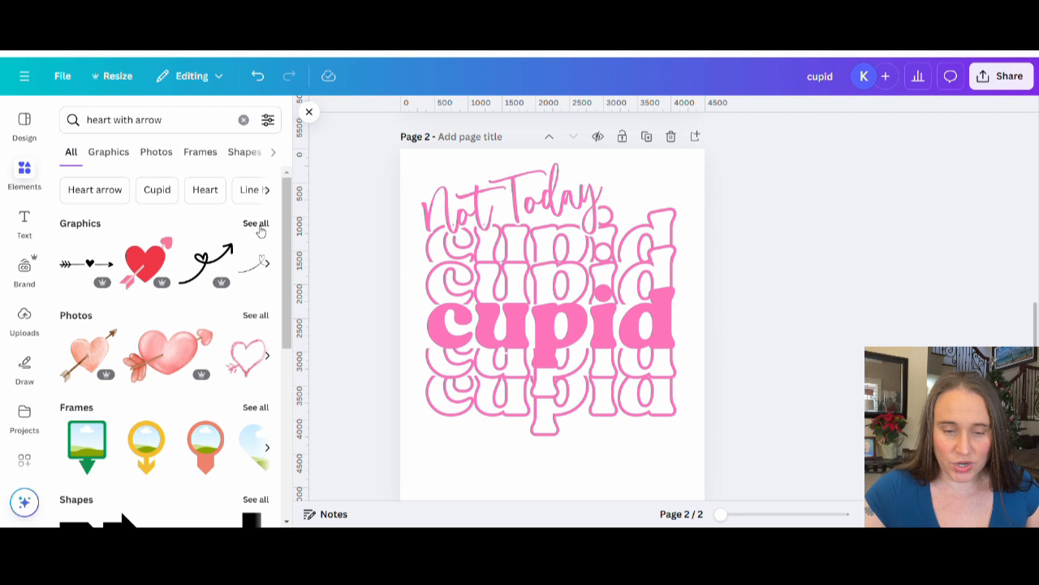
click(108, 152)
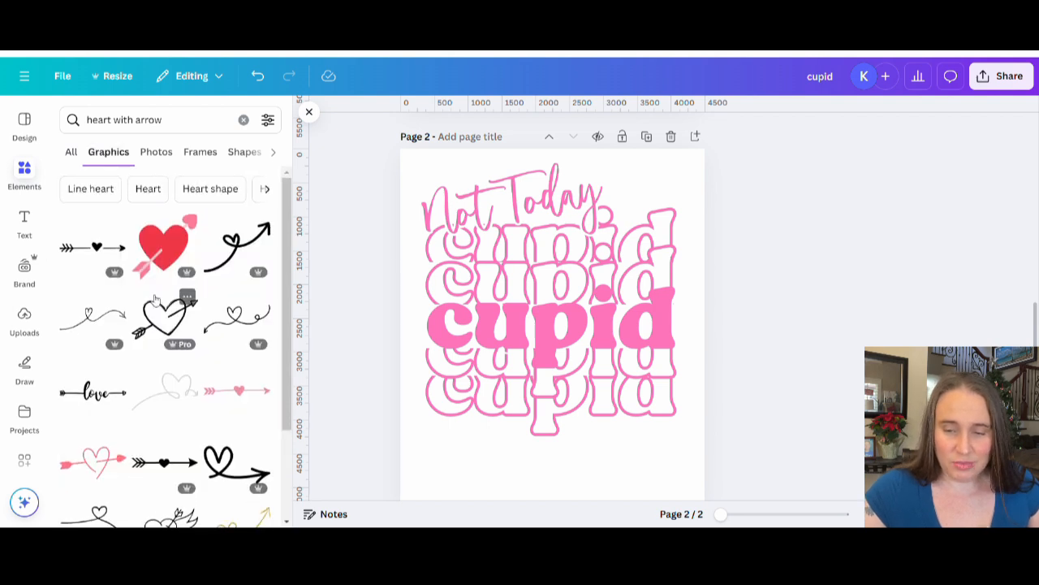
scroll(down, 3)
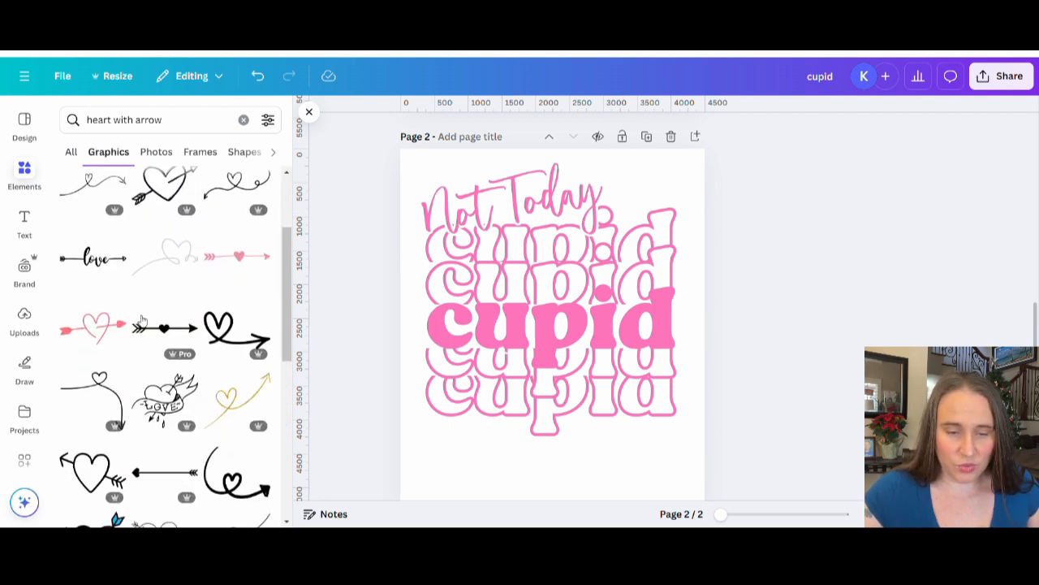
scroll(down, 3)
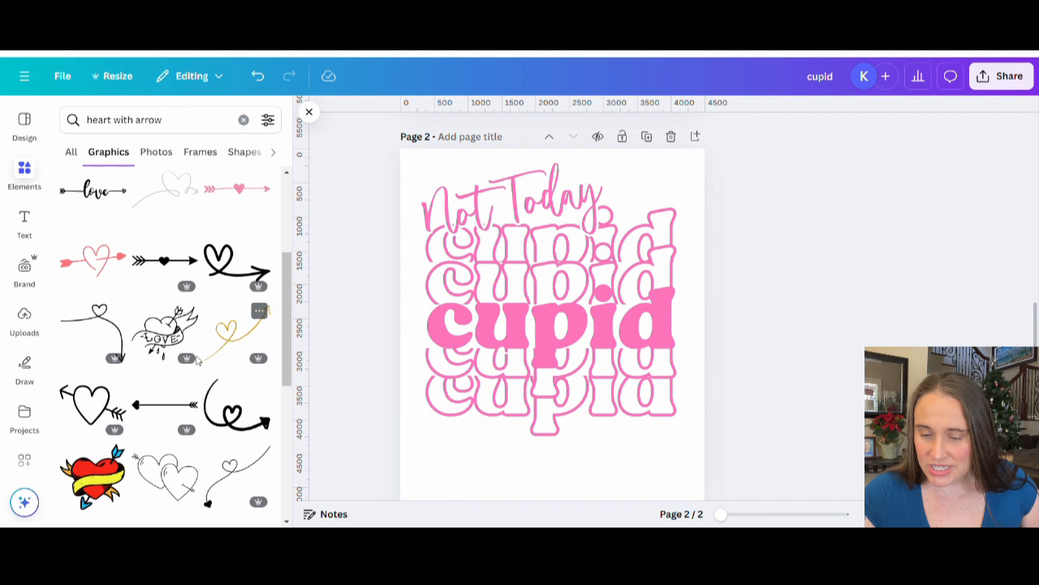
Add the heart-with-arrow graphic, recolour it pink, tilt it and place it below the cupids.
click(553, 329)
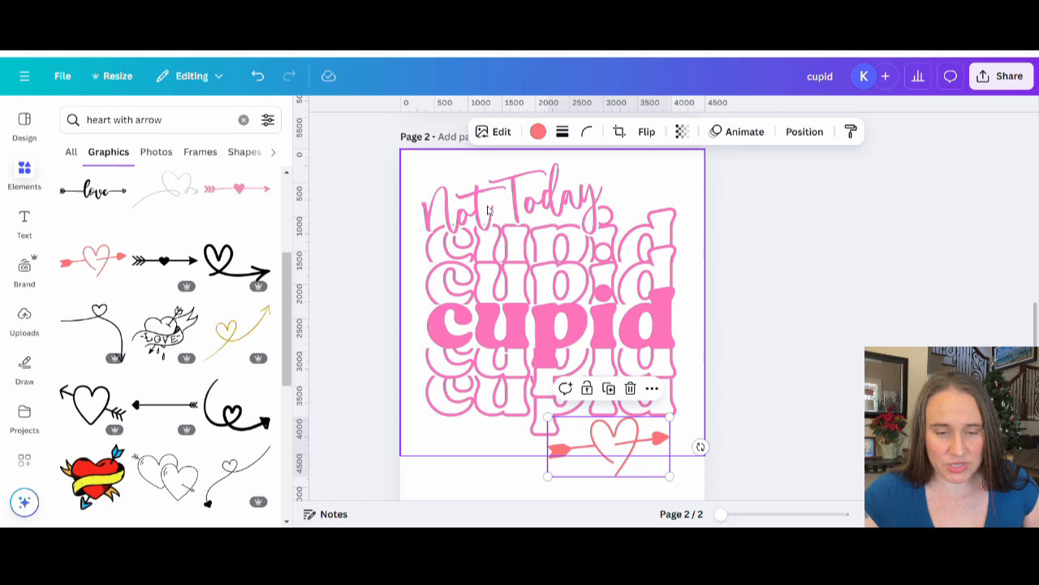
mouse_move(537, 131)
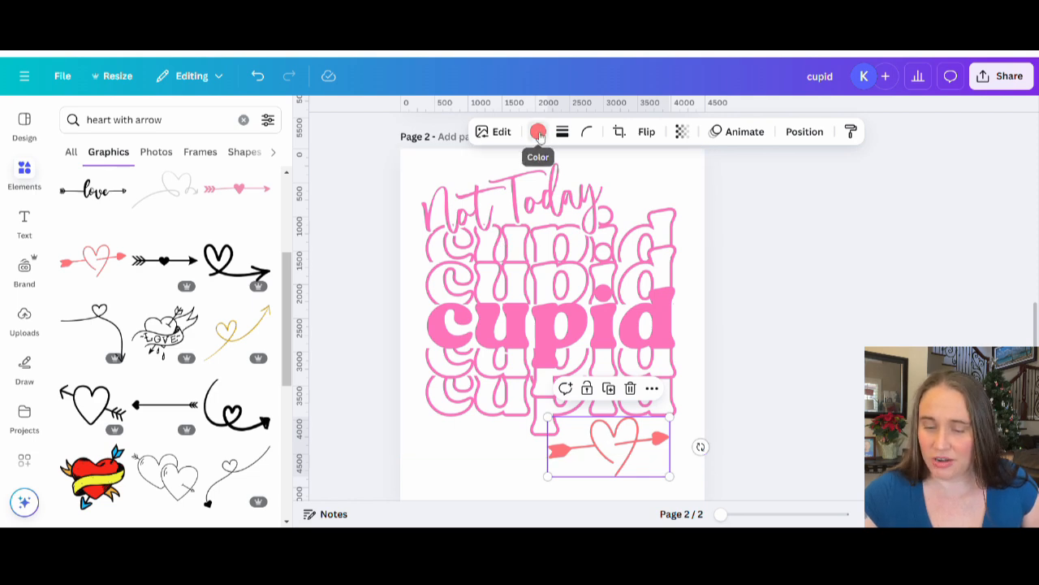
click(537, 131)
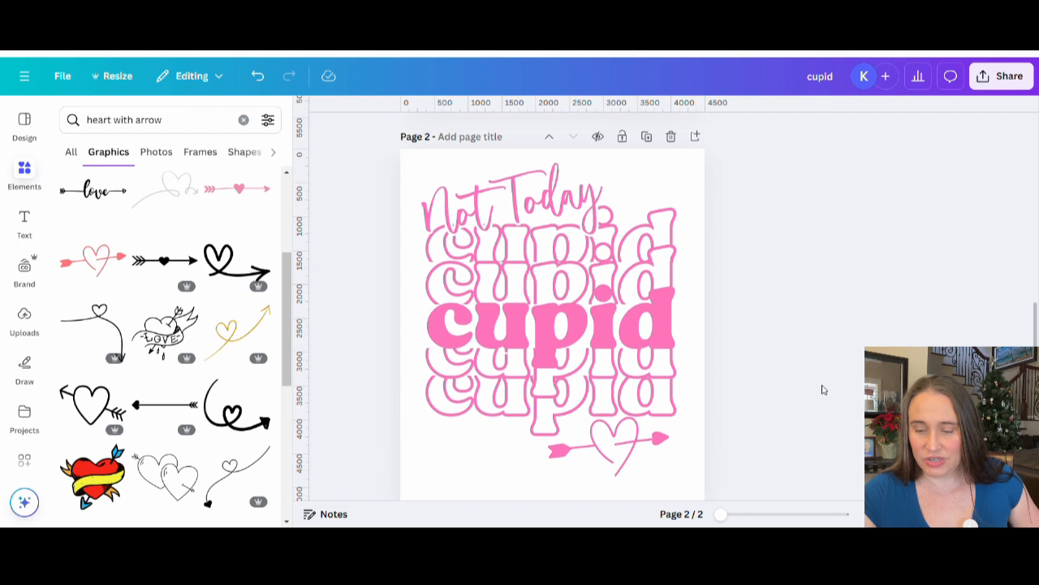
click(607, 445)
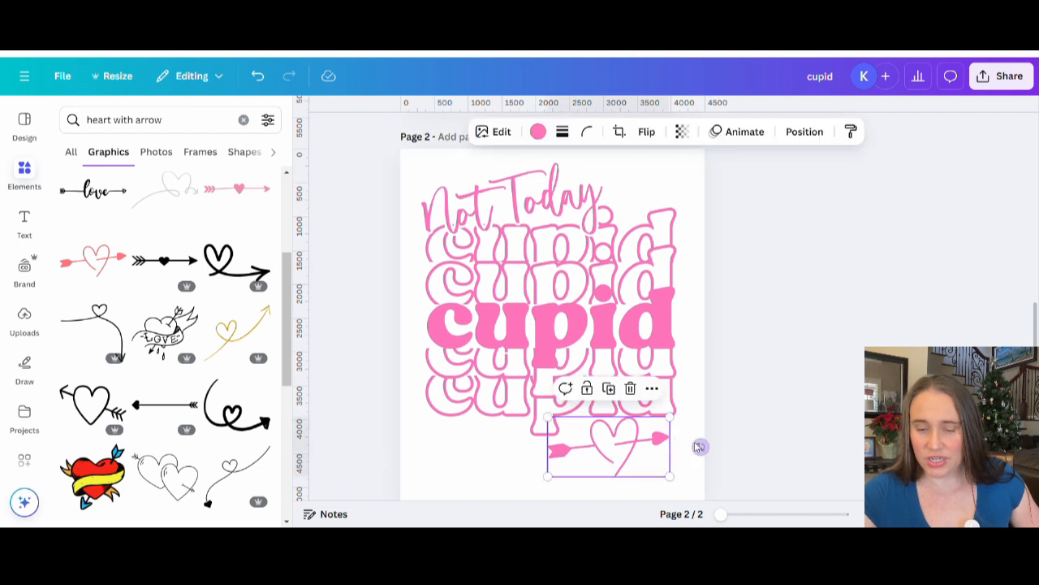
drag(700, 446, 711, 448)
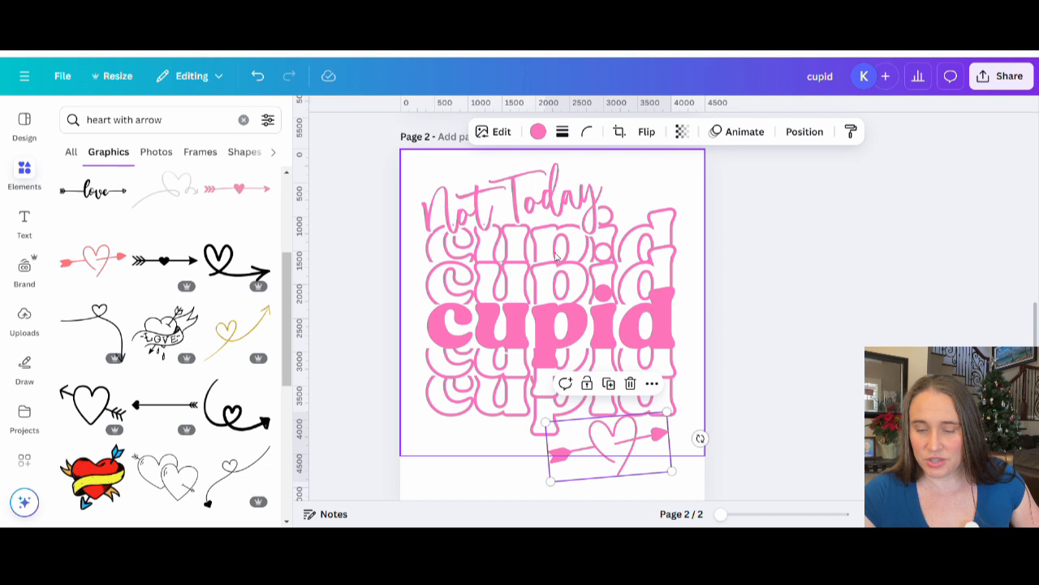
drag(611, 442, 621, 463)
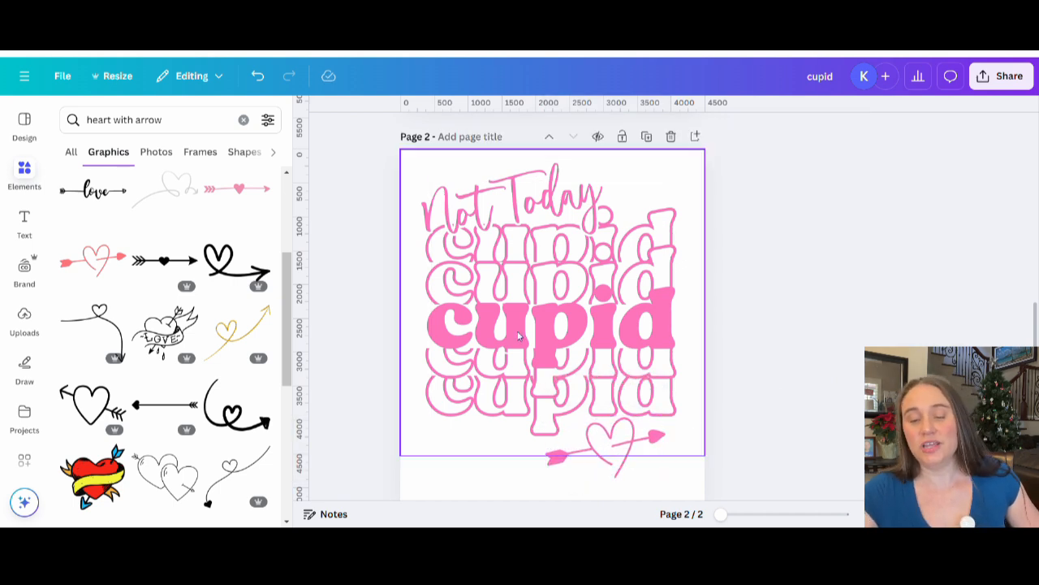
scroll(down, 3)
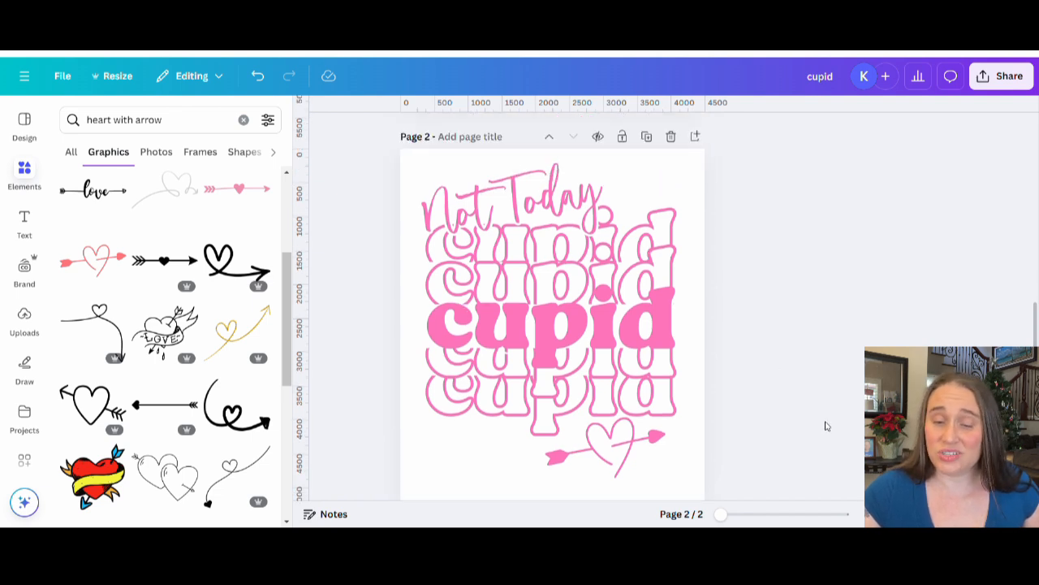
Enter 'not today cupid cutout' as the title above page 2.
click(500, 288)
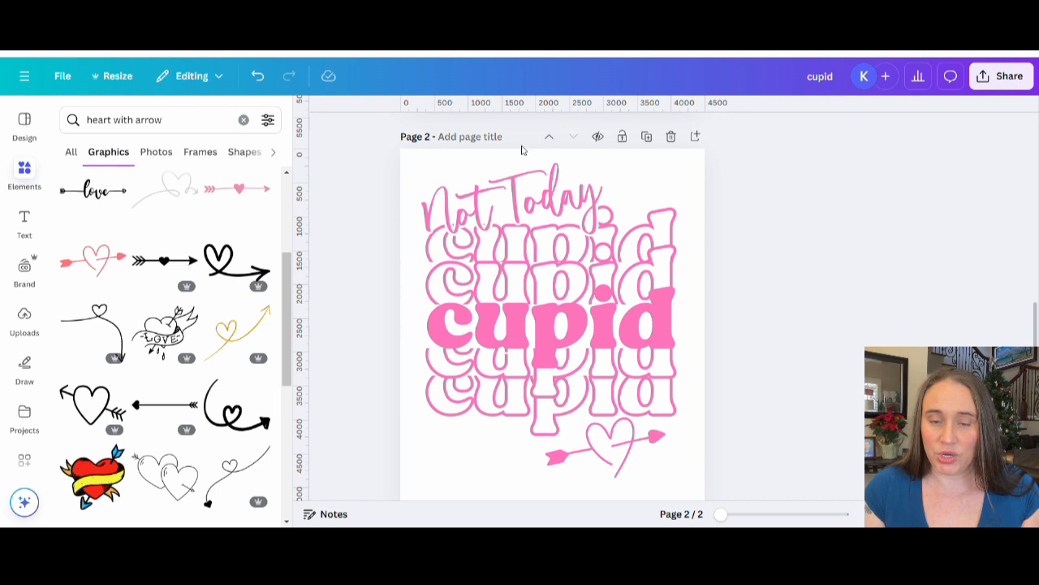
click(469, 135)
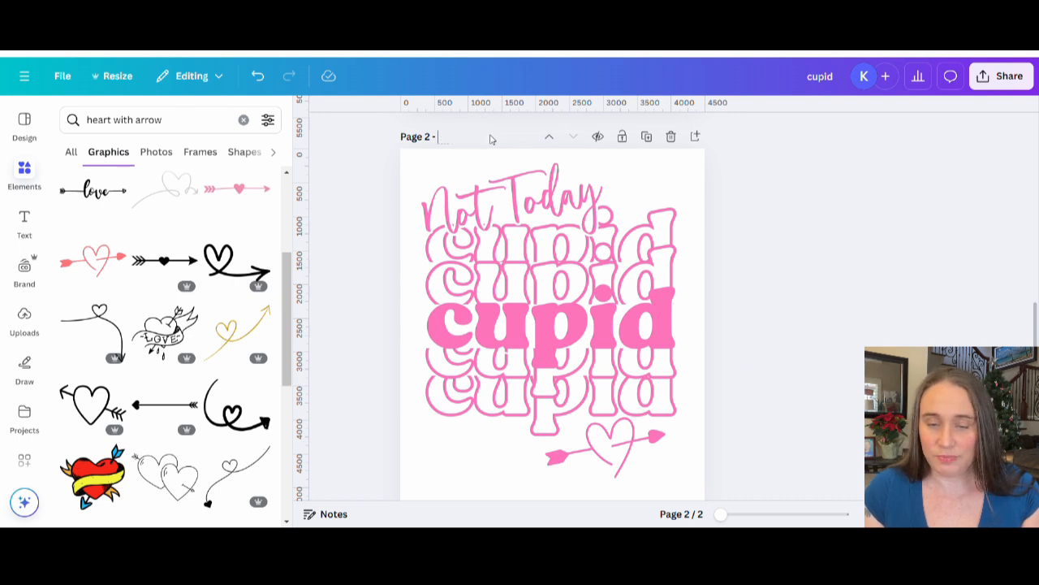
text(not)
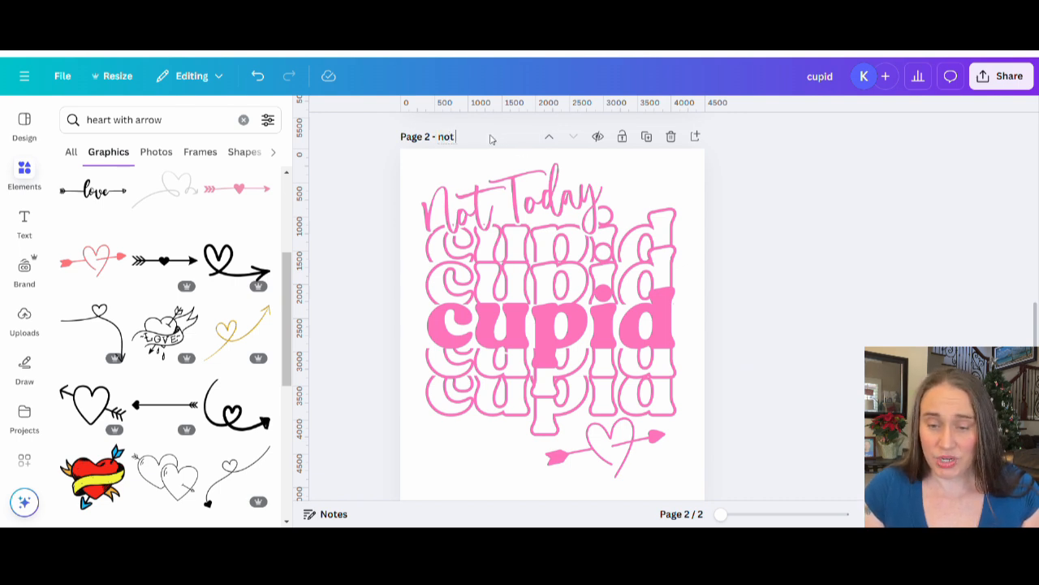
text(today cup)
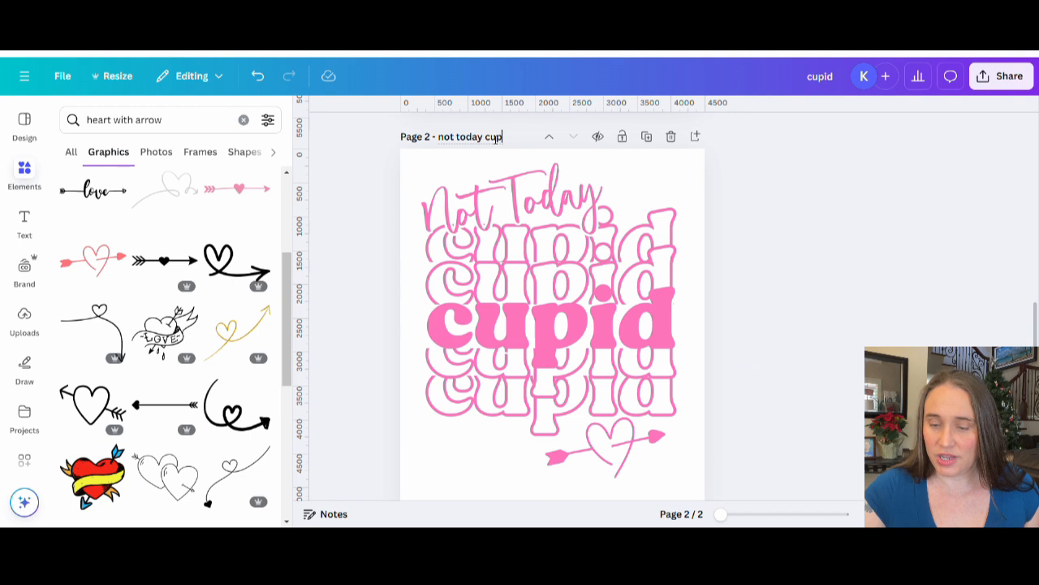
text(cutout)
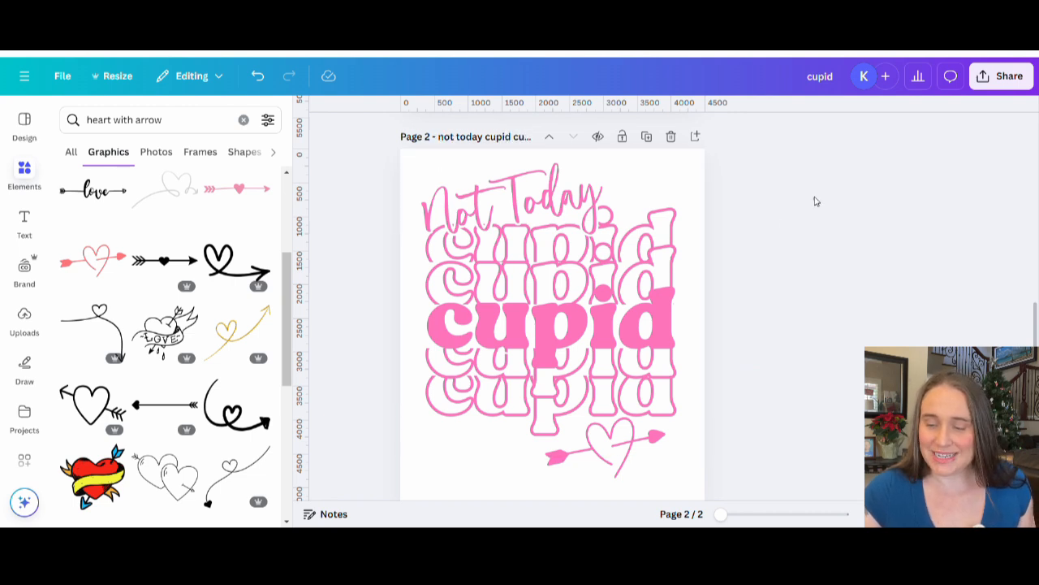
Download only page 2 as a PNG with a transparent background.
click(1010, 75)
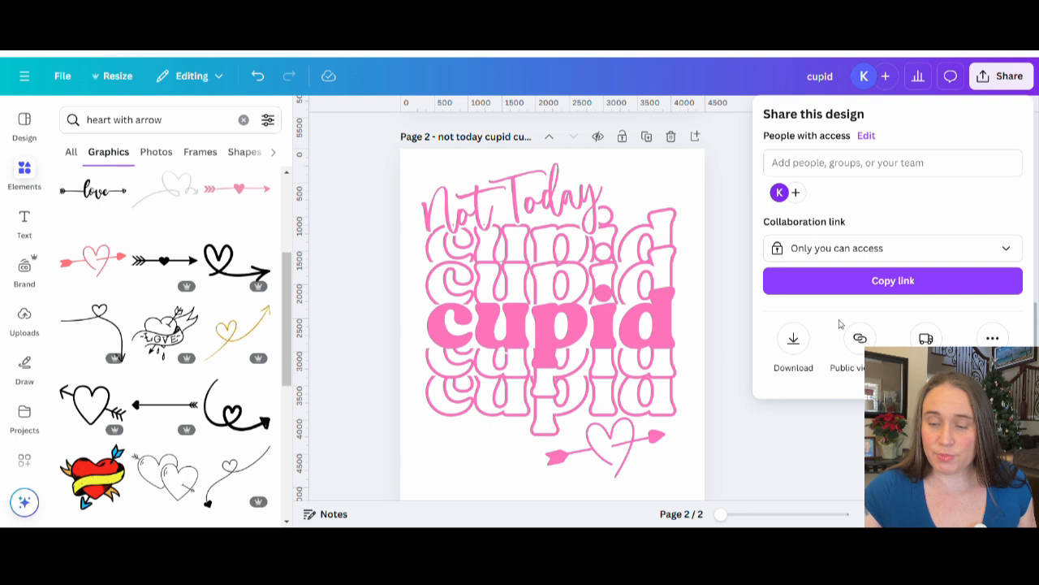
click(793, 339)
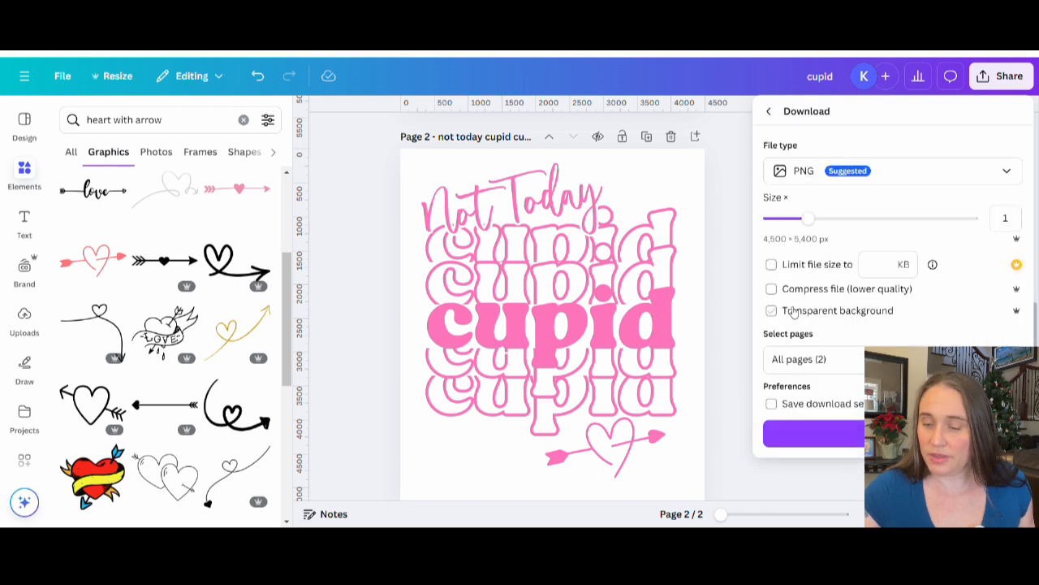
click(771, 310)
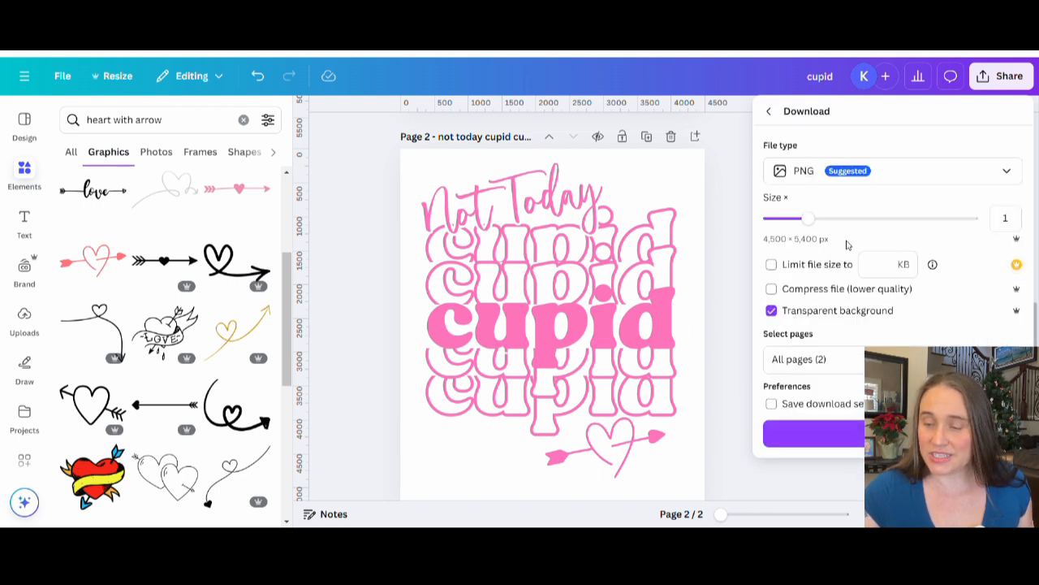
click(812, 359)
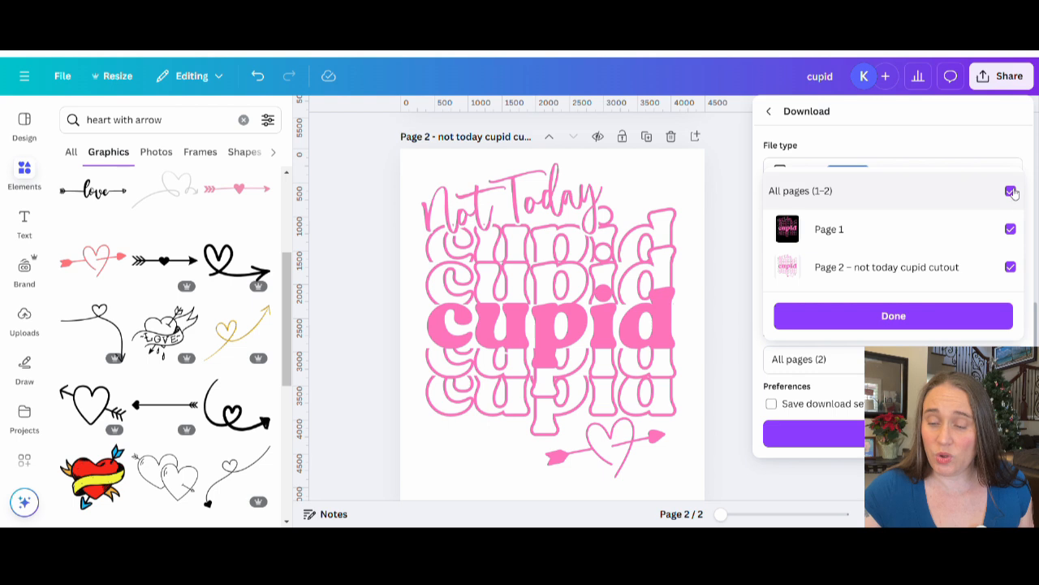
click(1011, 190)
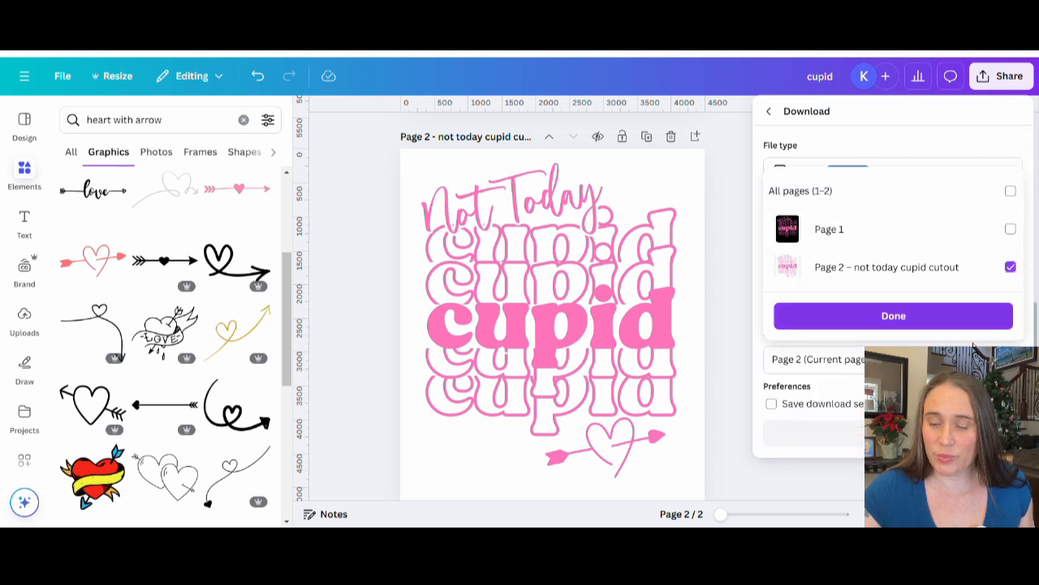
click(893, 315)
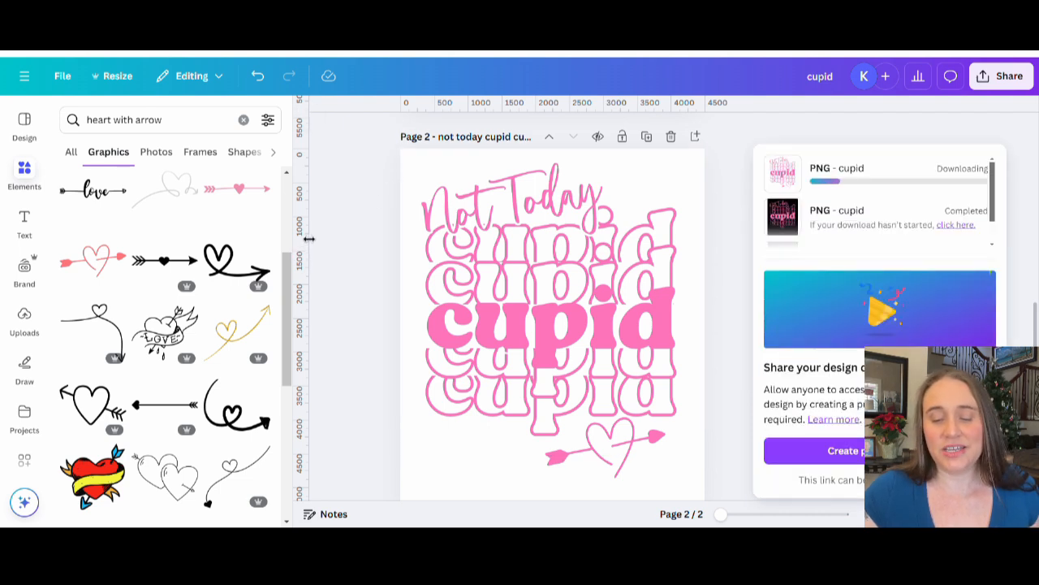
click(552, 325)
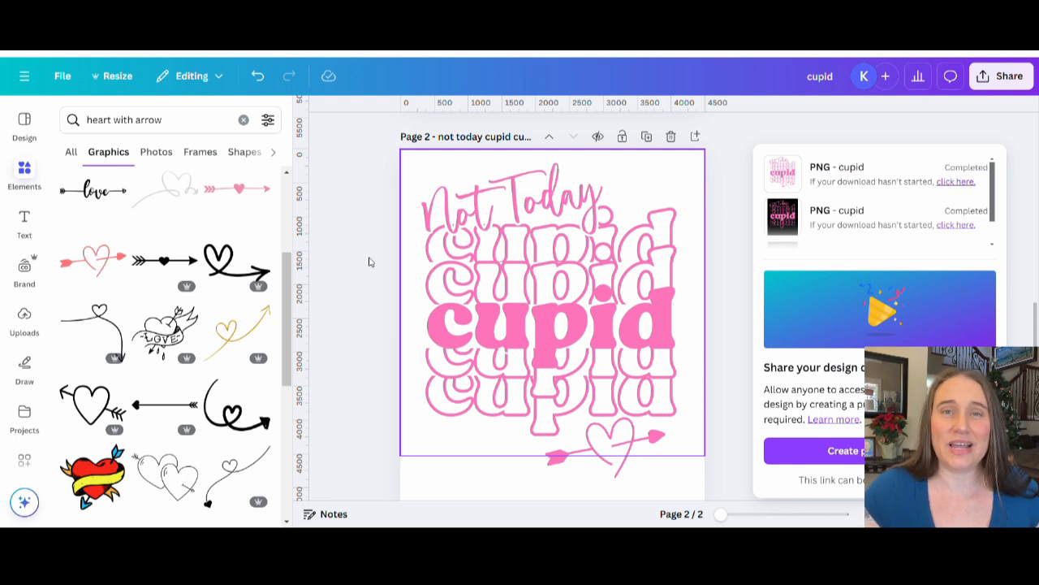
mouse_move(502, 251)
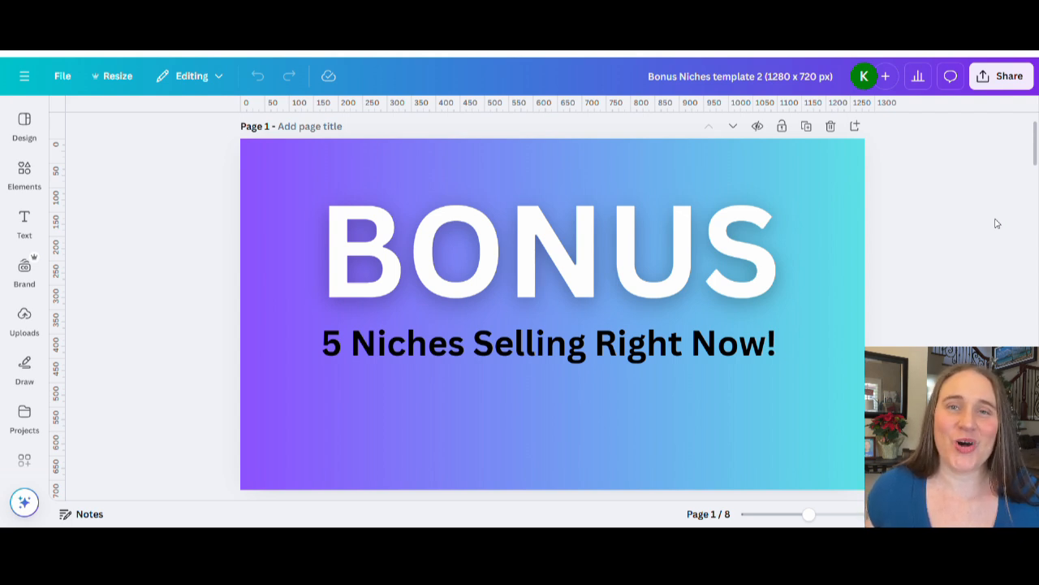
Scroll down to page 2 of 'Bonus Niches template 2', listing five niche phrases.
scroll(down, 3)
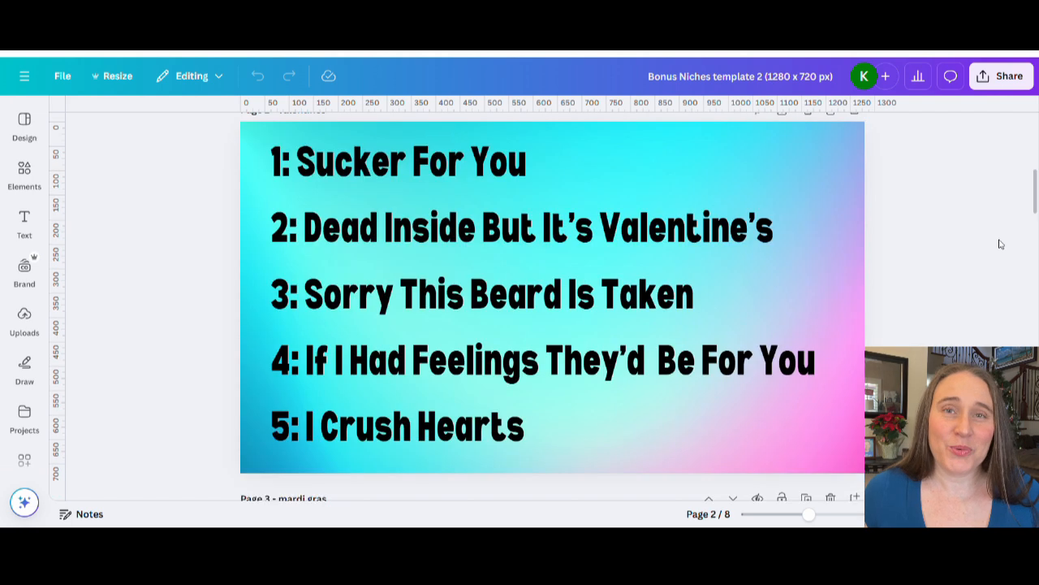